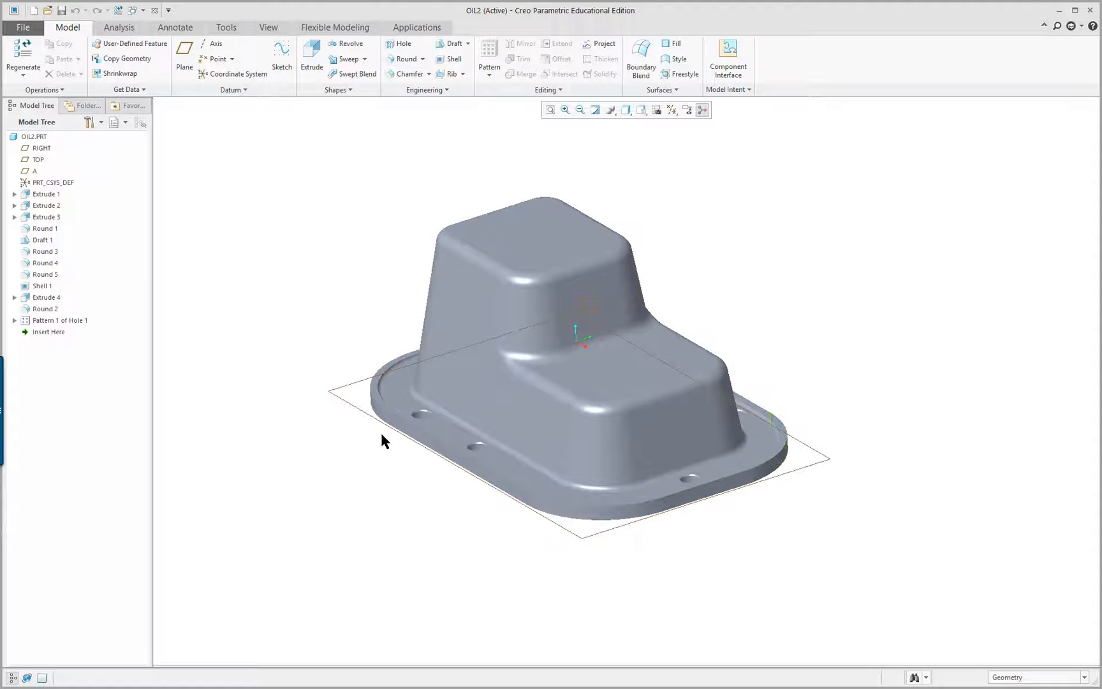
Change row R19's d23 offset to -5 in Pattern 1's hole table and finish the pattern
left_click(59, 320)
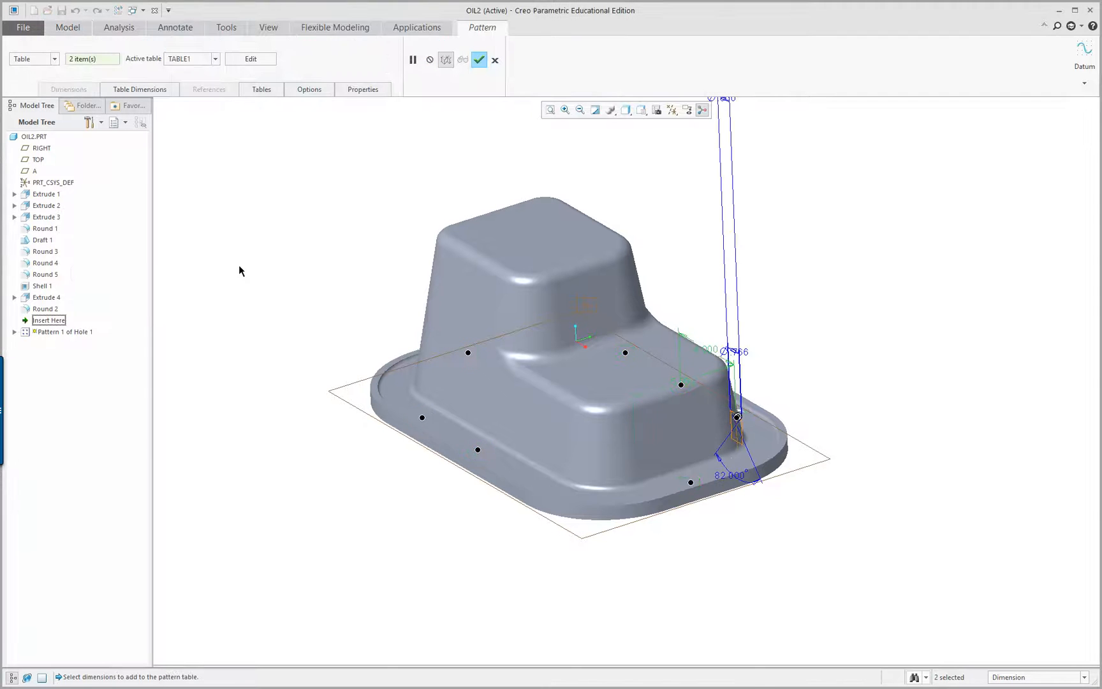
mouse_move(249, 58)
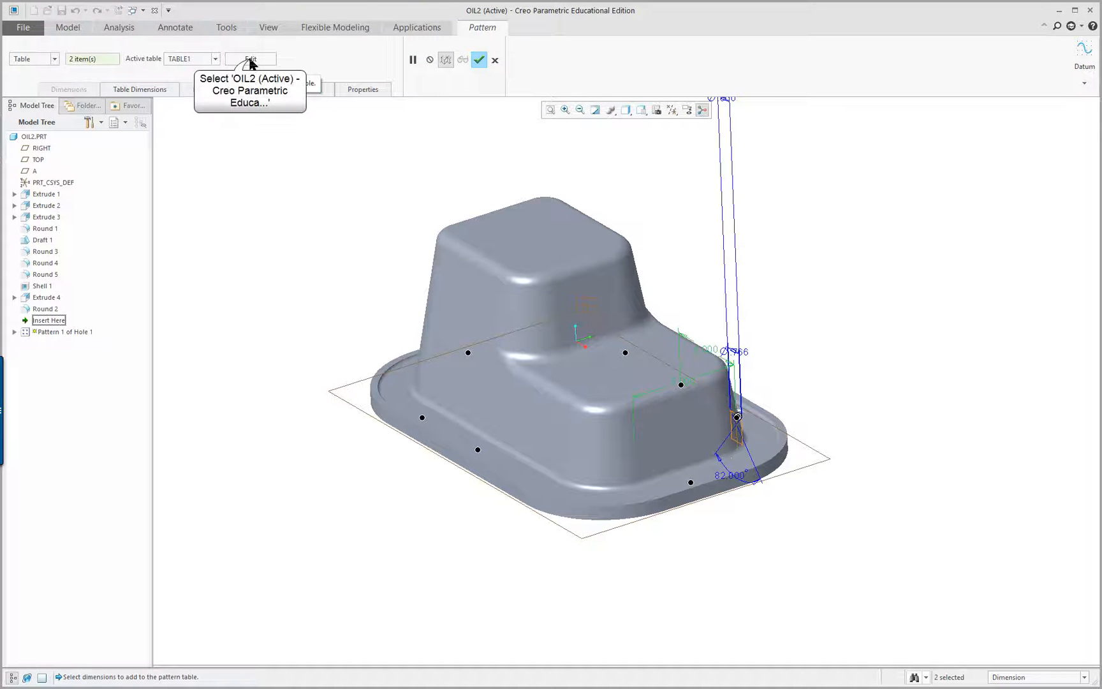
left_click(250, 58)
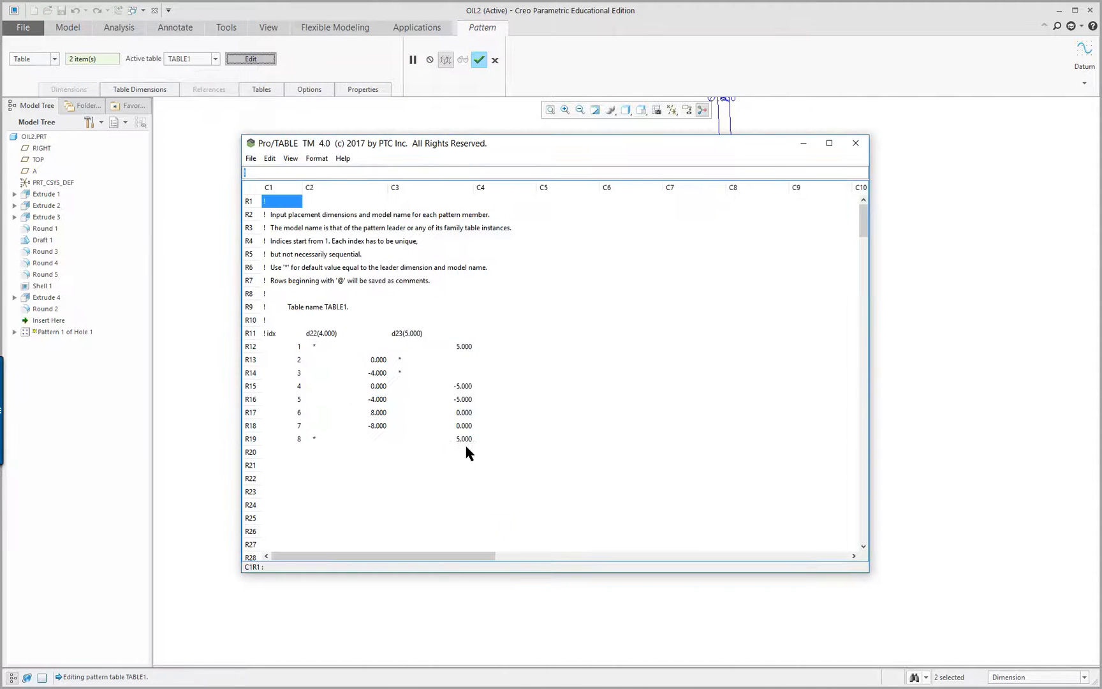
mouse_move(540, 420)
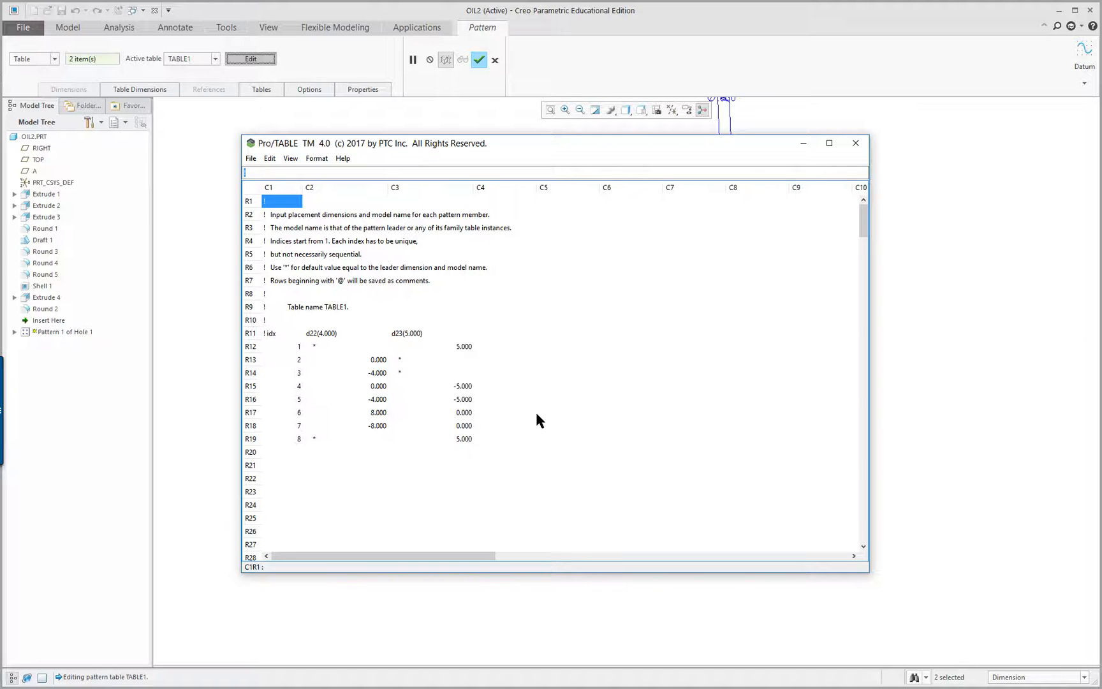
left_click_drag(556, 143, 463, 157)
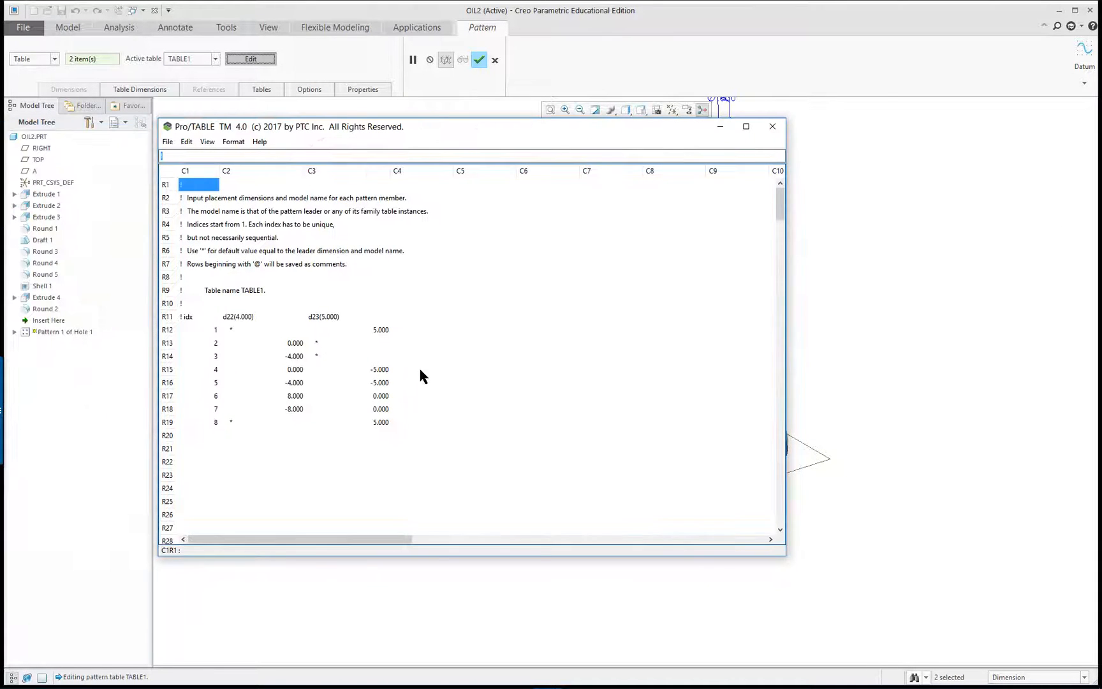
left_click(377, 422)
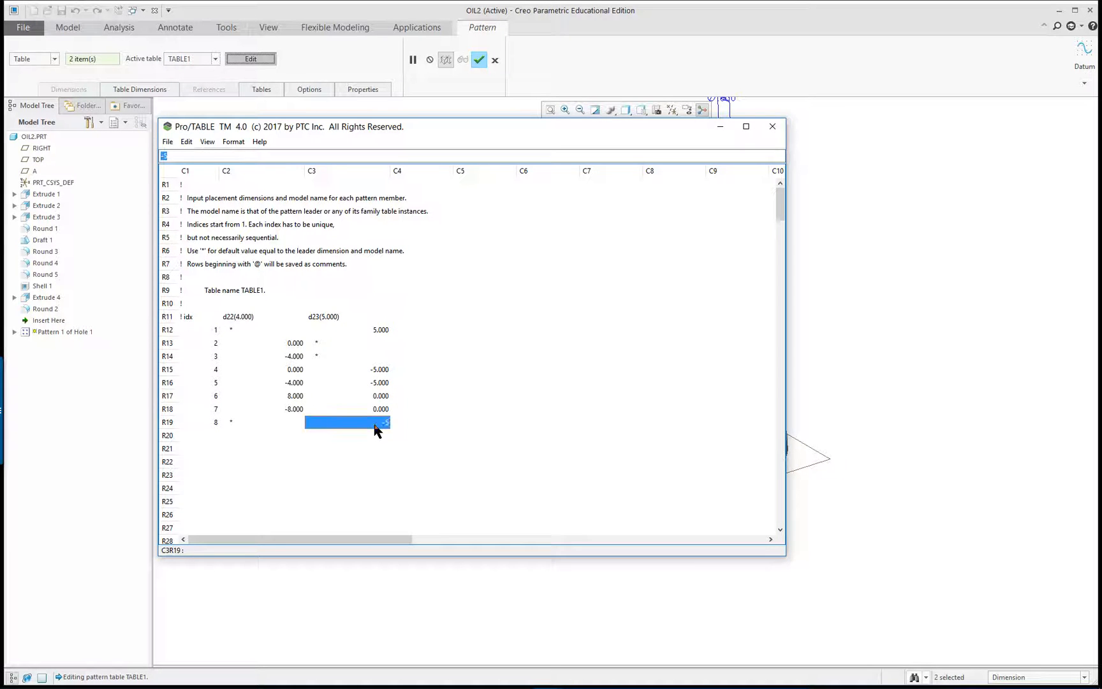
left_click(168, 141)
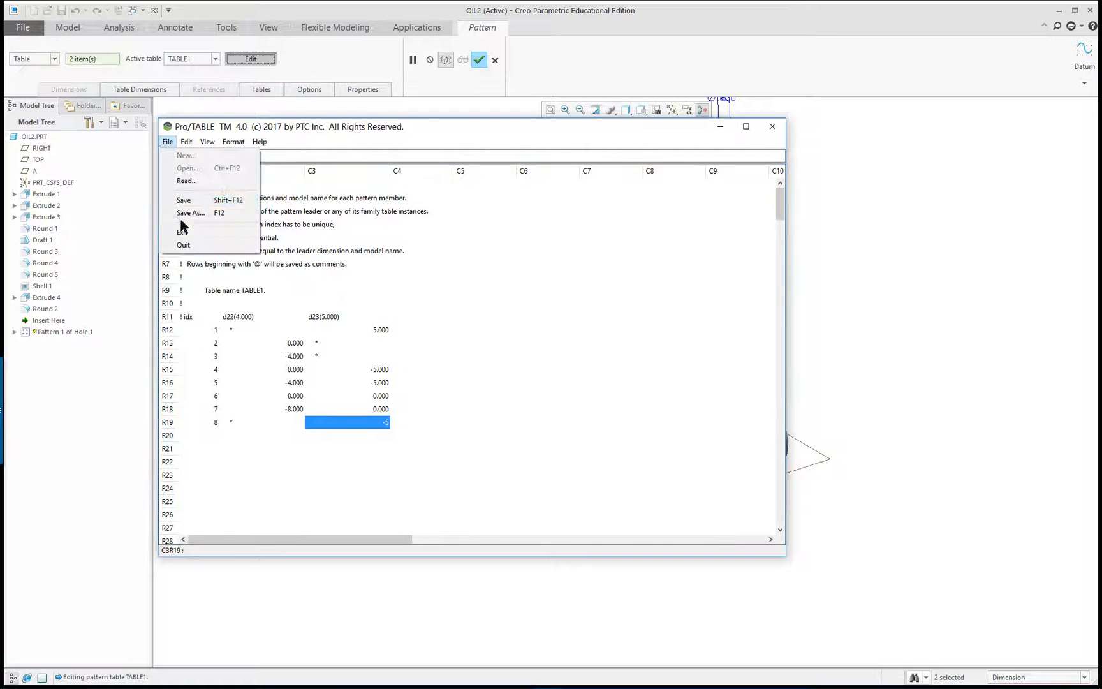
mouse_move(185, 232)
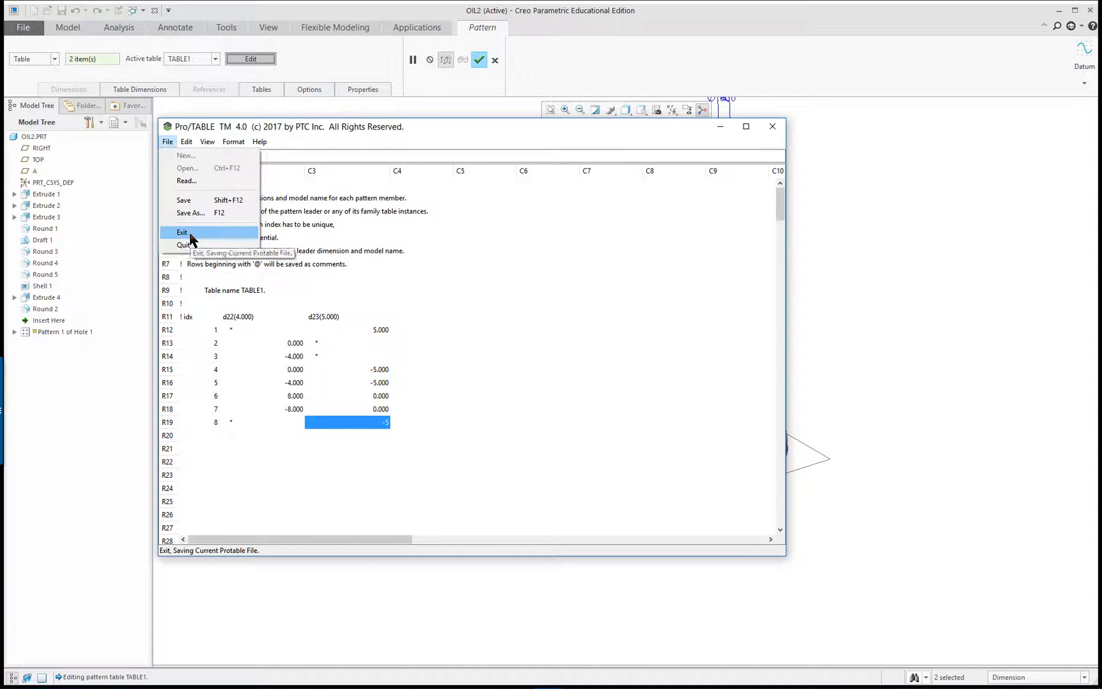
left_click(182, 231)
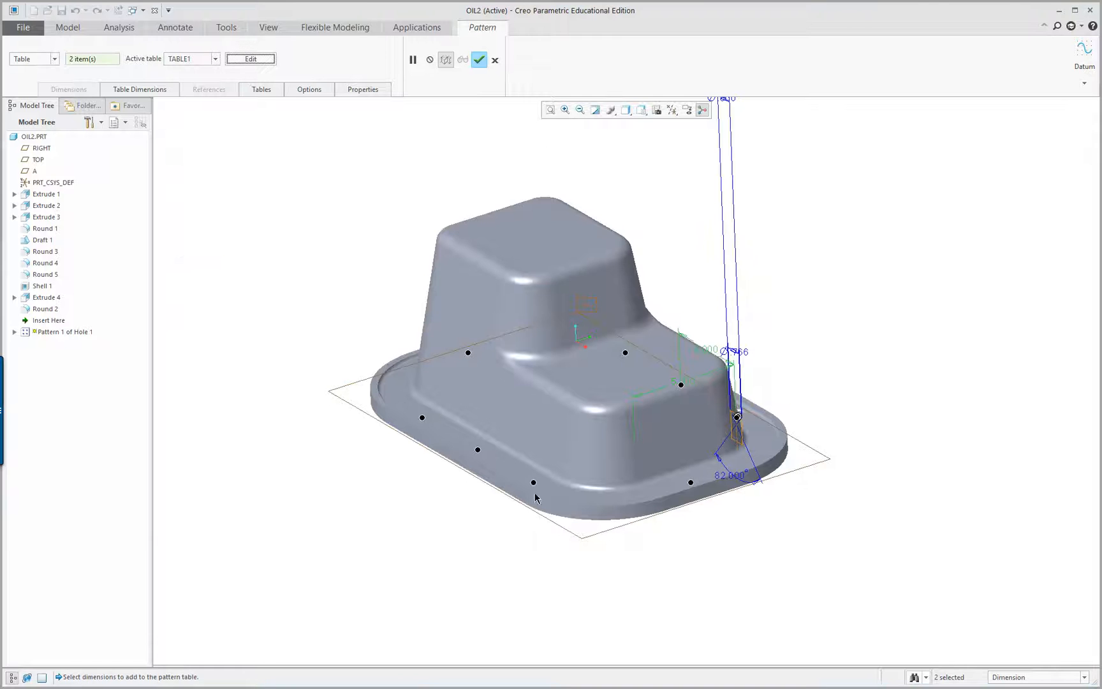
left_click(480, 59)
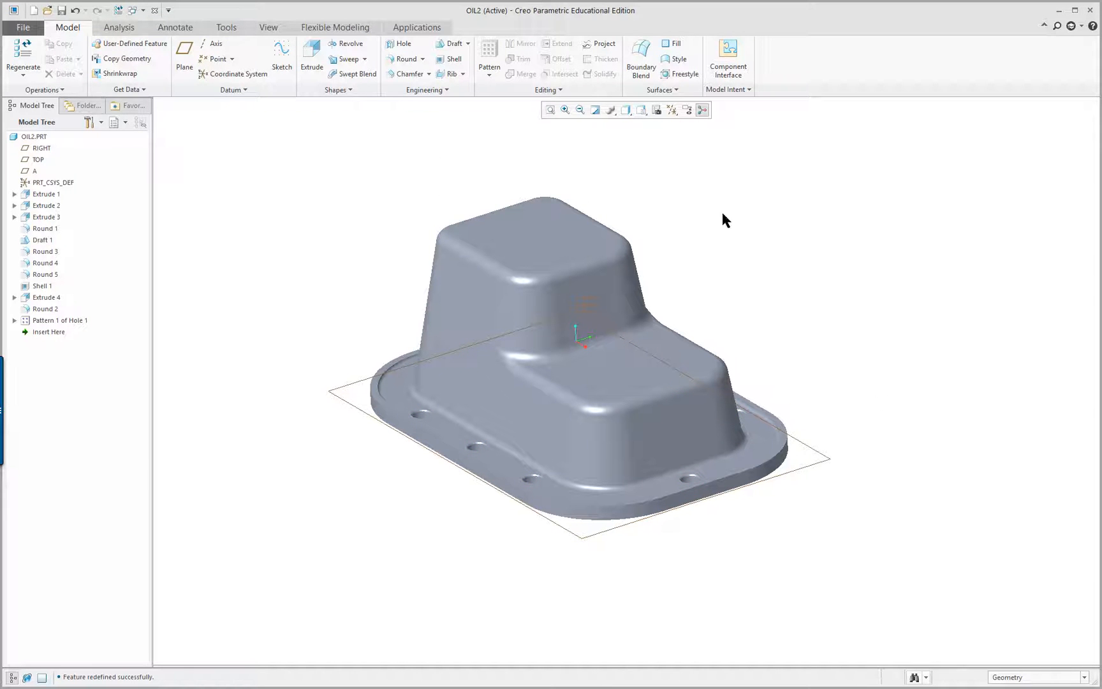
mouse_move(701, 110)
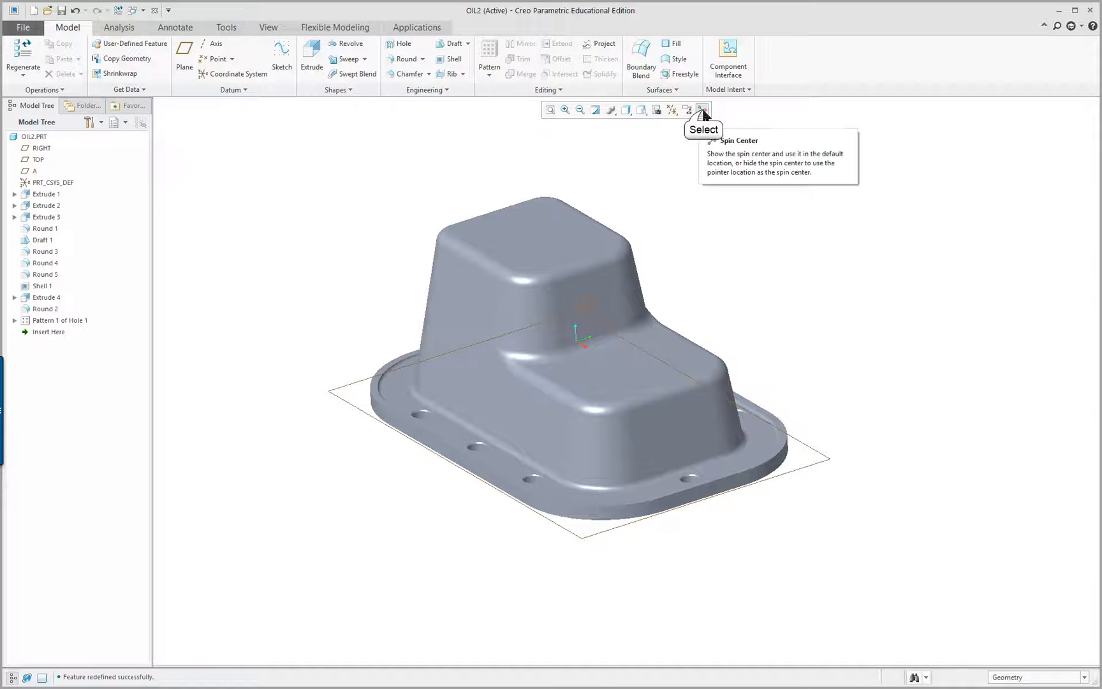
Turn off the spin centre and hide datum plane A
left_click(702, 109)
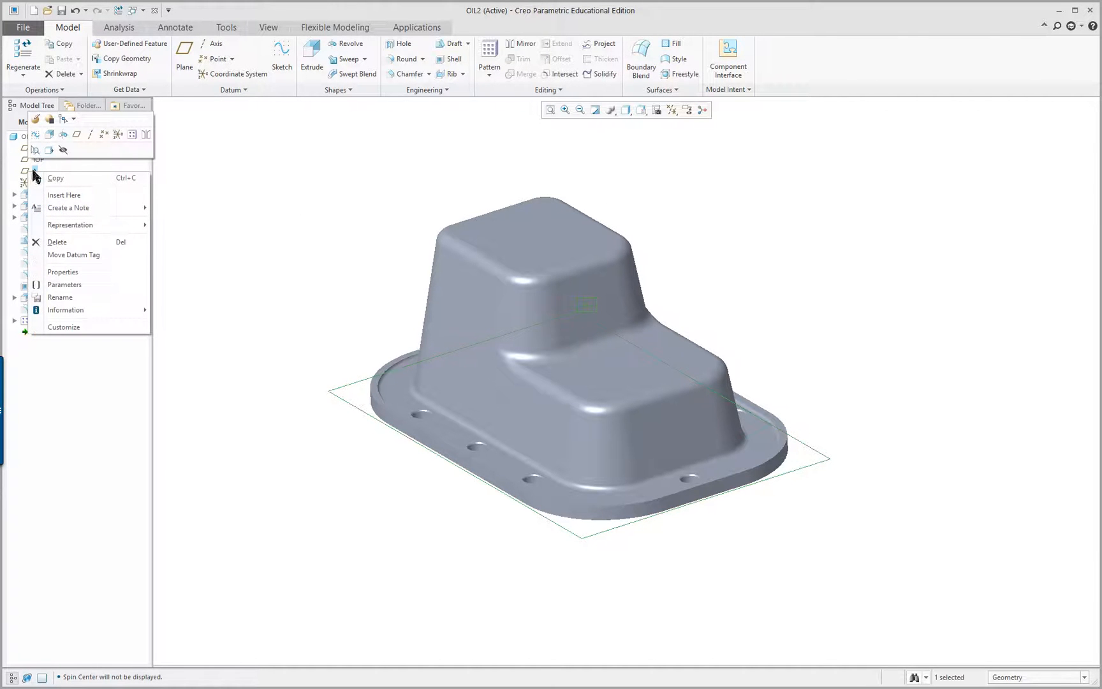
mouse_move(62, 151)
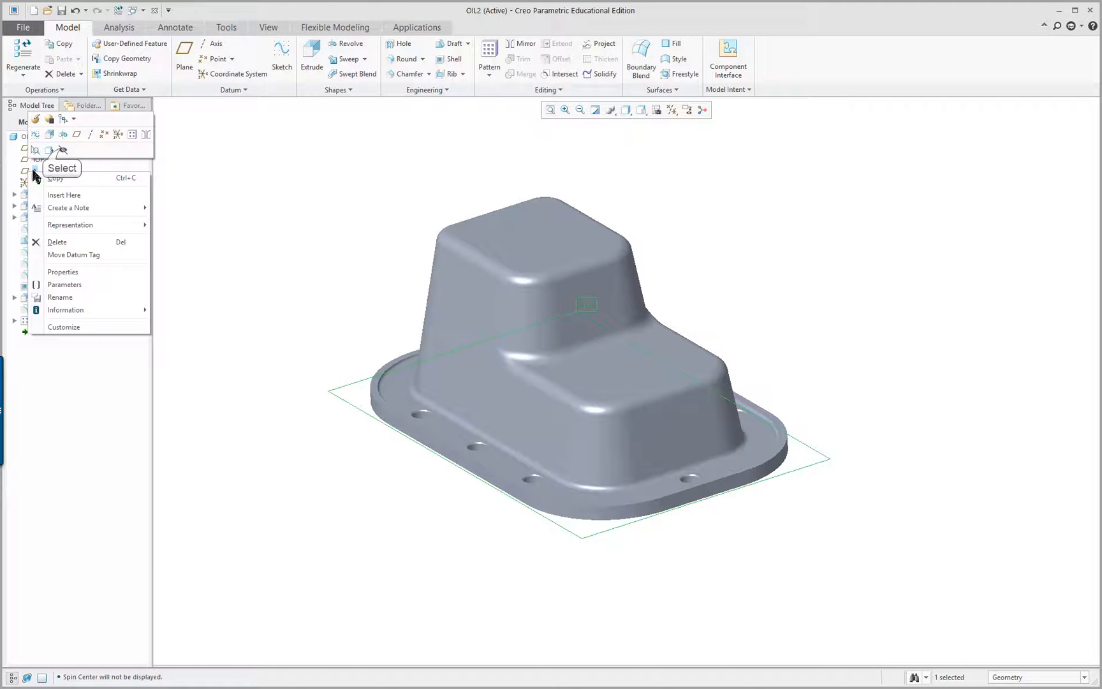
left_click(831, 322)
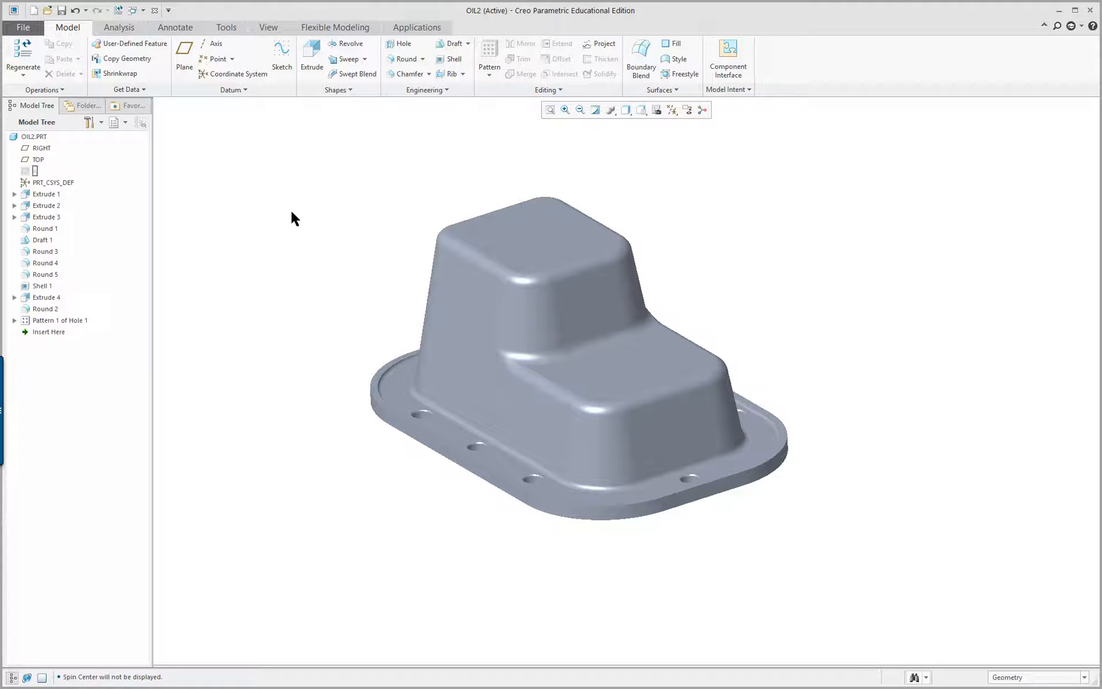
left_click(626, 110)
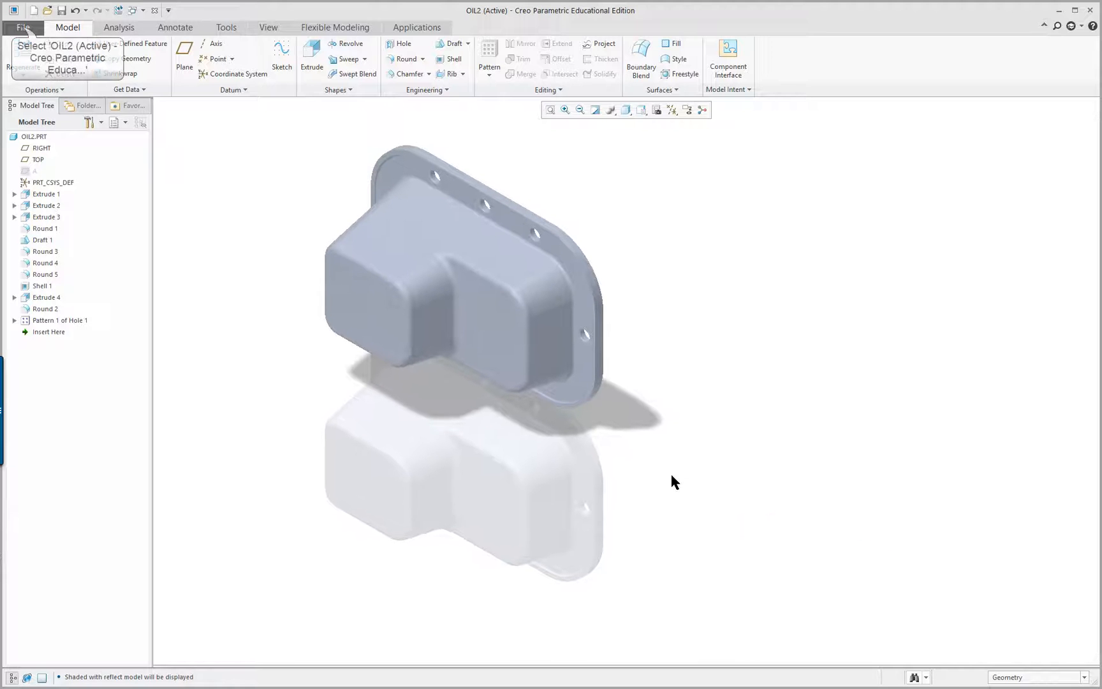
Confirm Isometric default orientation in Model Display options, then refit and orbit the shaded part
left_click(23, 27)
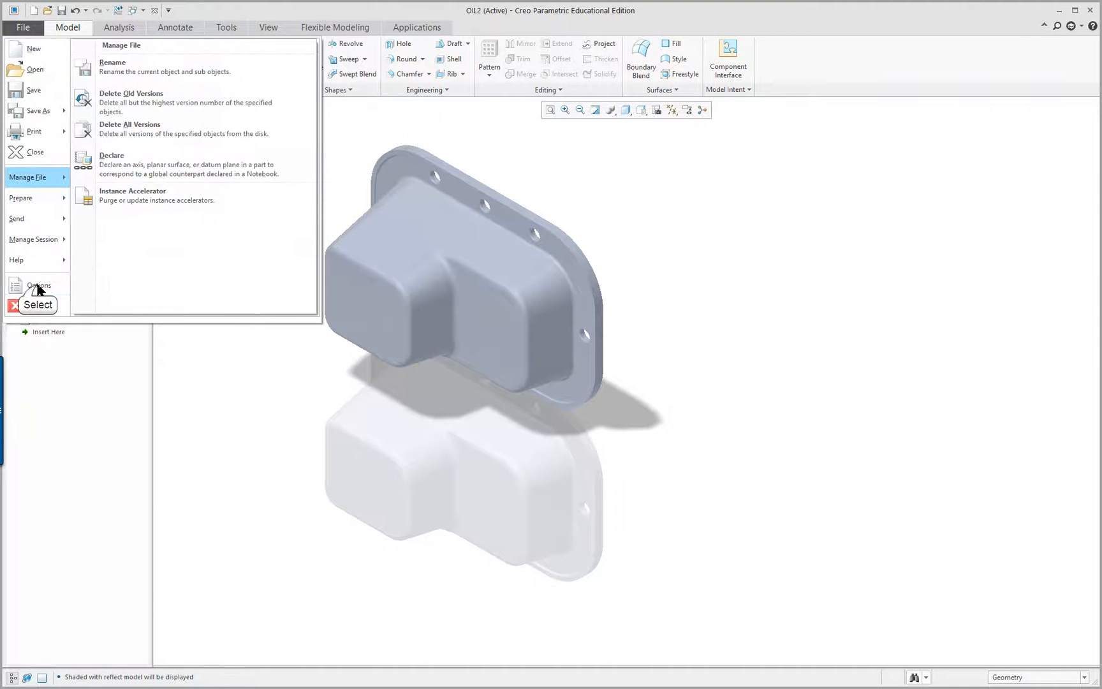
left_click(39, 285)
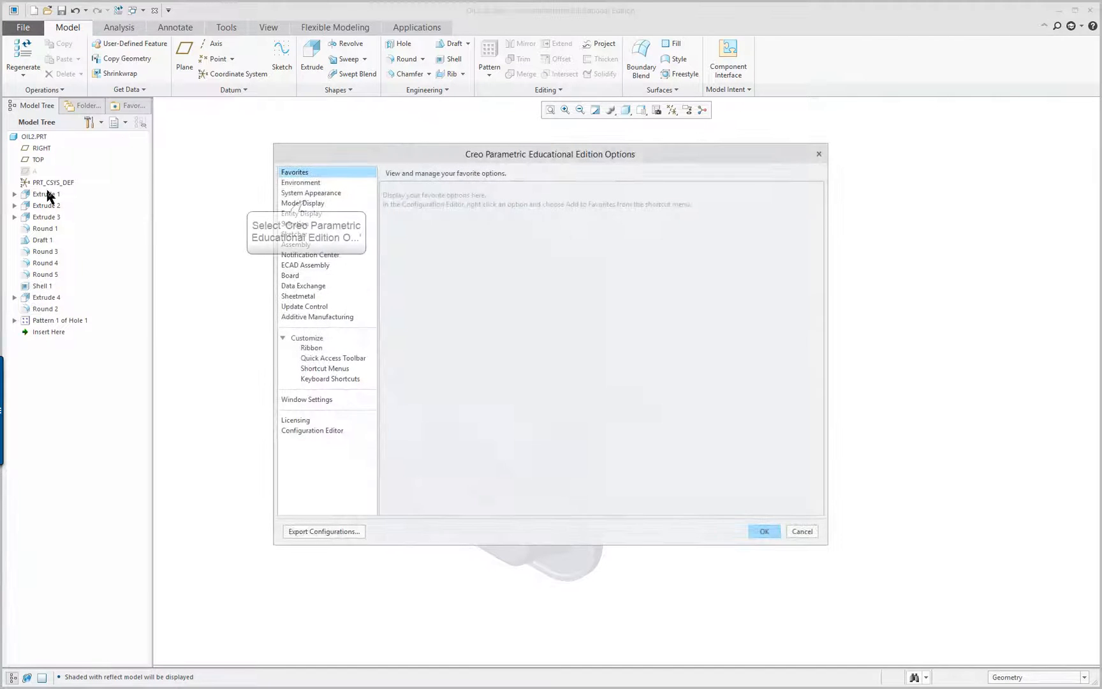
left_click(302, 203)
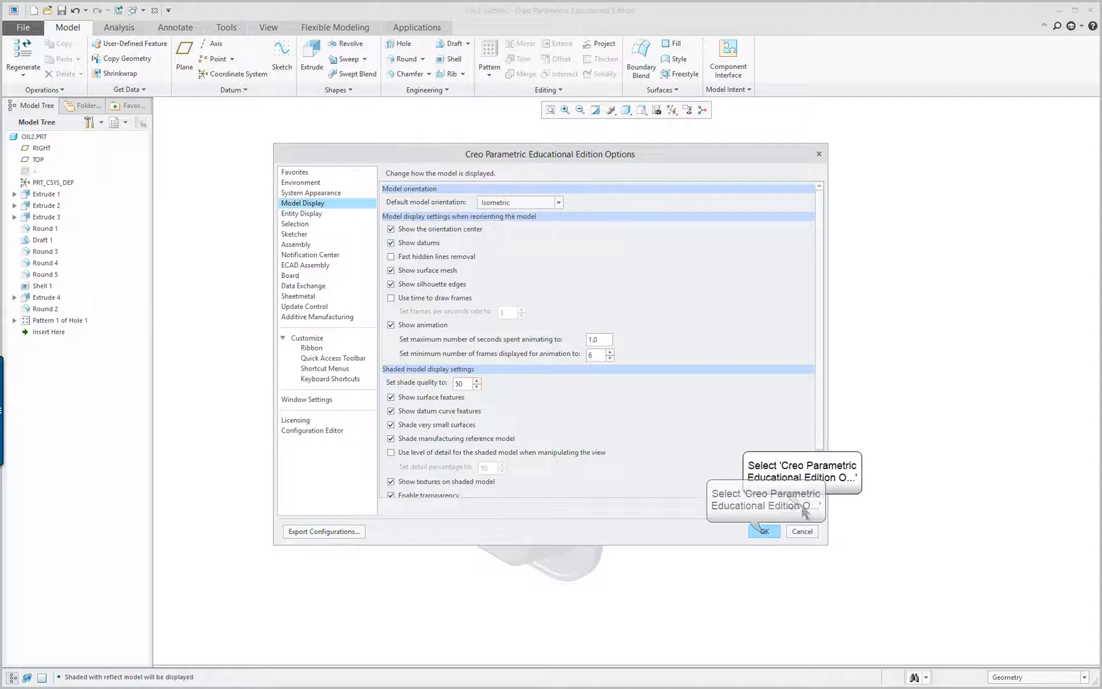
left_click(764, 531)
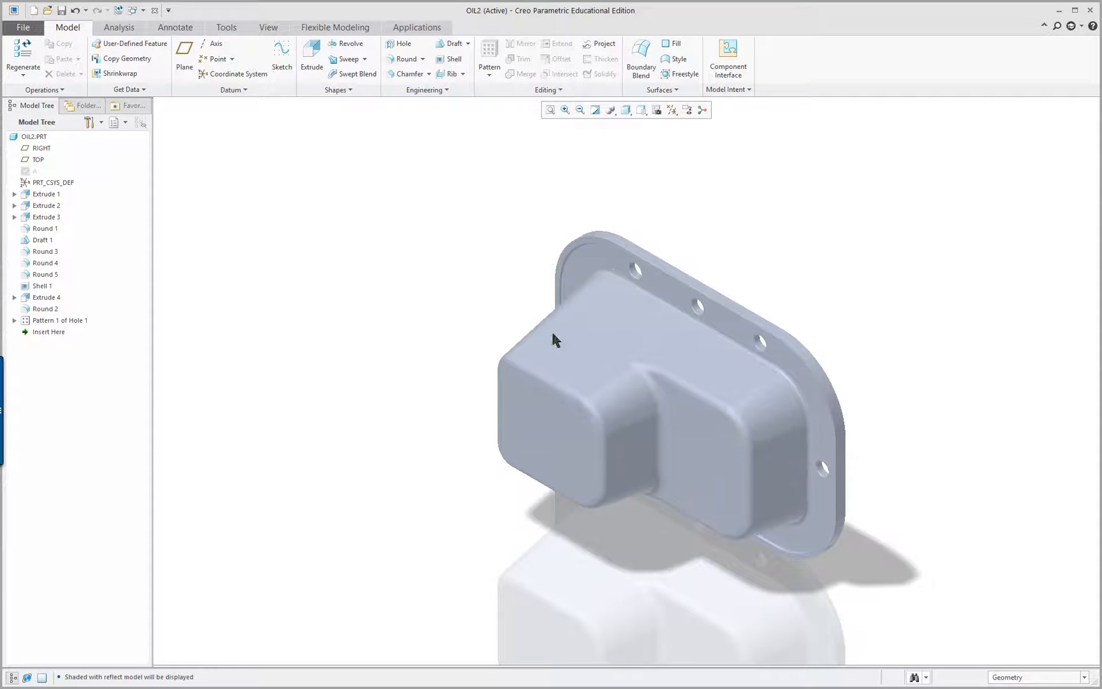
mouse_move(550, 110)
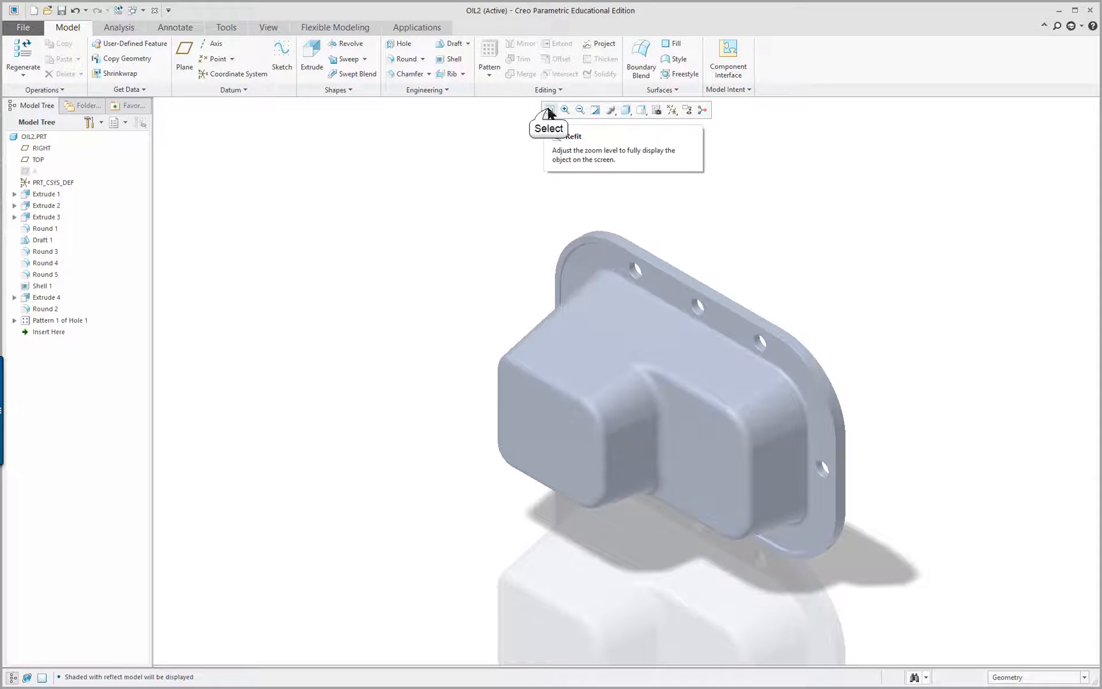
left_click(549, 109)
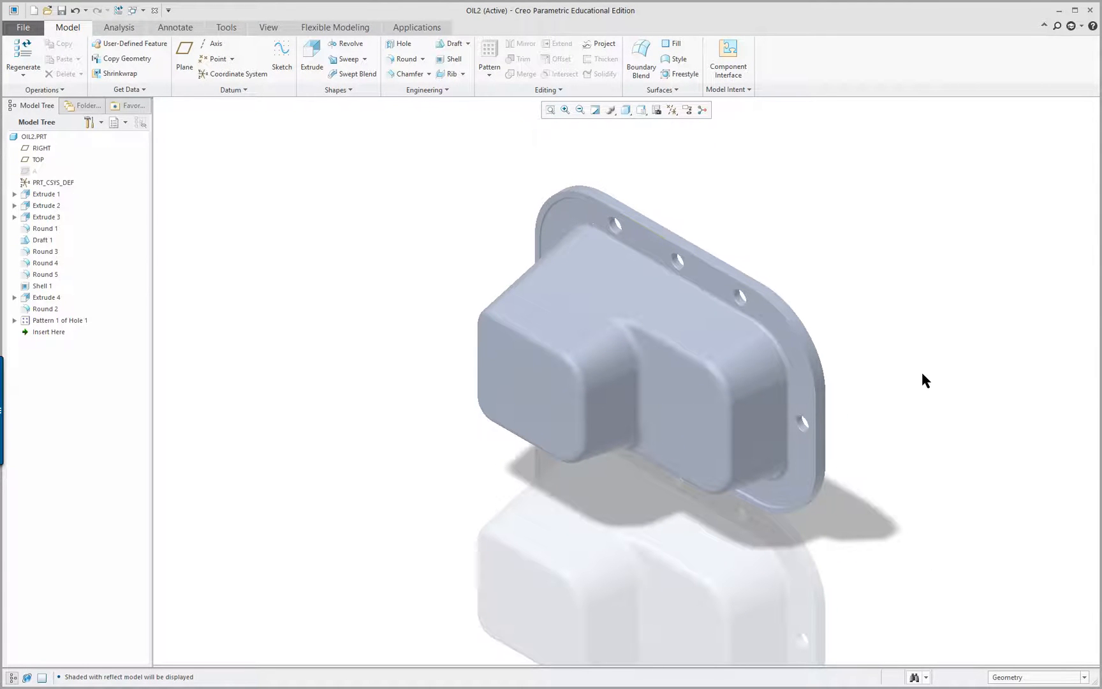
mouse_move(756, 485)
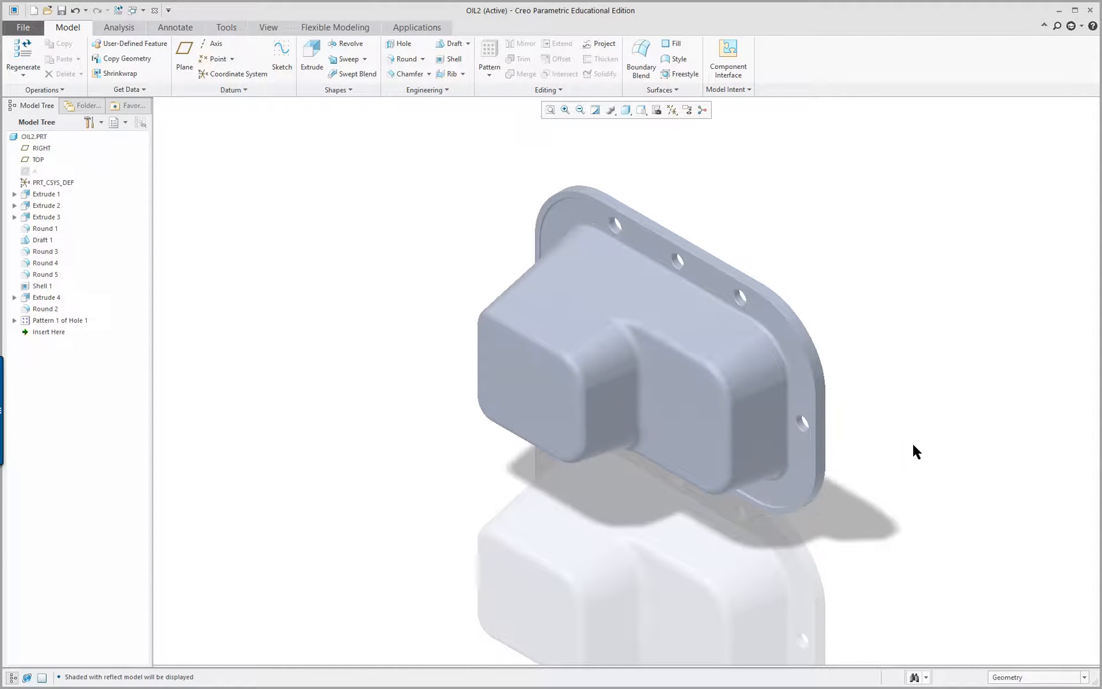
left_click_drag(915, 451, 807, 427)
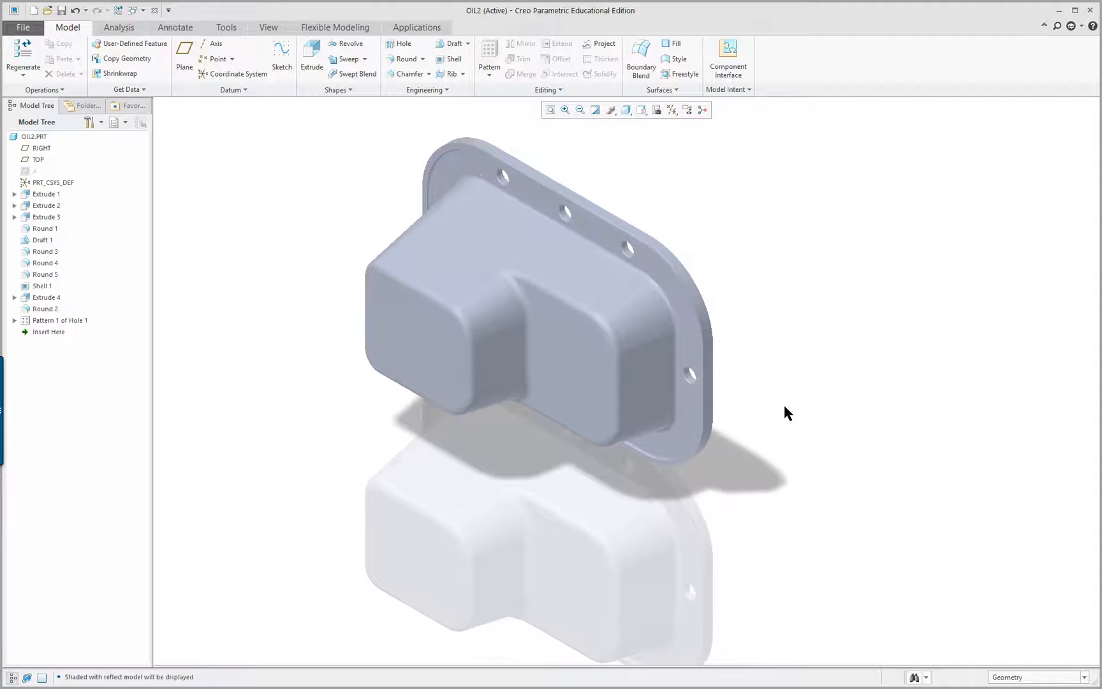
mouse_move(255, 186)
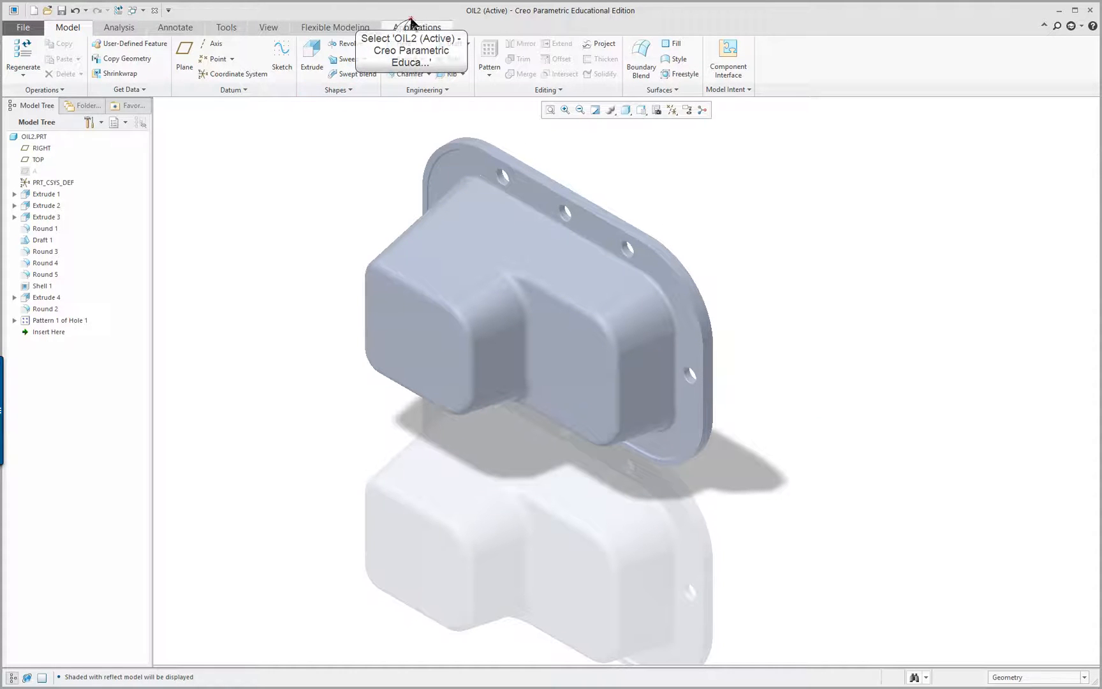
Render the OIL2 flange part photo-realistically using the Render command
left_click(416, 26)
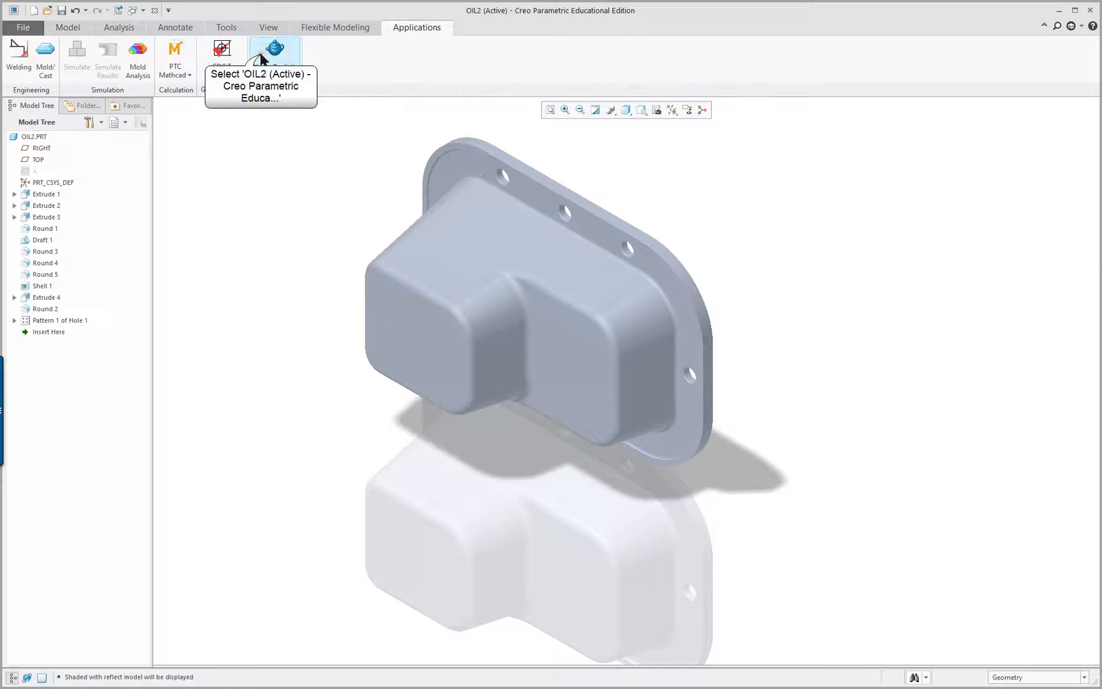
left_click(276, 47)
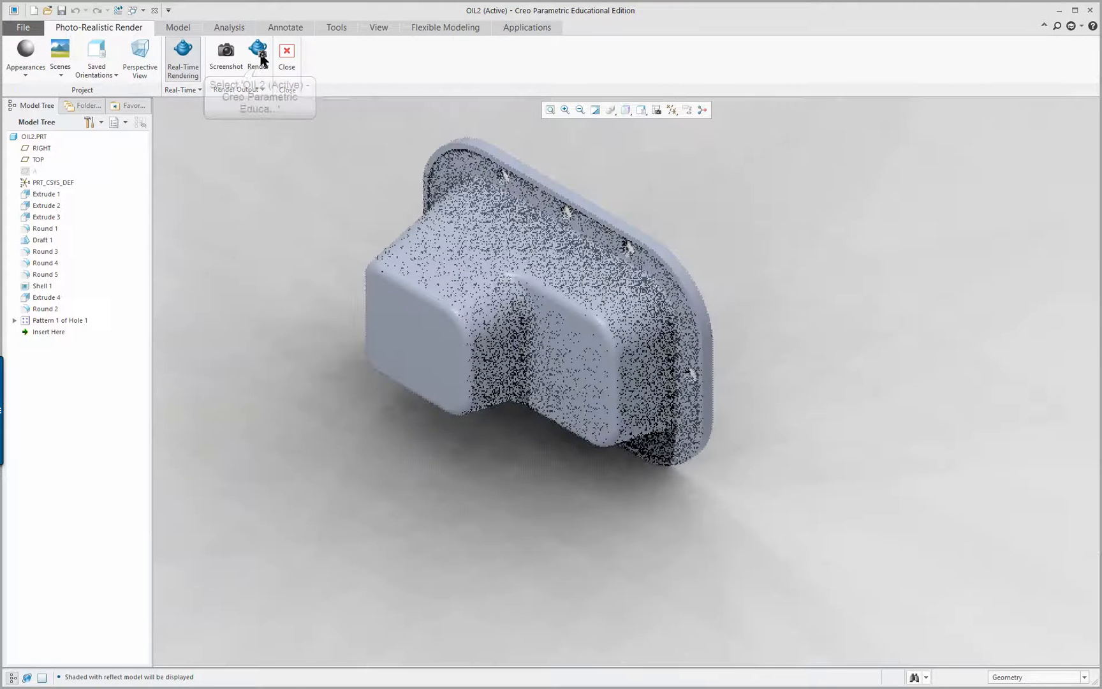
left_click(257, 52)
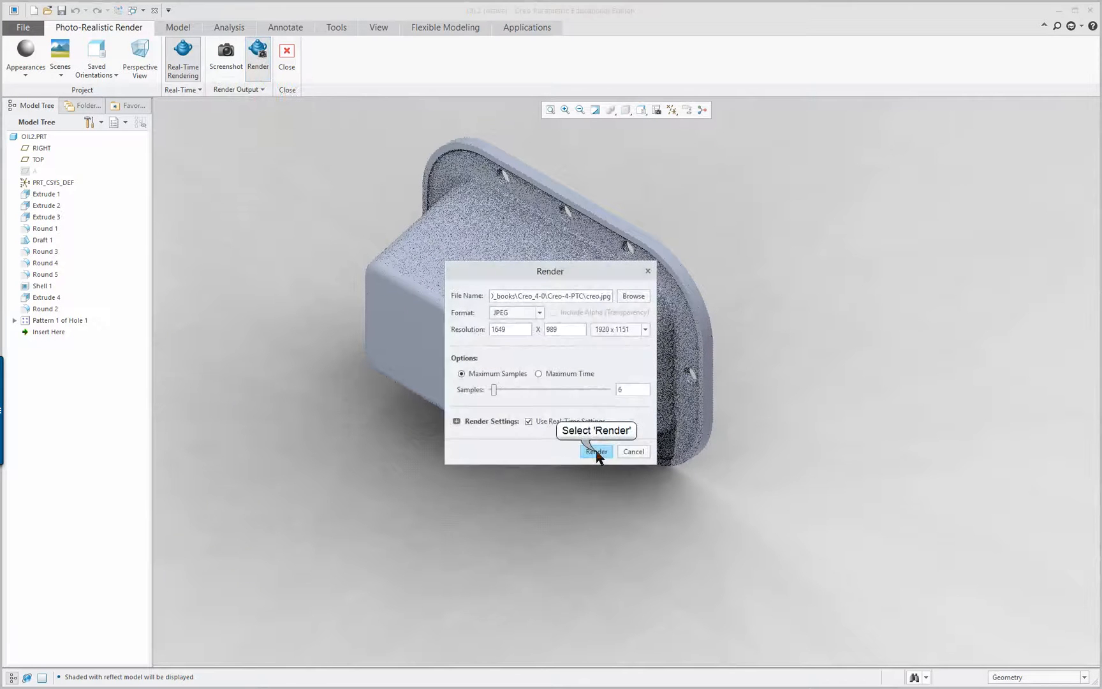
left_click(595, 452)
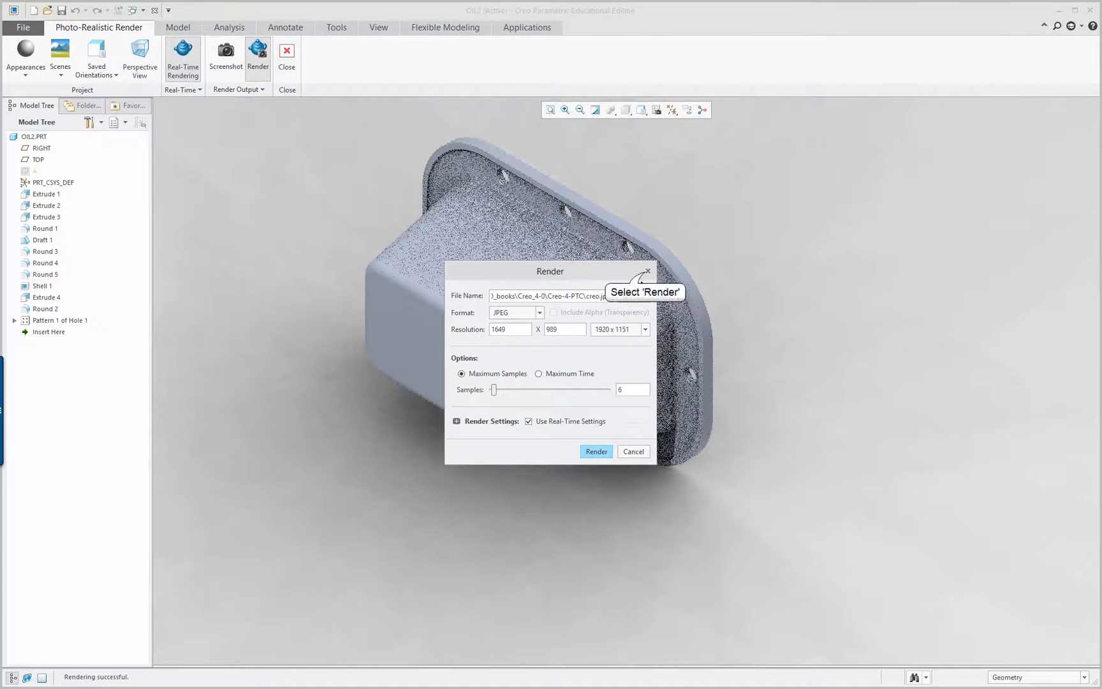
left_click(596, 451)
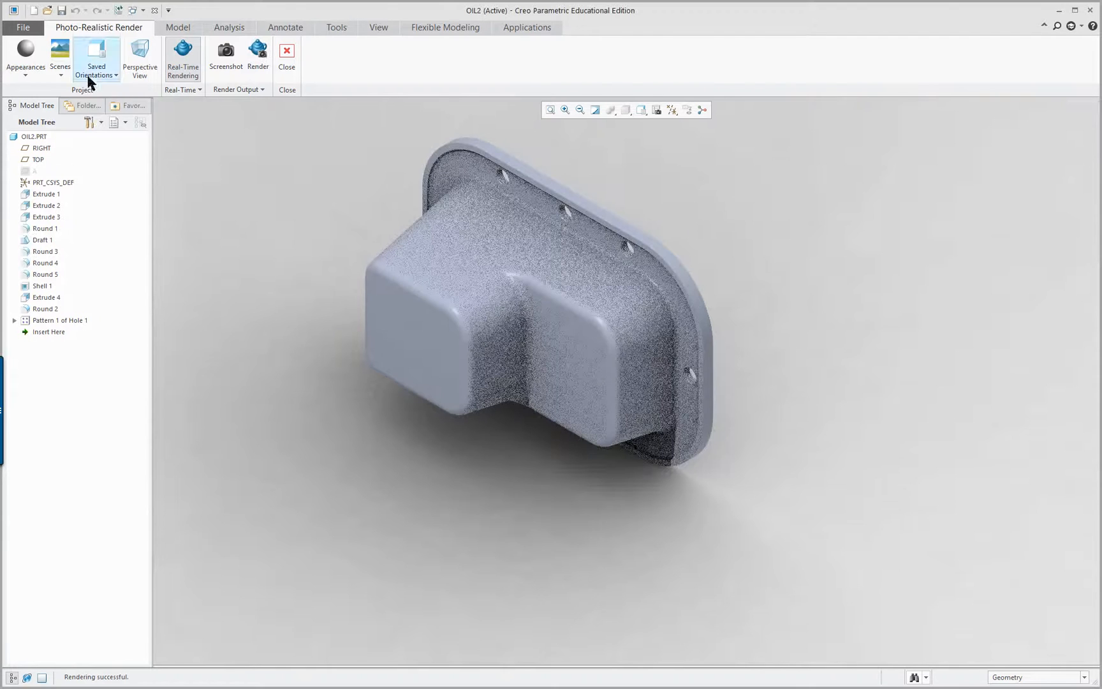
Add spot light spot1 in the Scene Editor and slide its colour to yellow
left_click(57, 54)
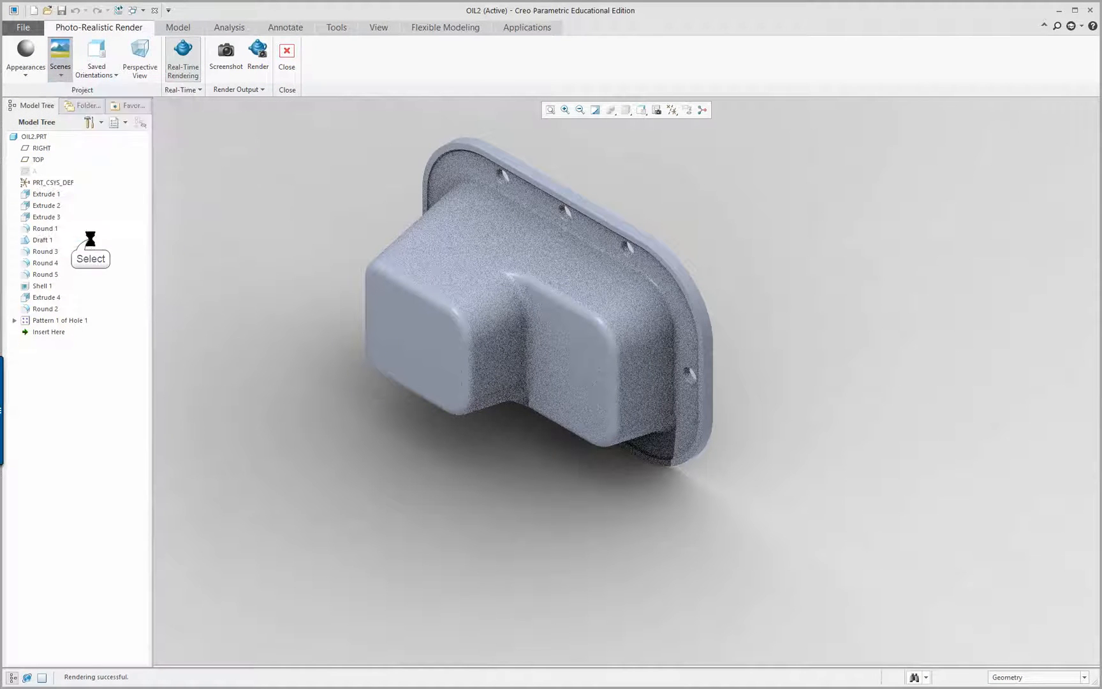
left_click(57, 58)
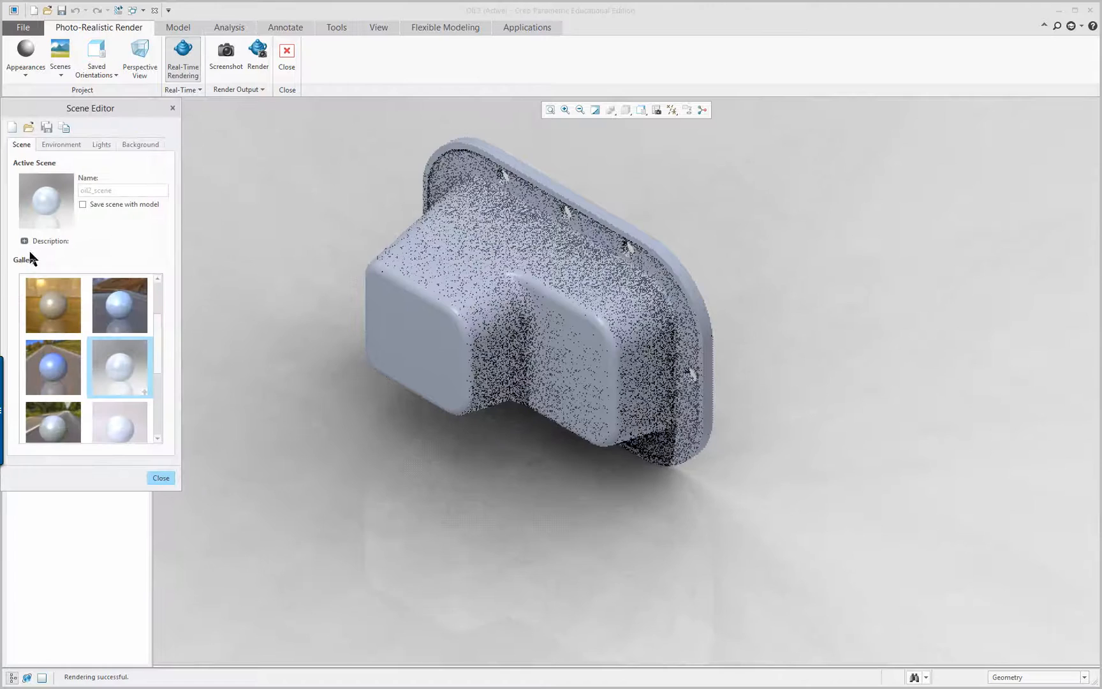
left_click(101, 144)
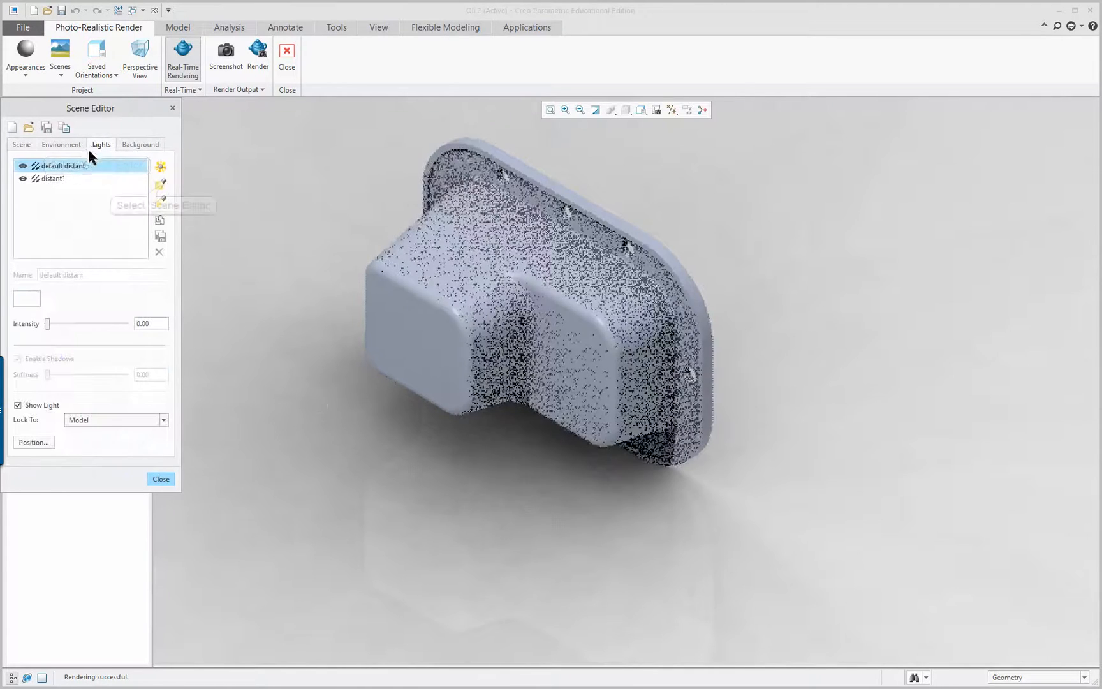
left_click(160, 184)
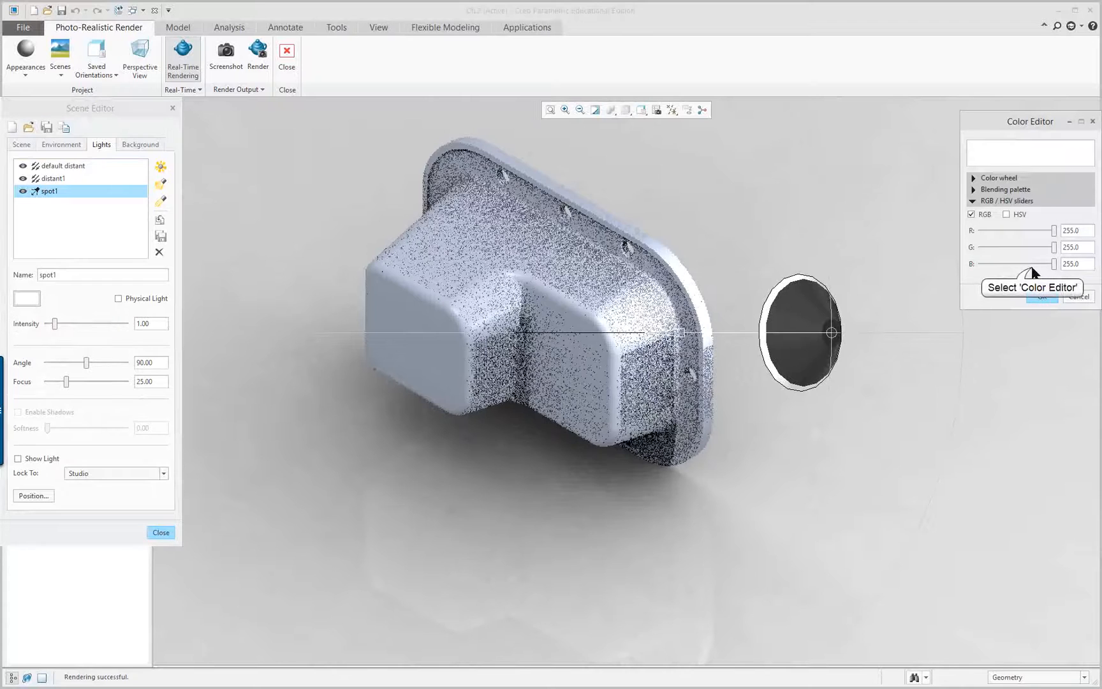
left_click_drag(1058, 264, 1033, 263)
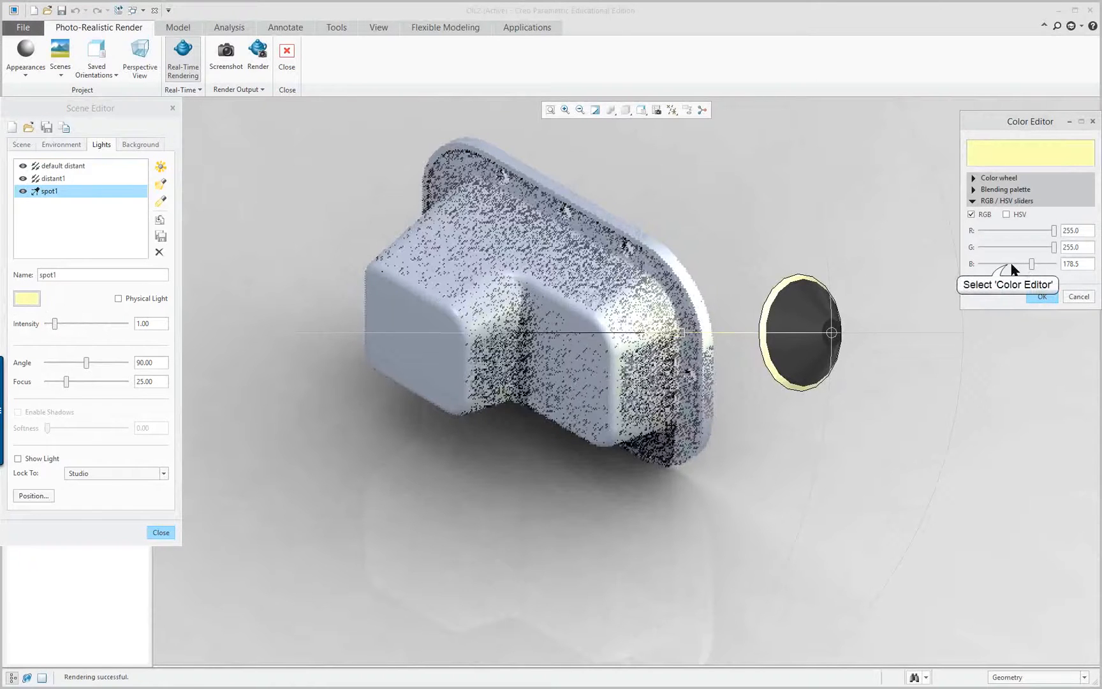
left_click_drag(1031, 263, 998, 264)
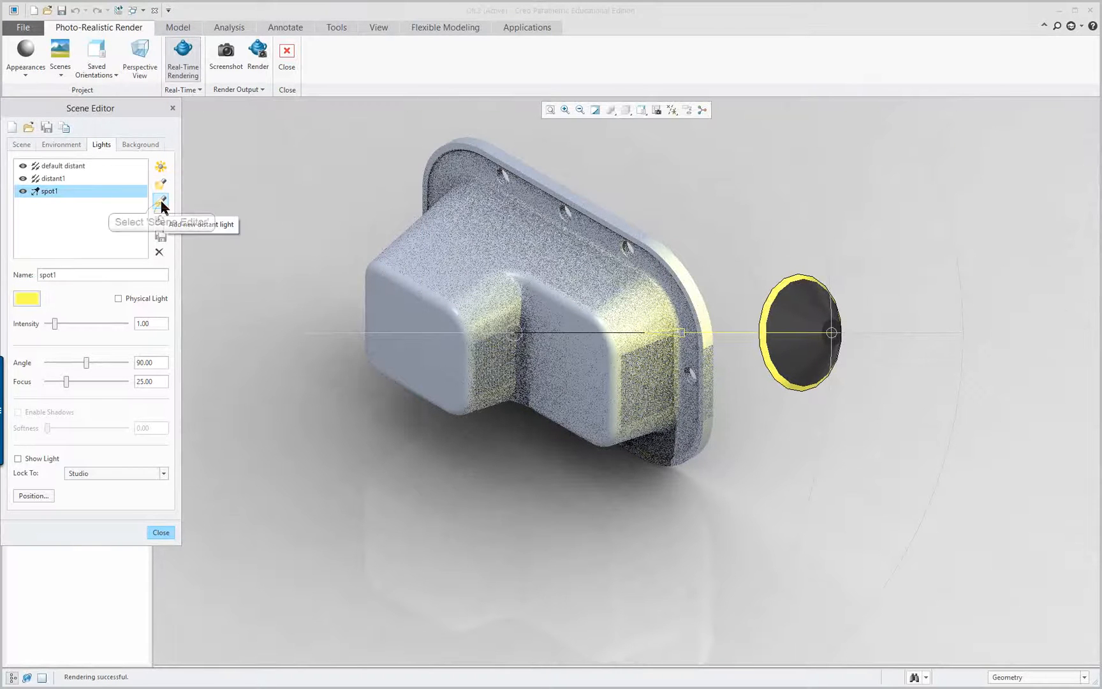
Add a purple distant light, distant2, and close the Scene Editor
left_click(160, 184)
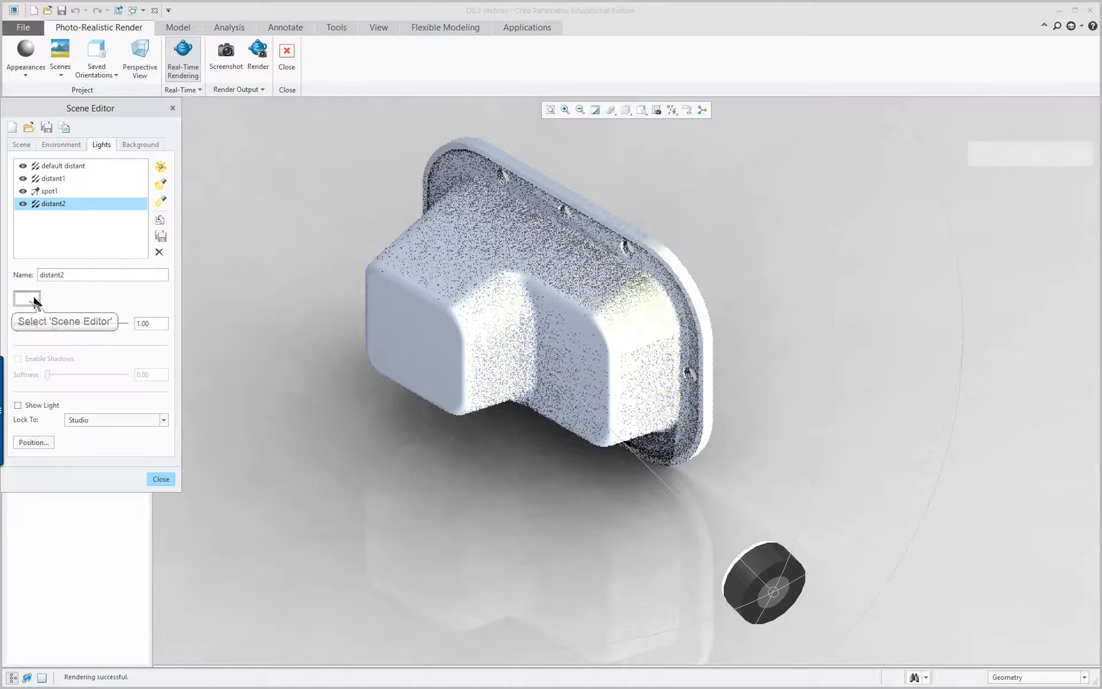
left_click(26, 298)
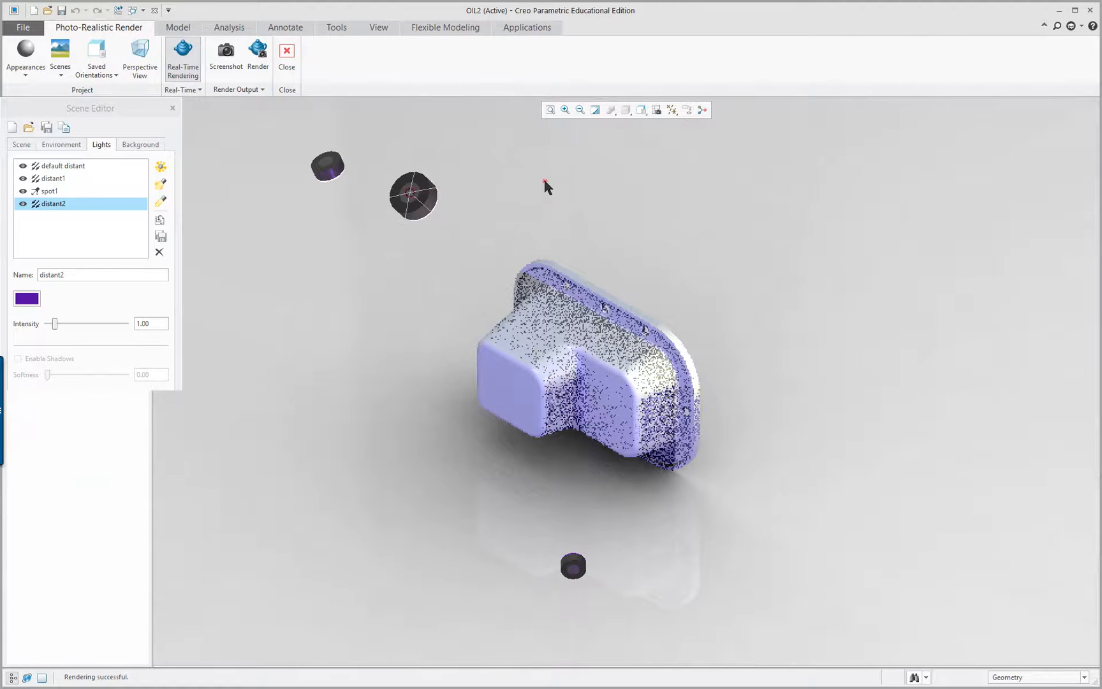
left_click(52, 178)
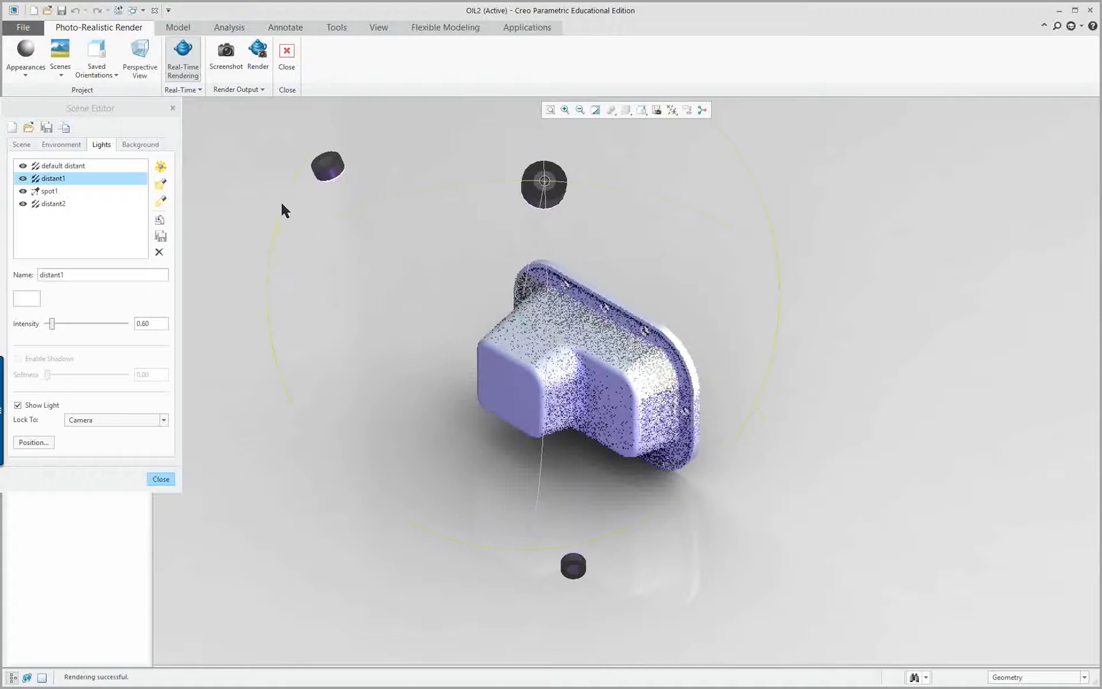
left_click(160, 478)
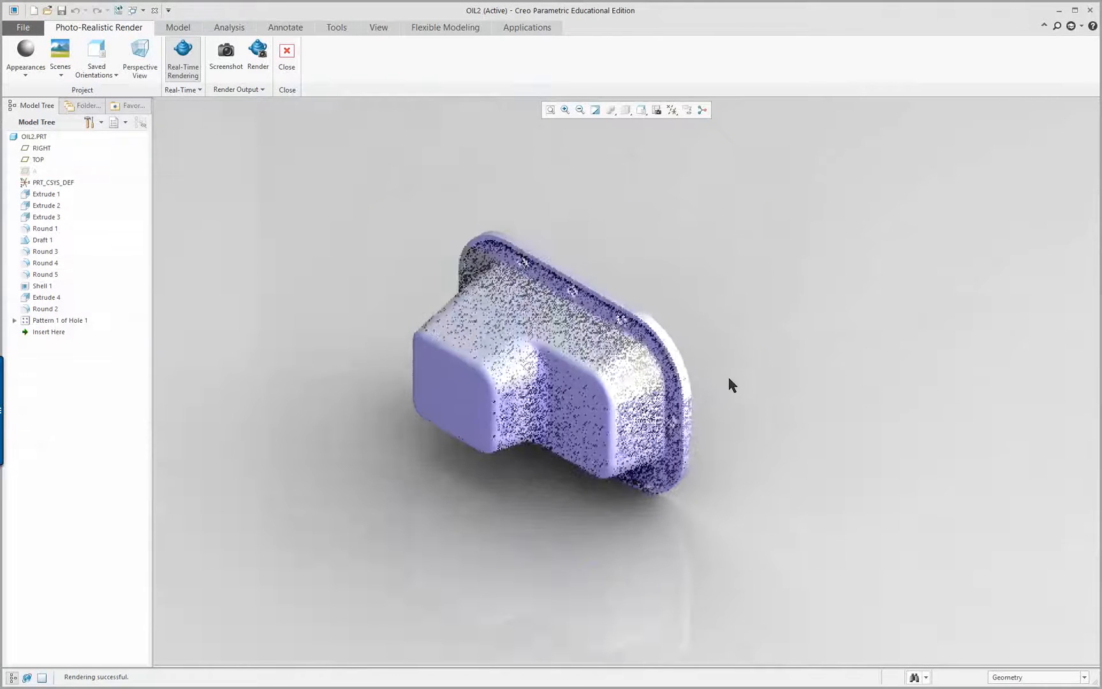
Save a screenshot of the violet render as 'oil' on the Desktop and exit rendering
left_click_drag(731, 385, 502, 388)
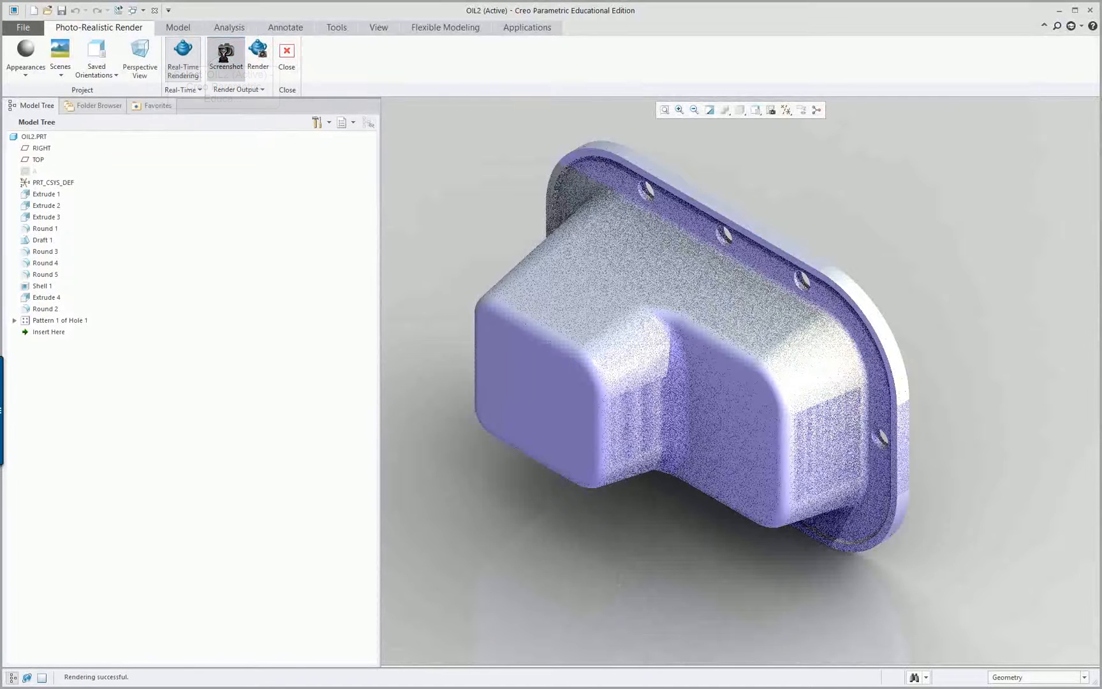
left_click(226, 52)
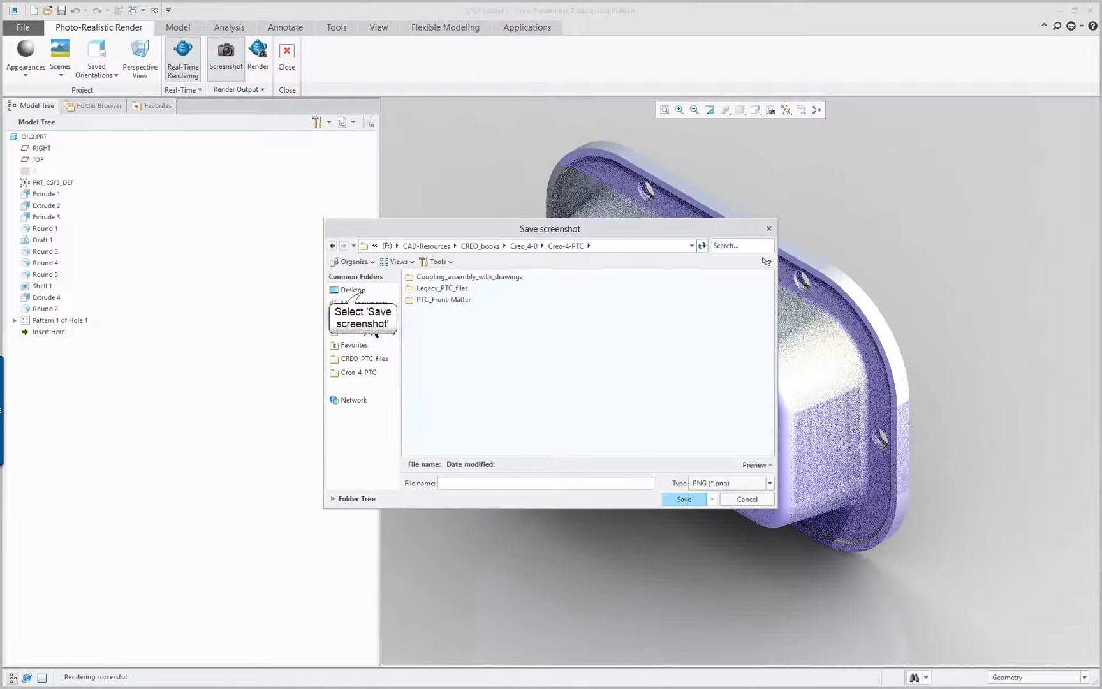
left_click(352, 290)
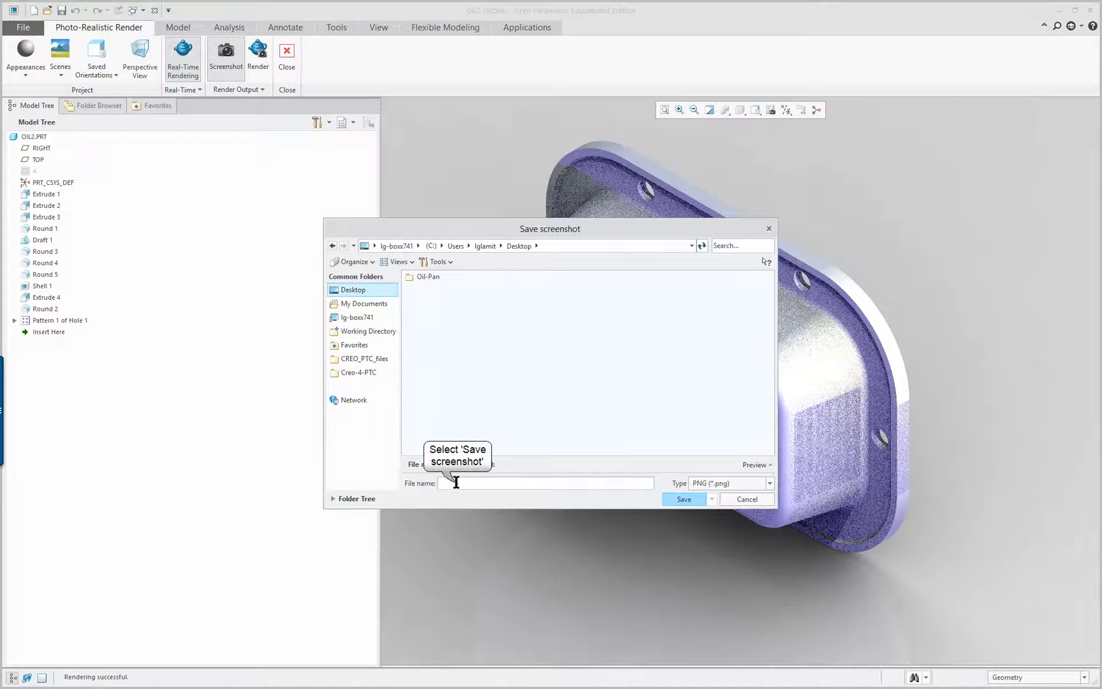
type("oil")
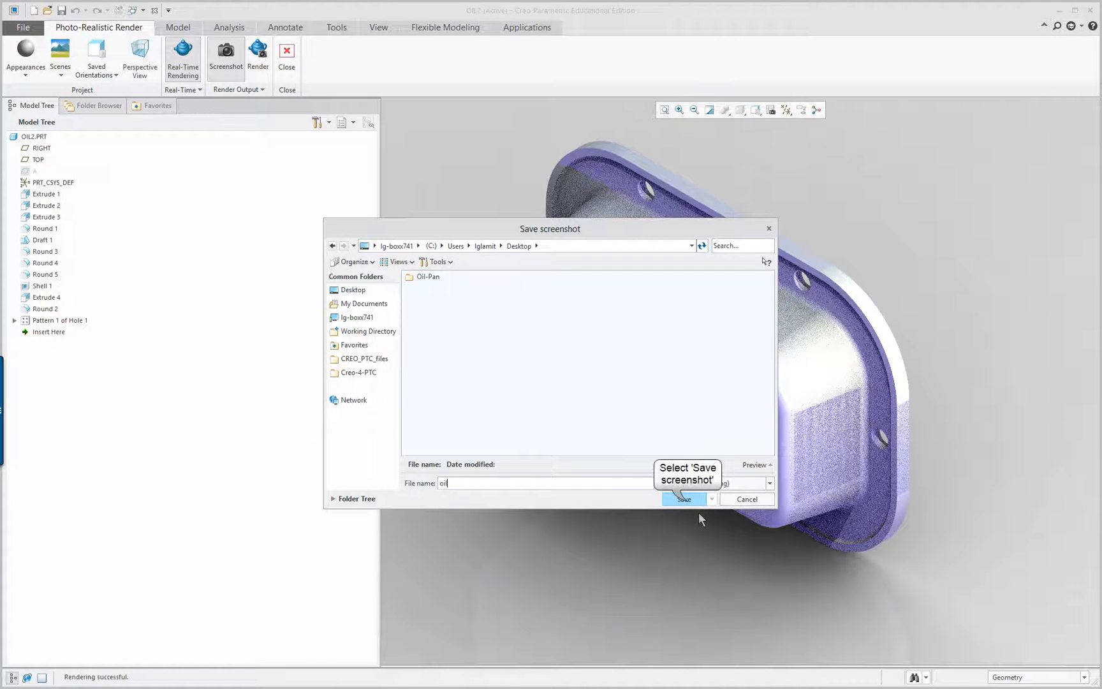
left_click(683, 499)
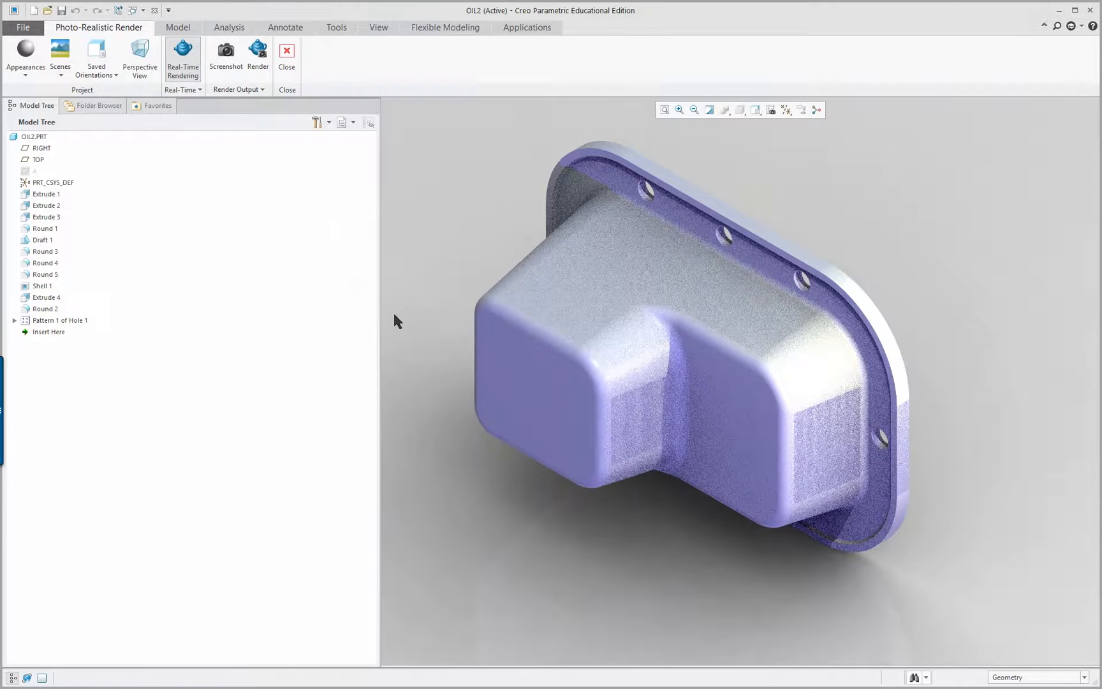
left_click(258, 51)
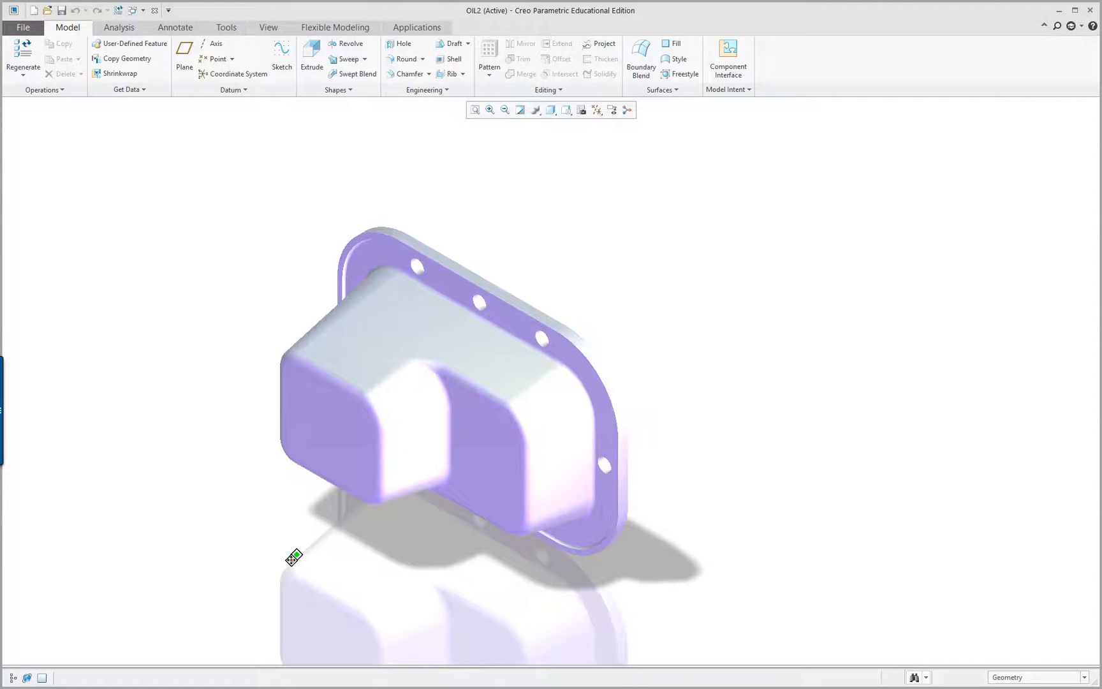
Switch the flange's display style from reflective shading to Shading With Edges
left_click_drag(294, 557, 310, 565)
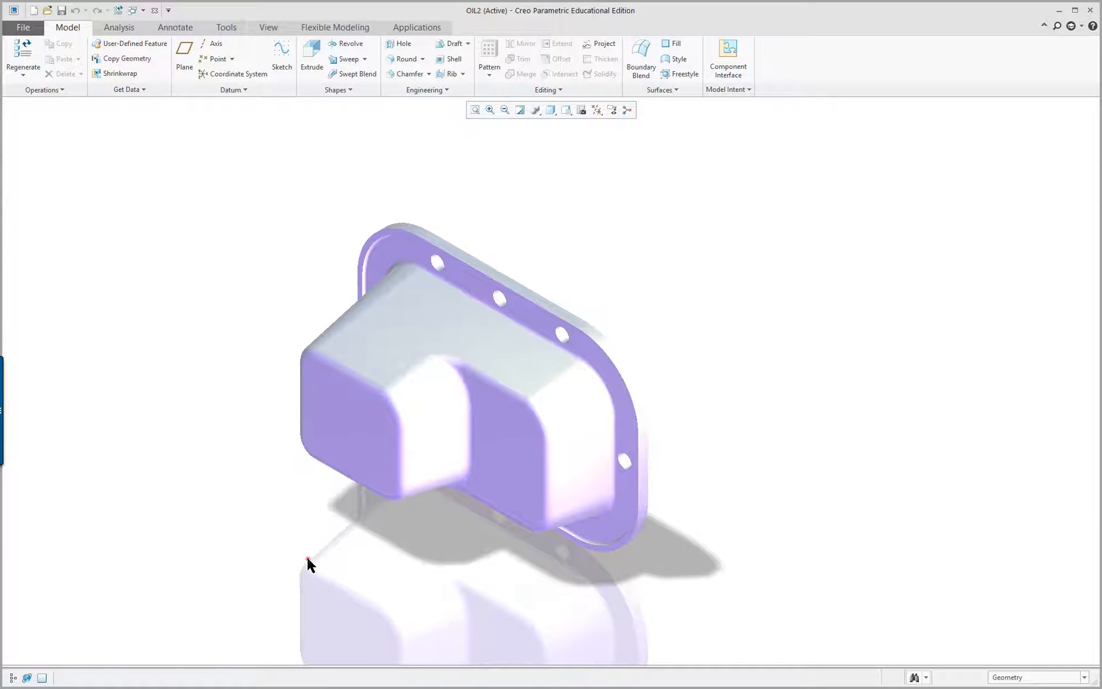
left_click(552, 110)
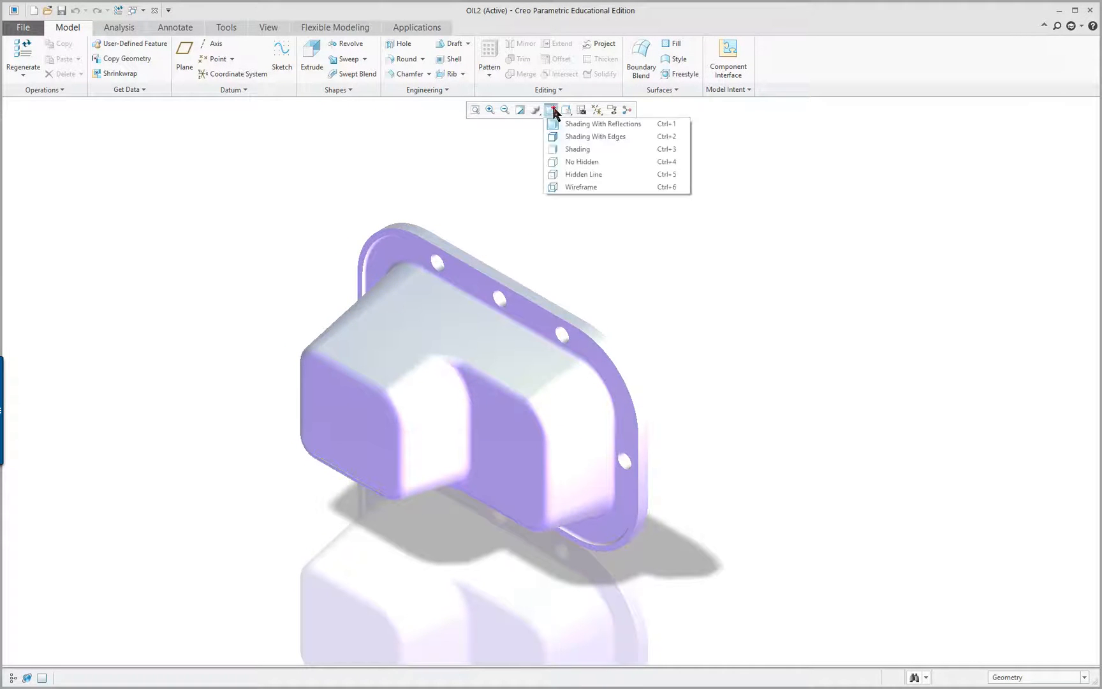
left_click(595, 137)
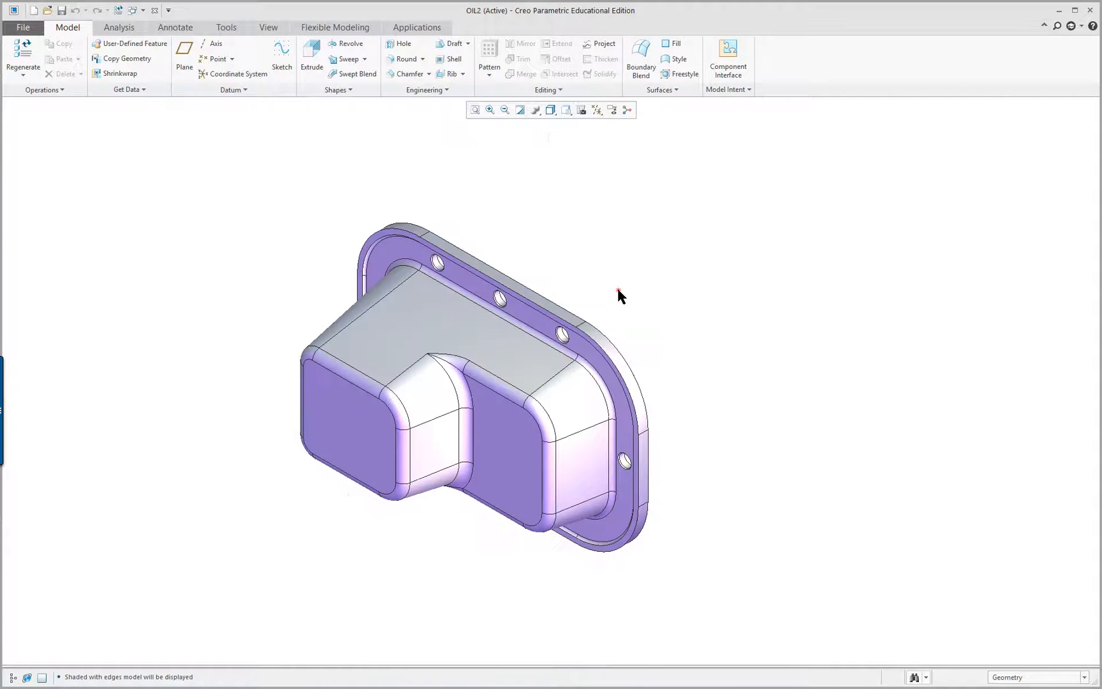
mouse_move(361, 519)
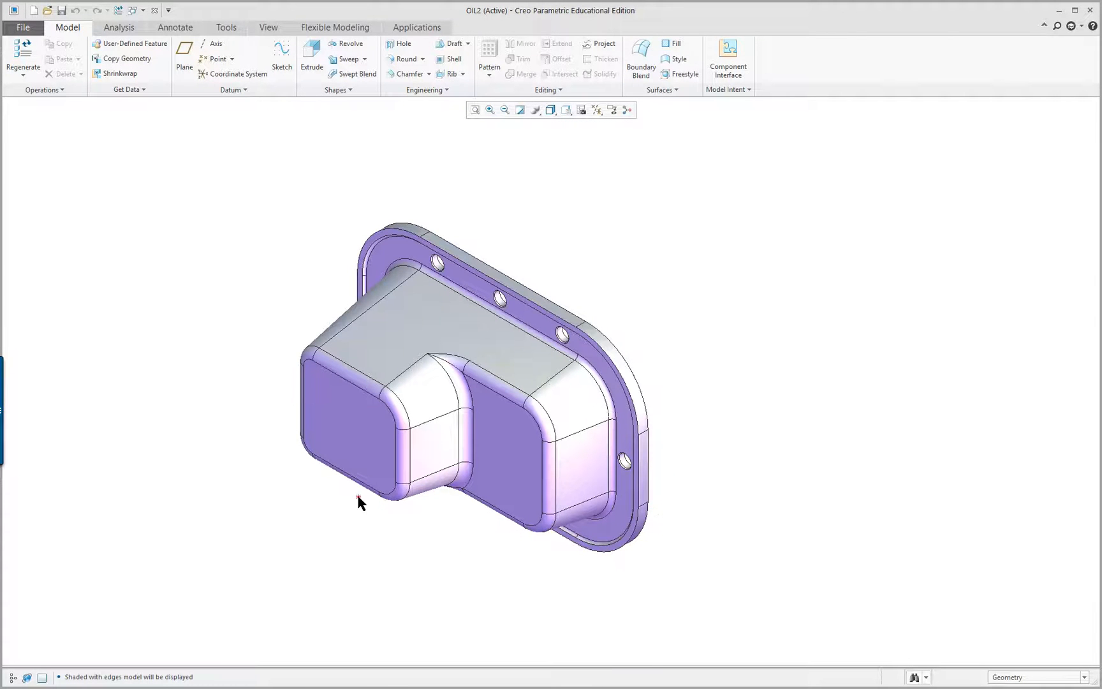
mouse_move(142, 270)
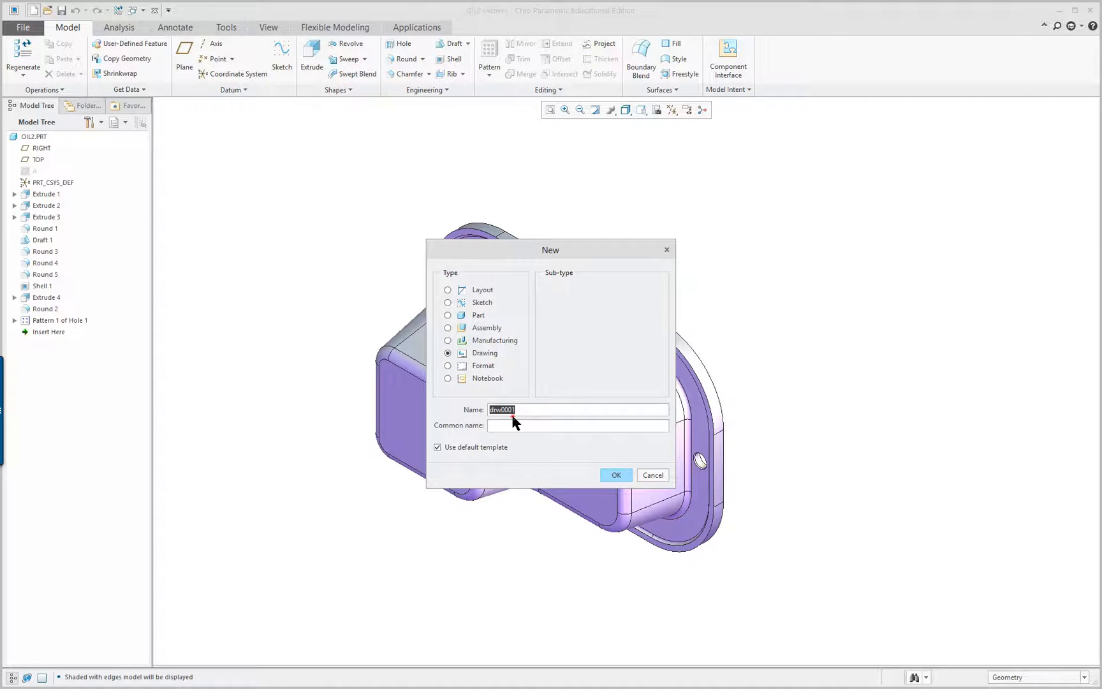
Create drawing 'oil' from the d_drawing template, showing three OIL2 views
type("oil")
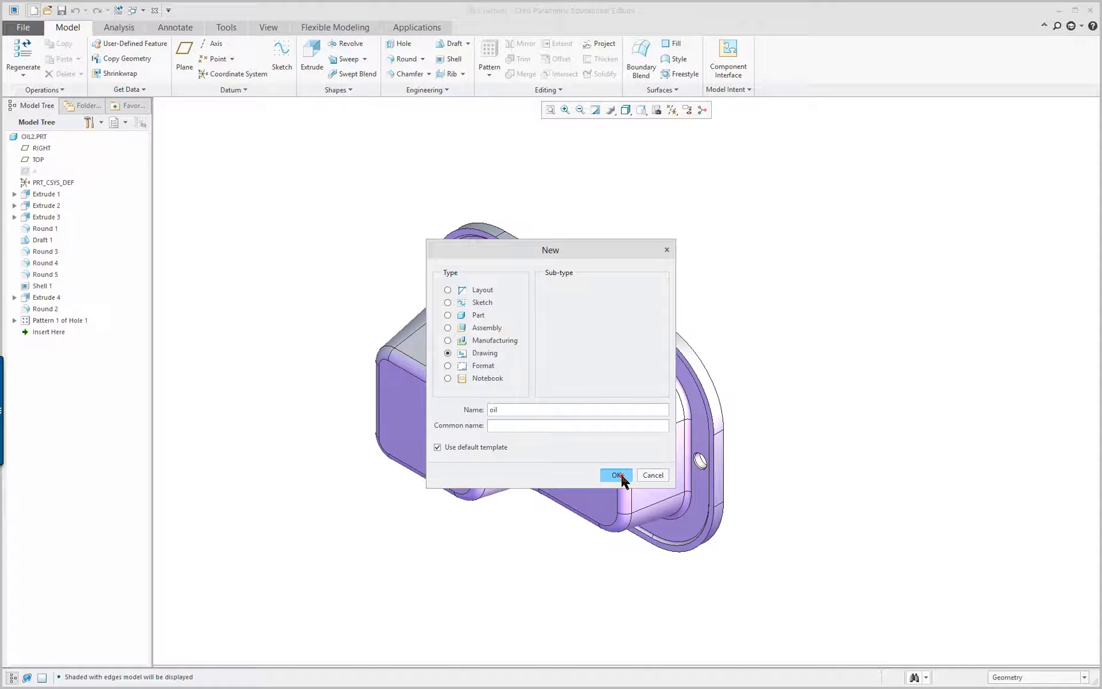
left_click(617, 474)
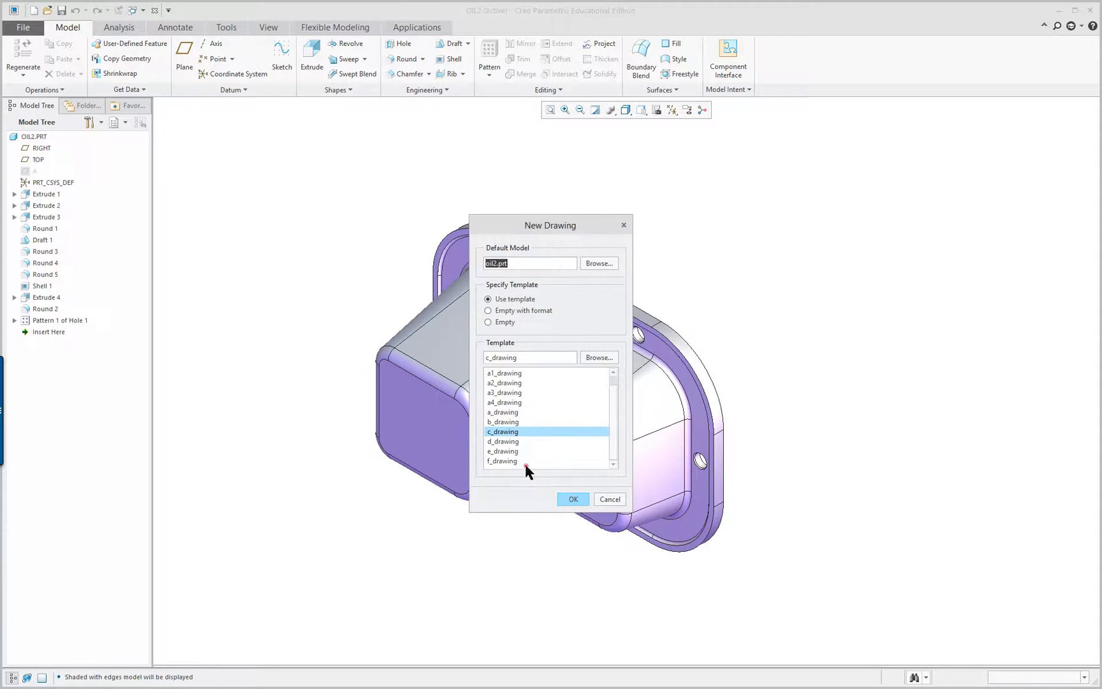
left_click(502, 440)
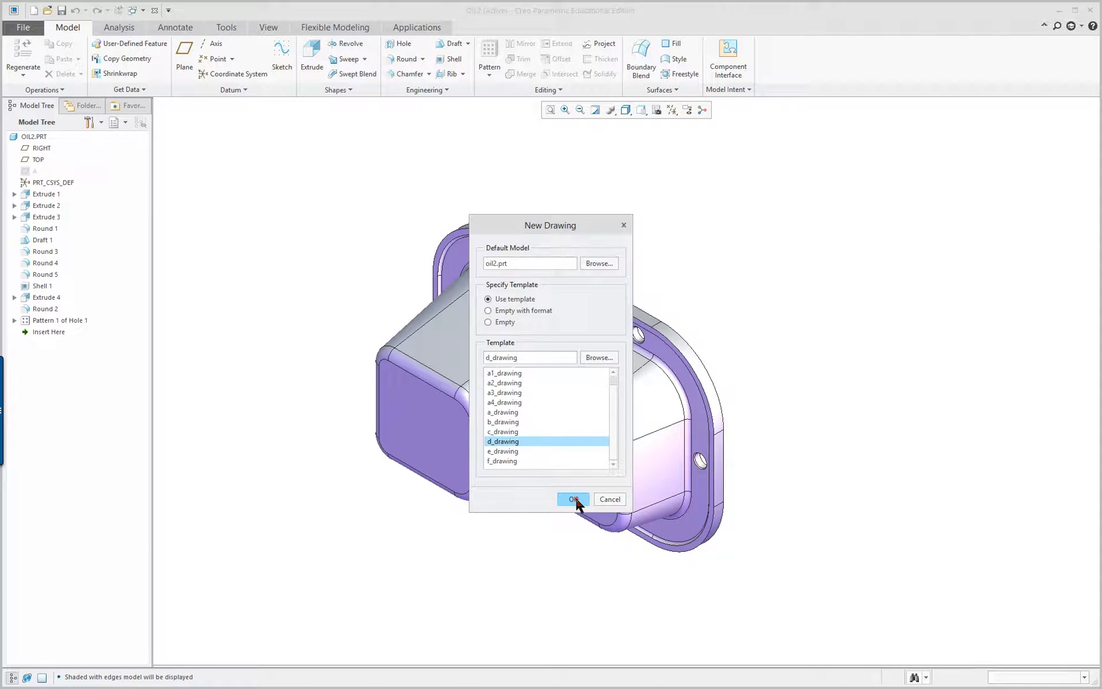
left_click(573, 499)
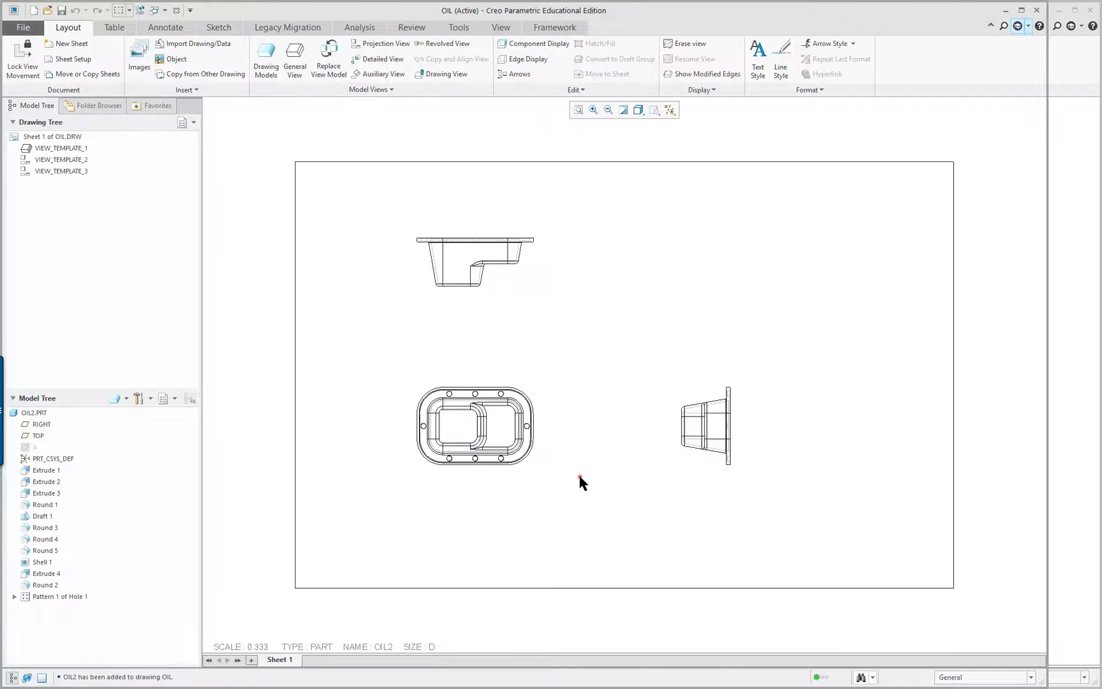
Apply the D-size sheet format in Sheet Setup and set the drawing scale to 0.500
right_click(579, 483)
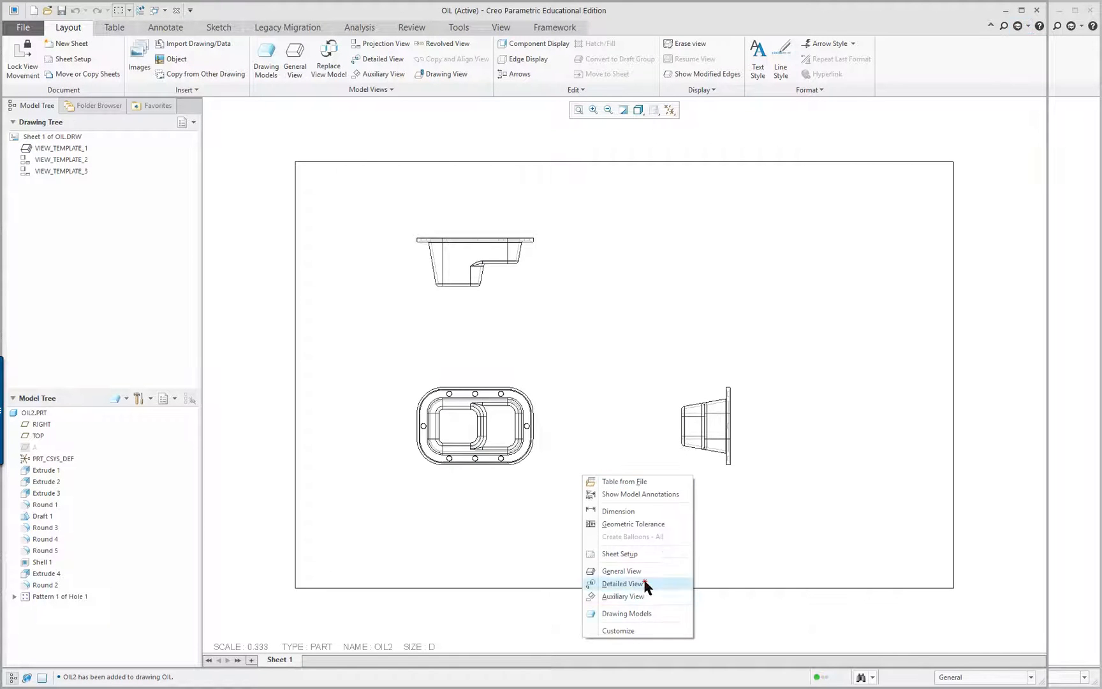
left_click(619, 554)
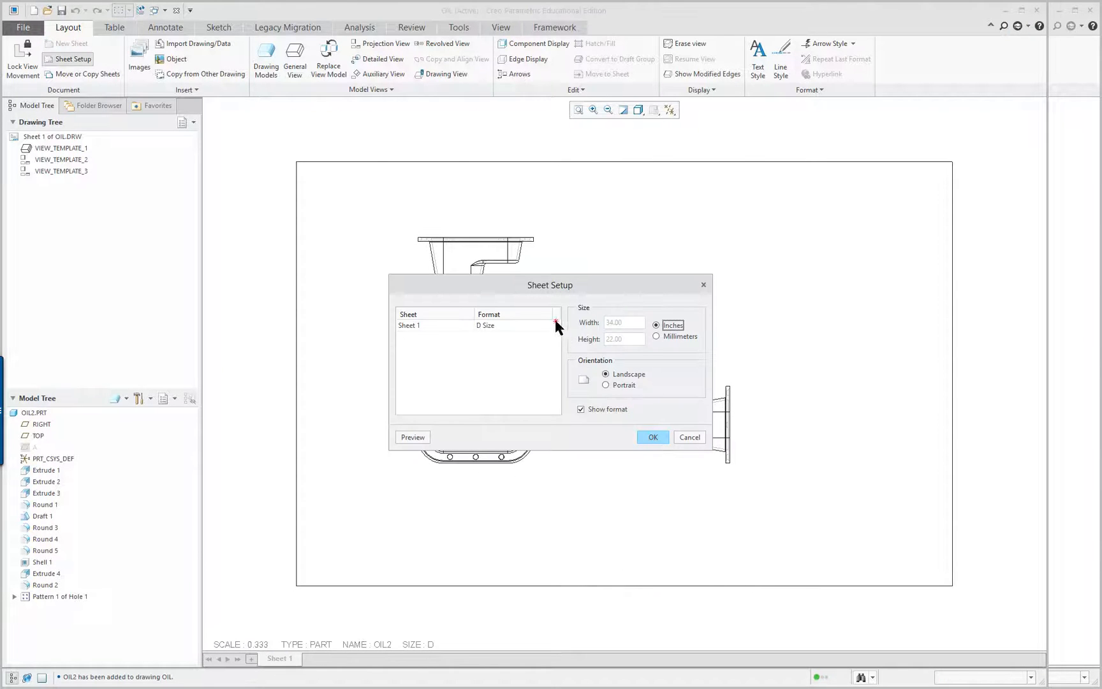
left_click(554, 325)
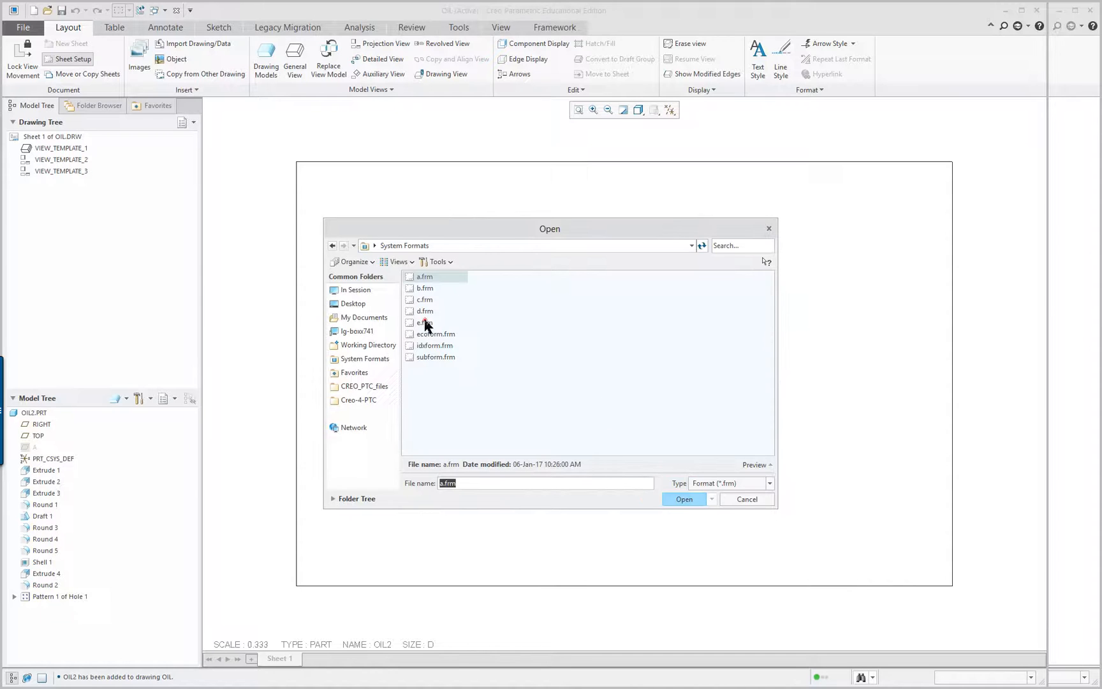
left_click(684, 499)
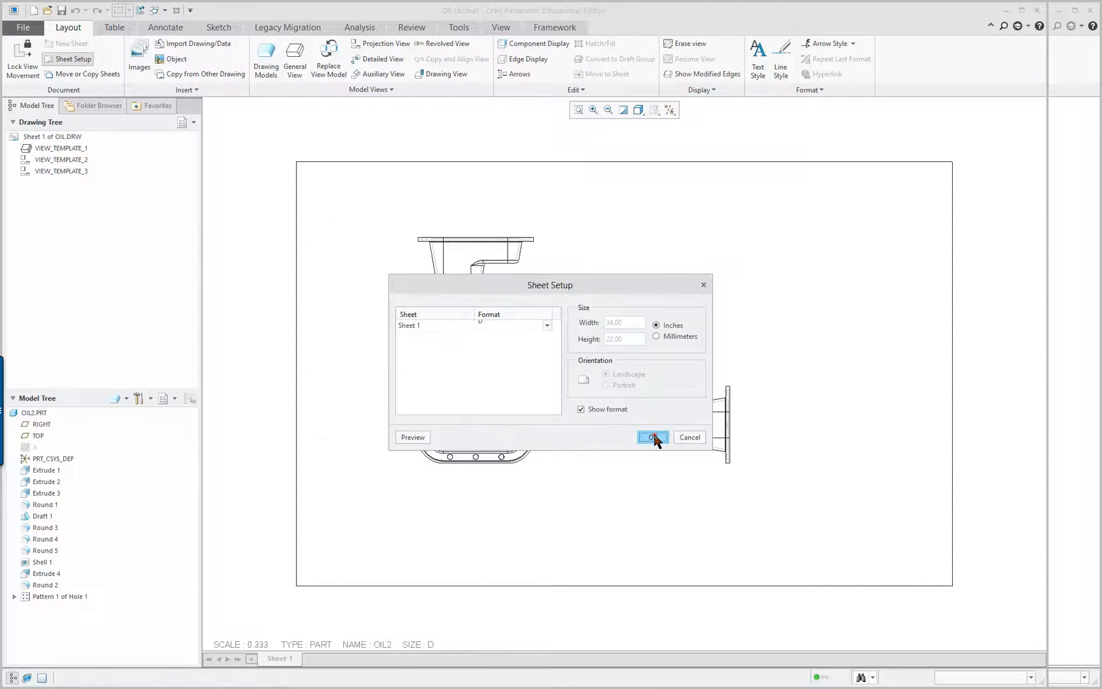
left_click(652, 437)
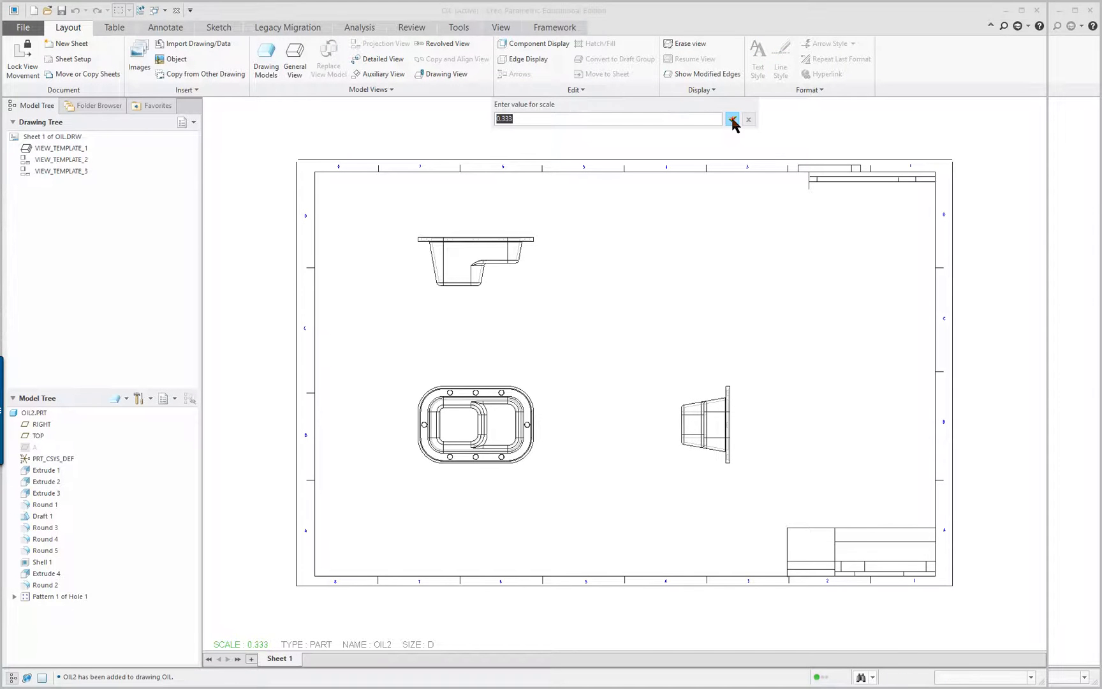
left_click(732, 119)
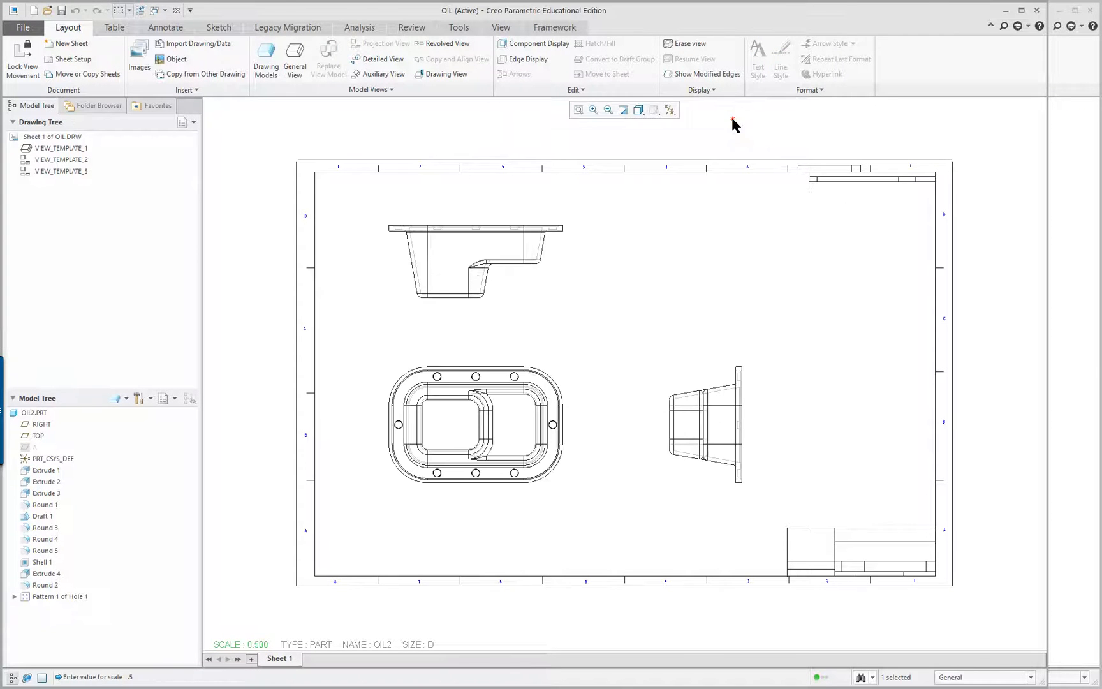
mouse_move(767, 260)
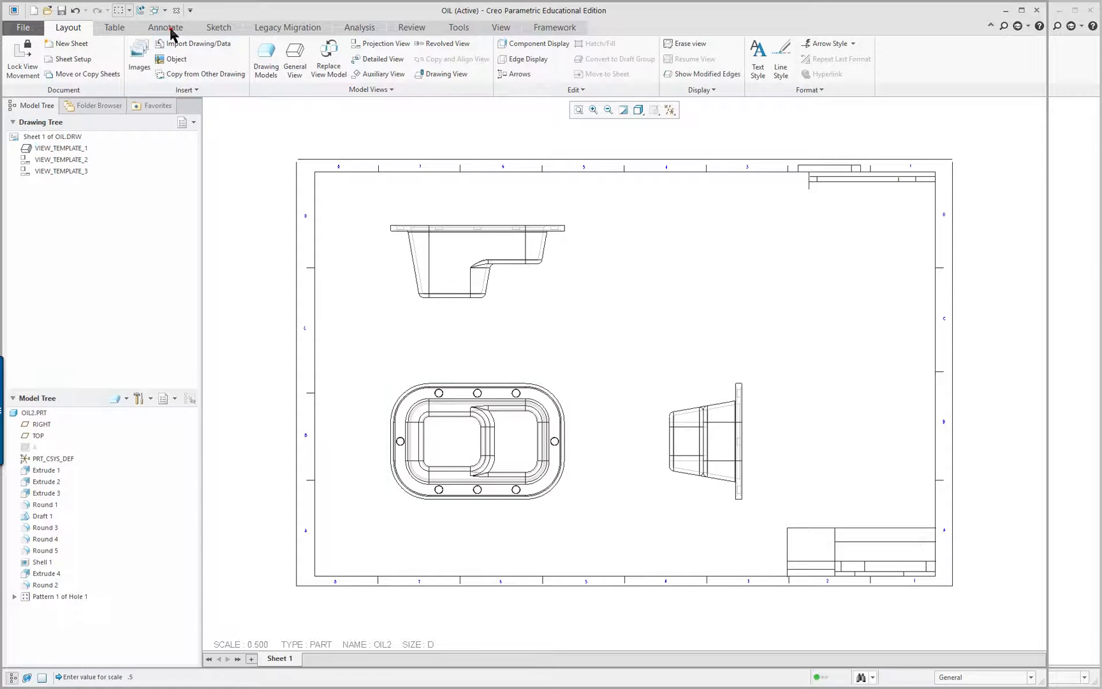
Show all of the OIL2 model's dimensions and axes on the three drawing views
left_click(165, 28)
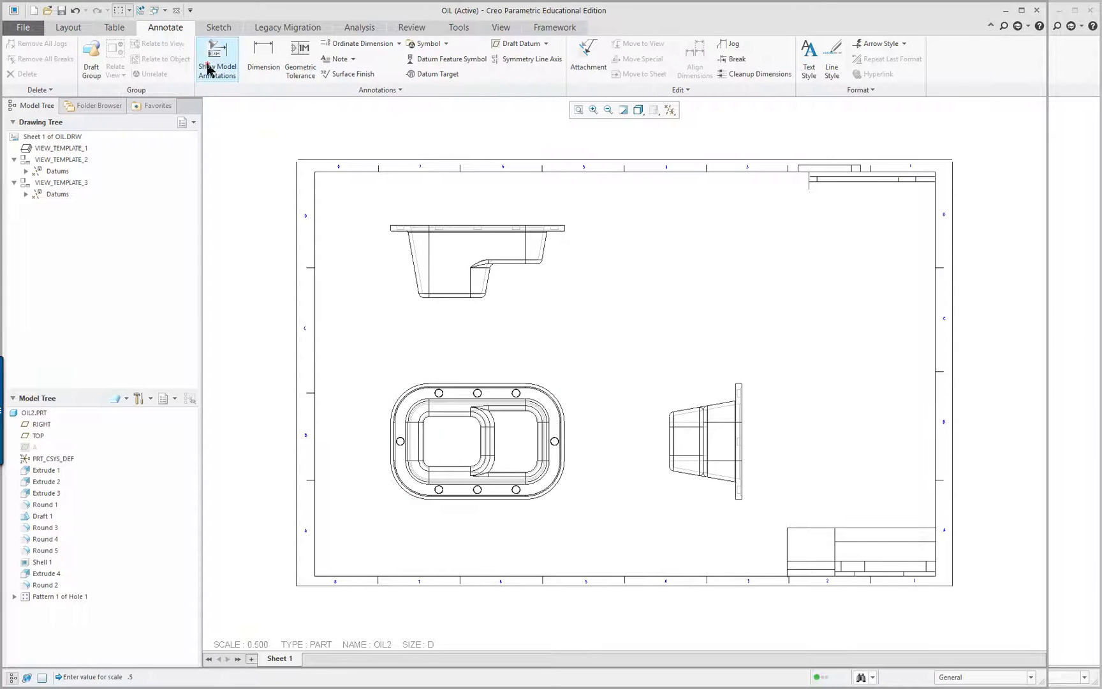
left_click(217, 54)
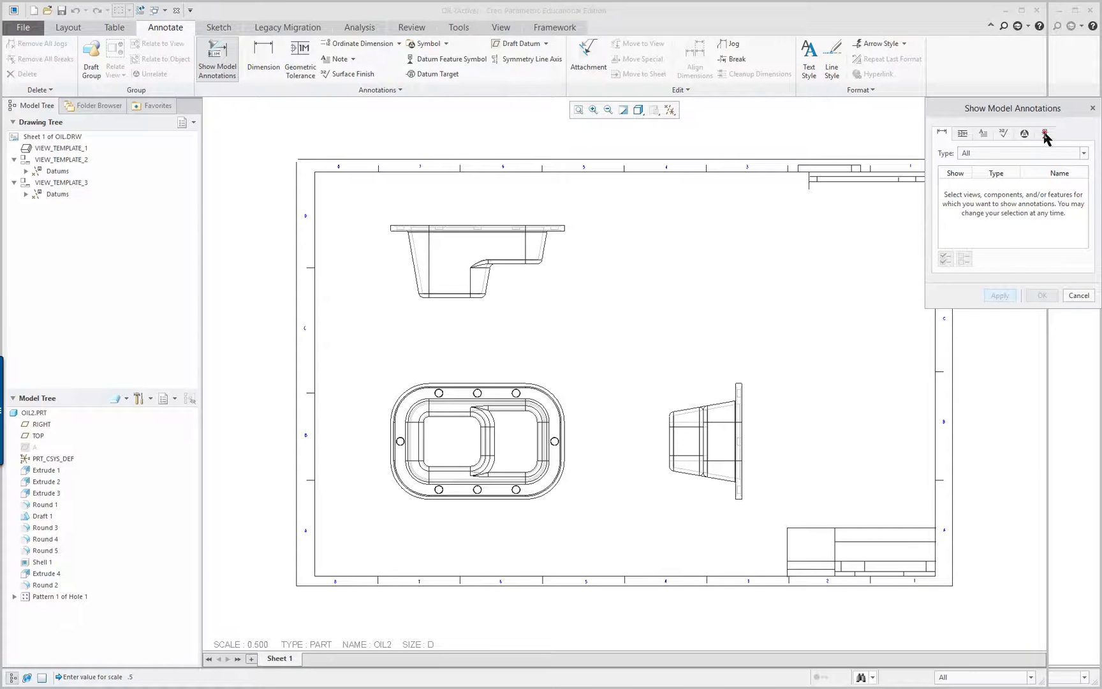
left_click(548, 414)
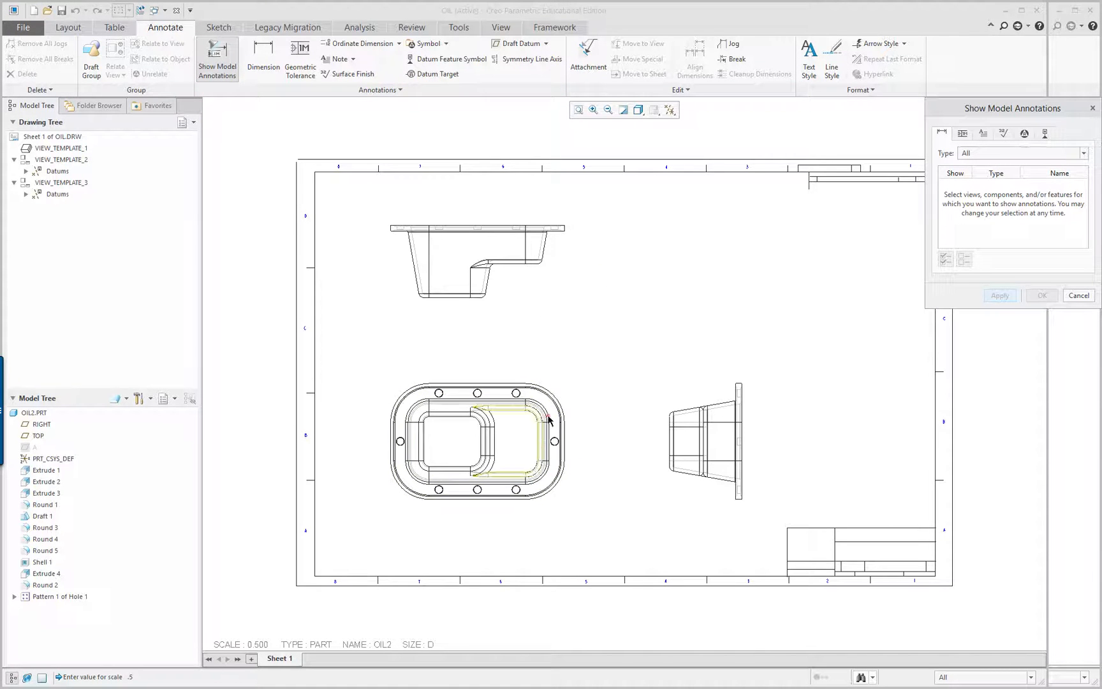
left_click(58, 147)
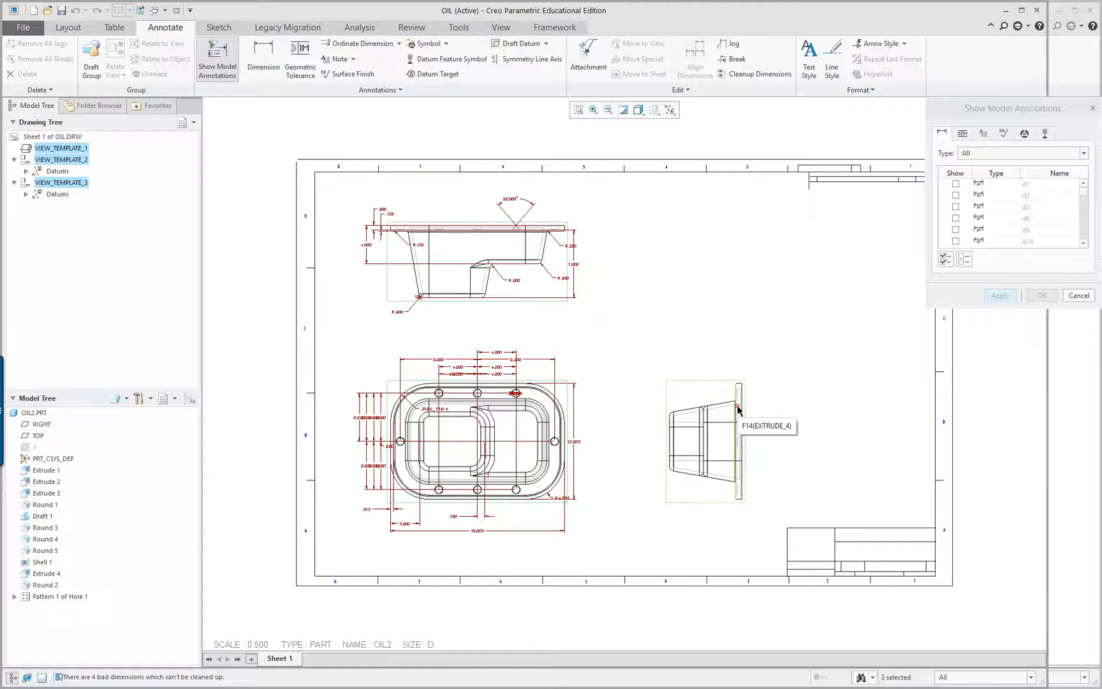
mouse_move(753, 448)
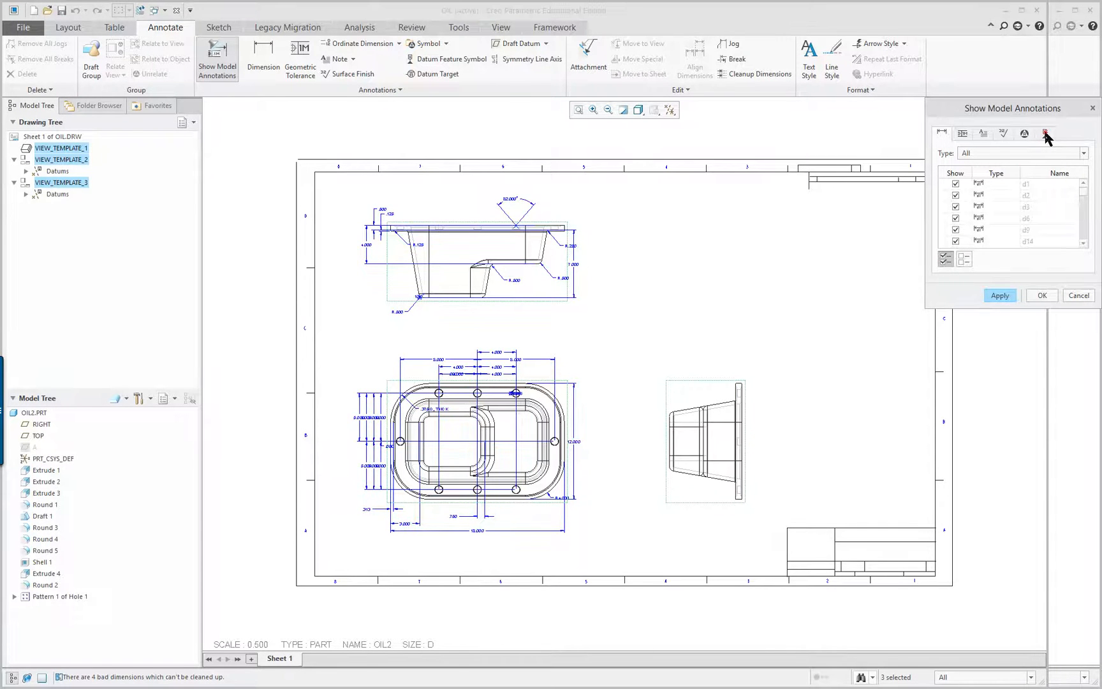
left_click(1041, 133)
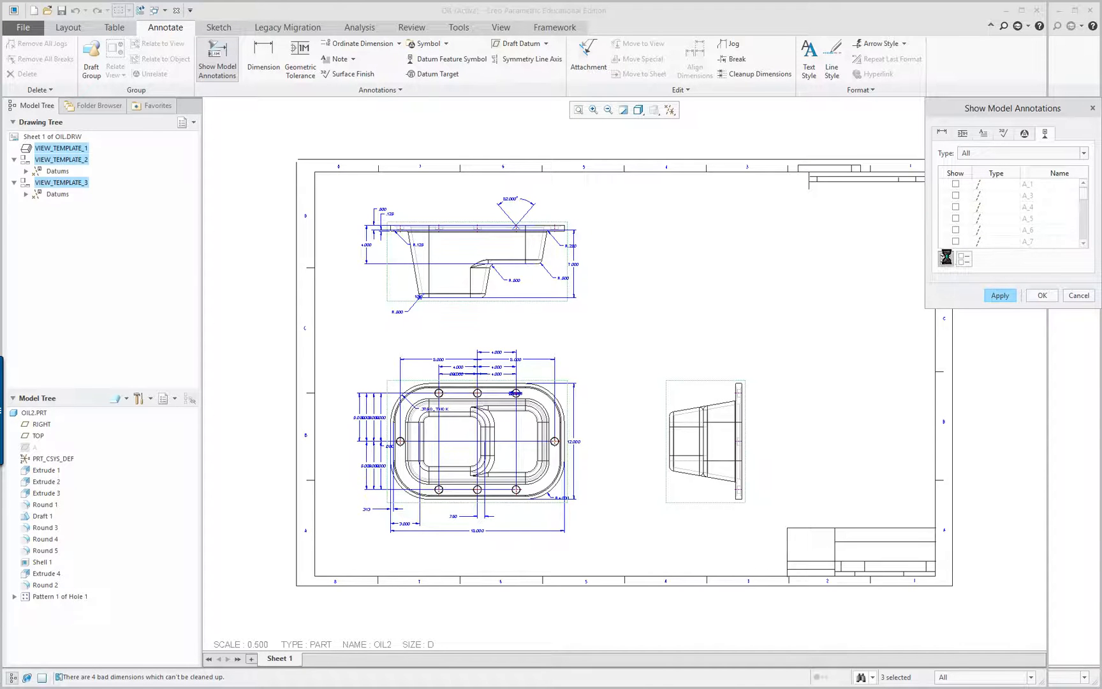
left_click(1000, 295)
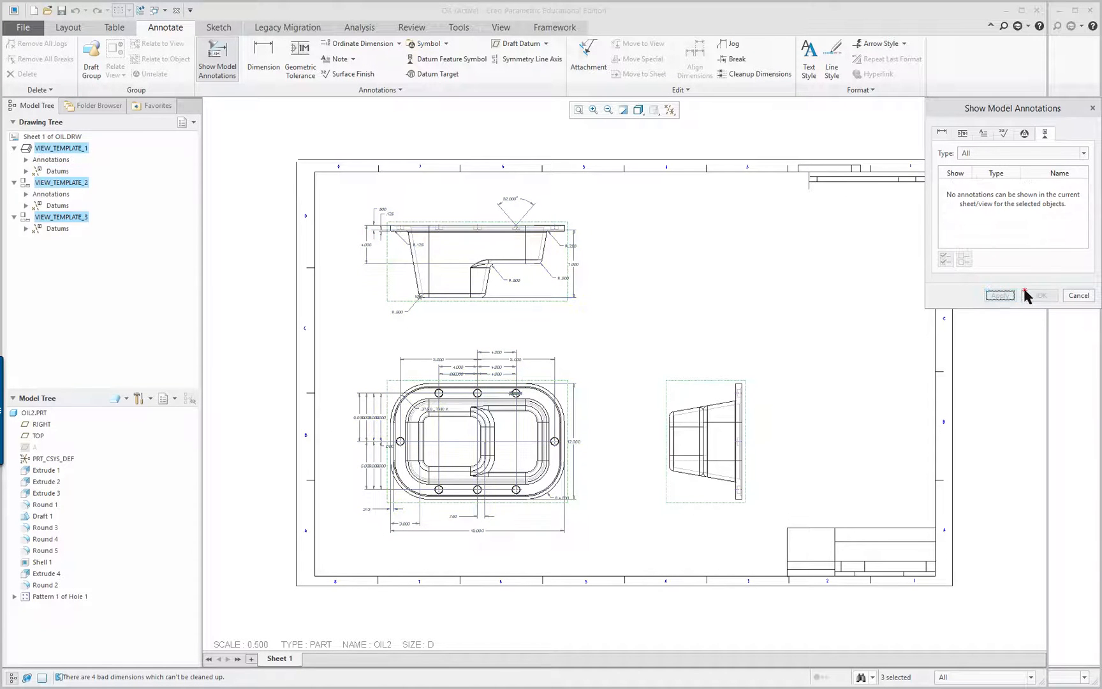
left_click(1040, 295)
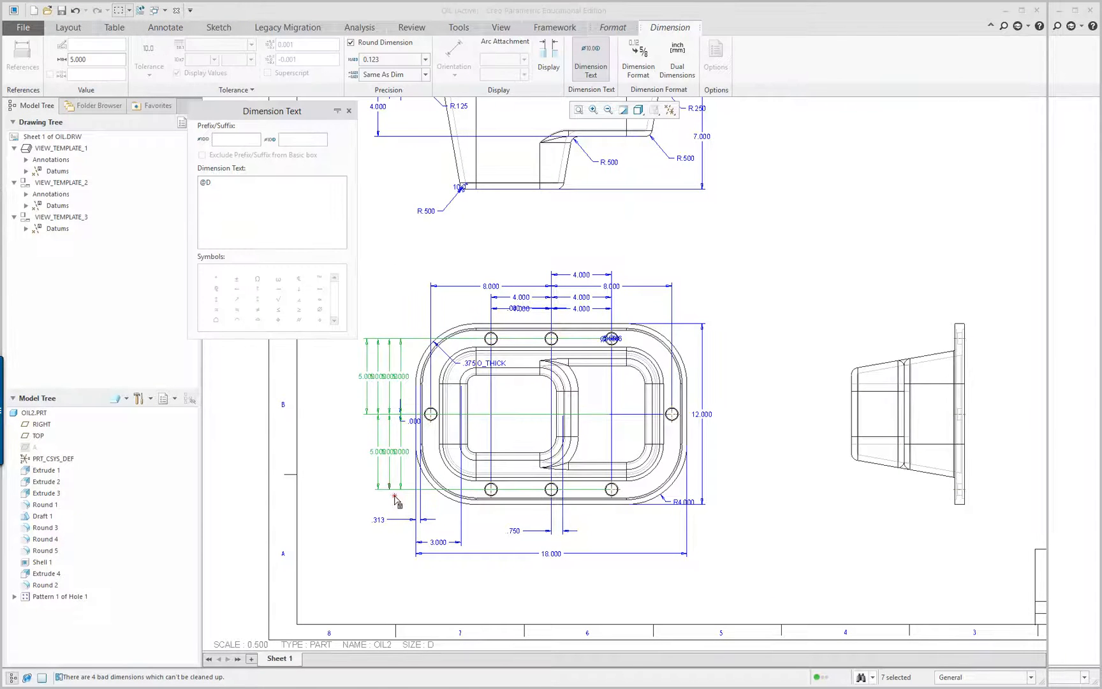
mouse_move(327, 462)
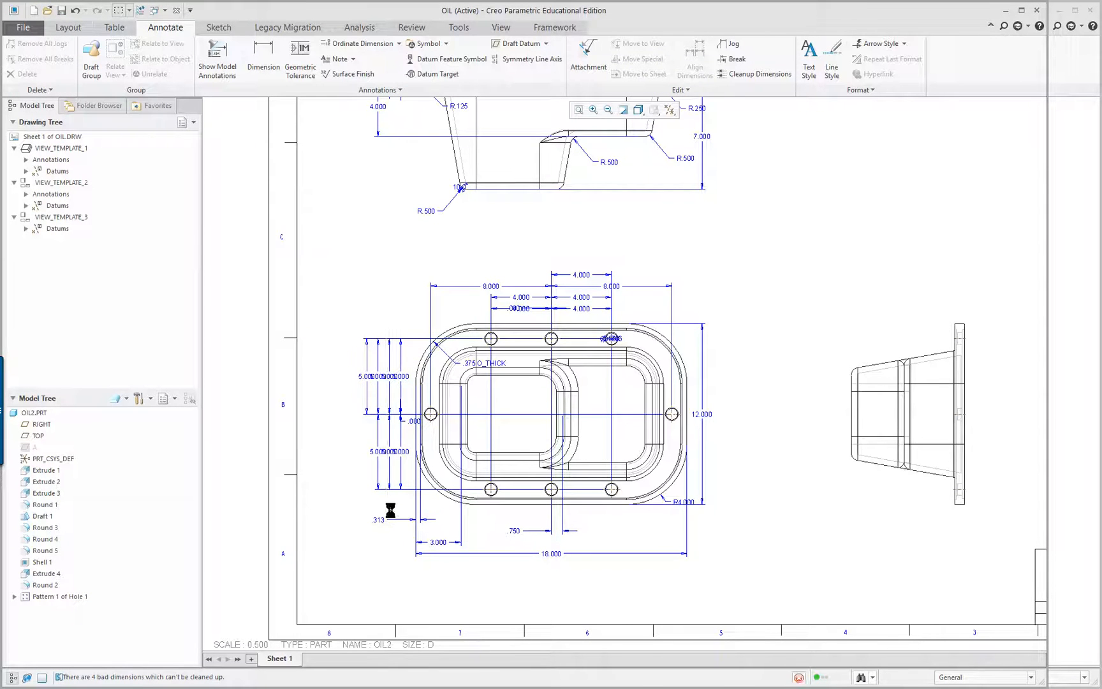
Delete the stacked duplicate vertical dimensions on the left of the top view
left_click(391, 512)
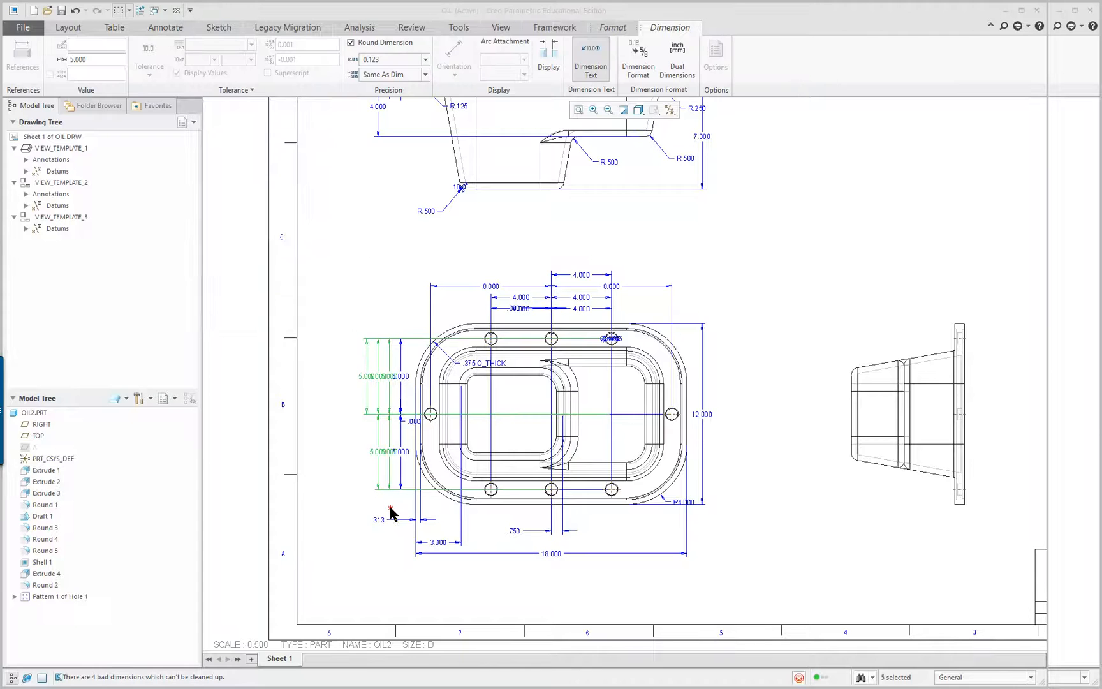
left_click(164, 28)
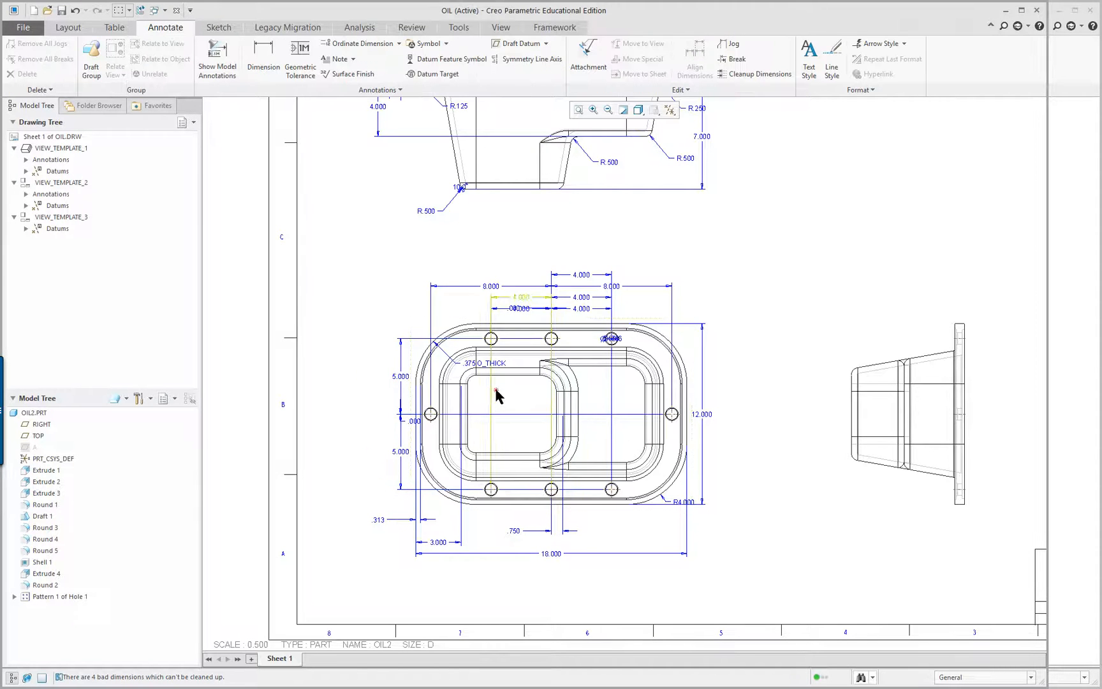
left_click(607, 109)
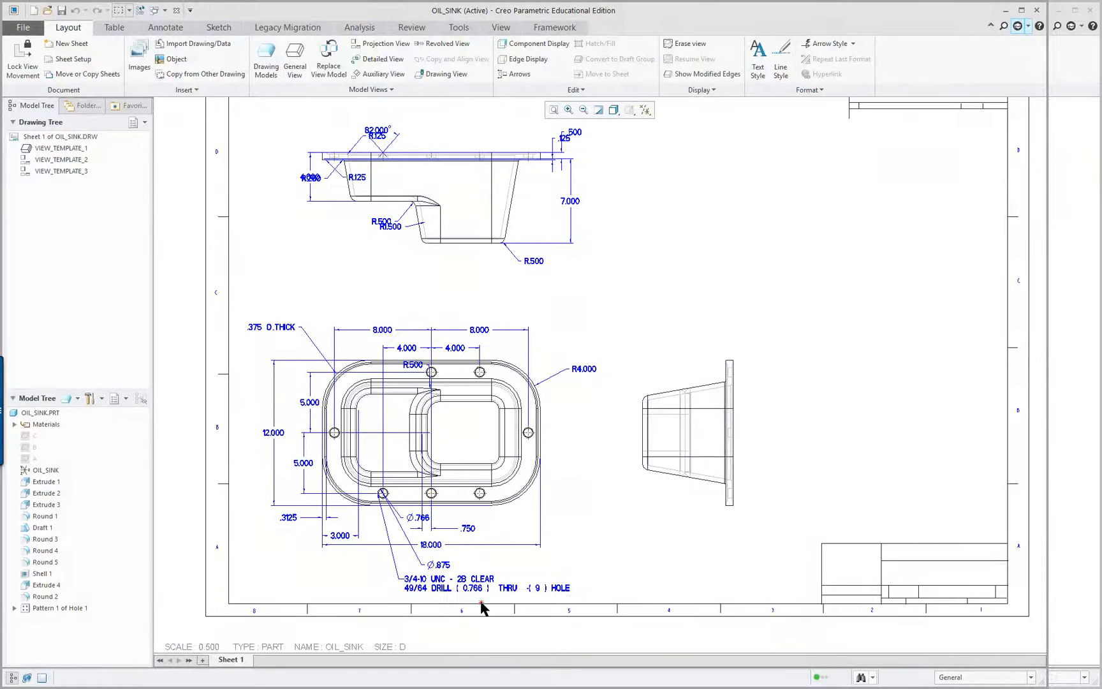
left_click(272, 432)
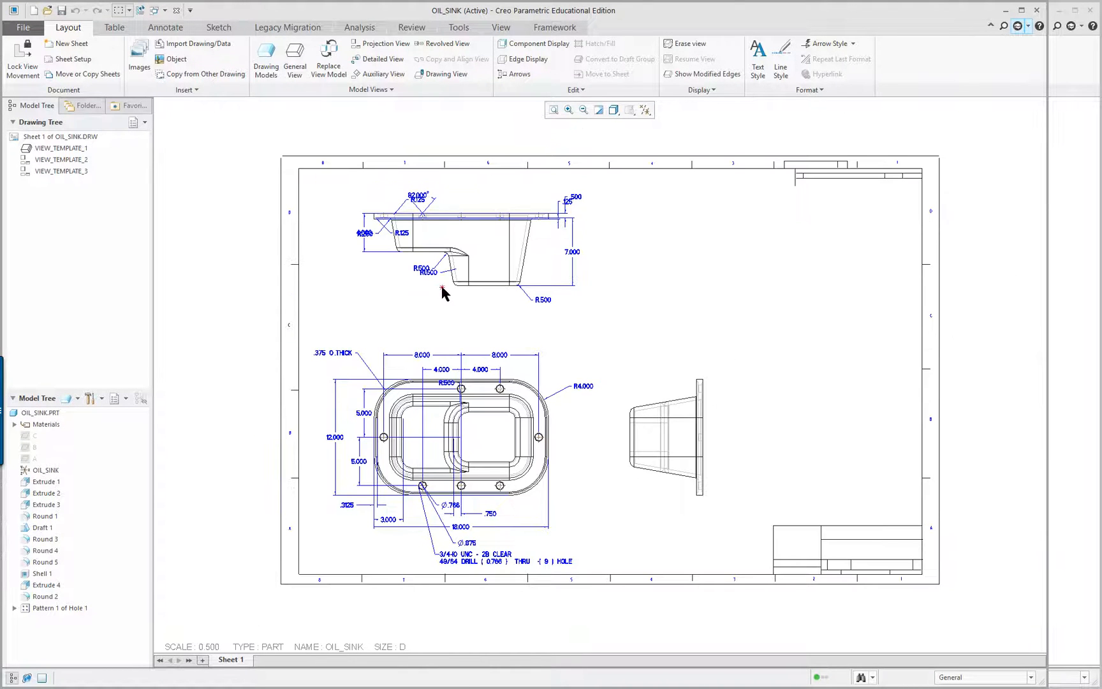
mouse_move(627, 383)
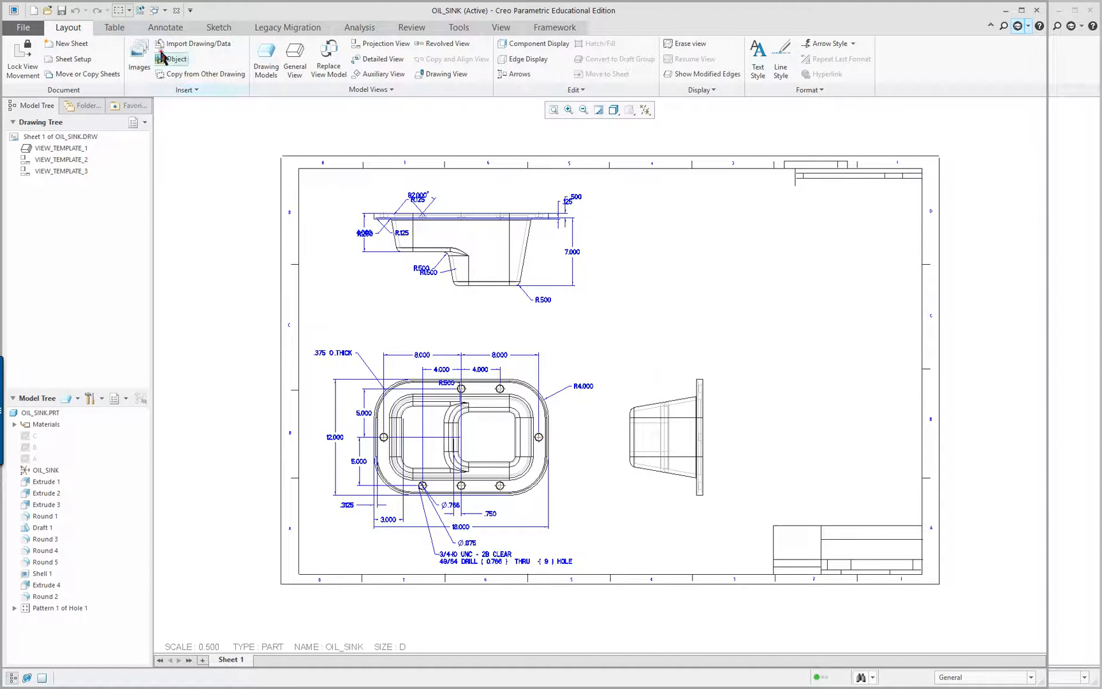
left_click(165, 27)
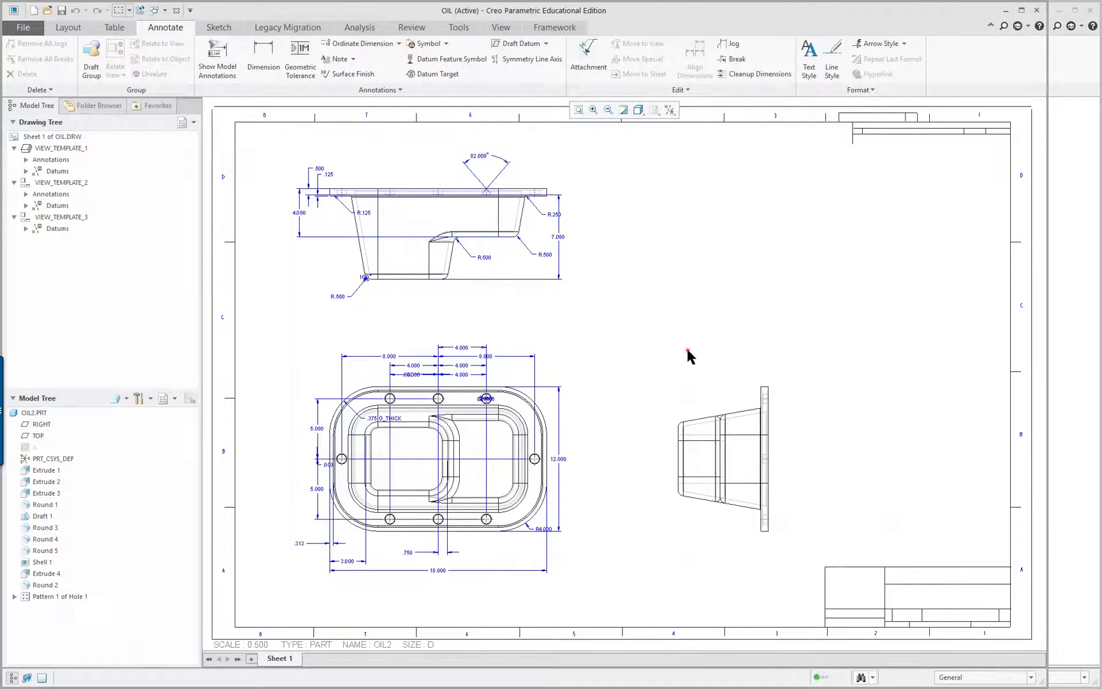
mouse_move(487, 378)
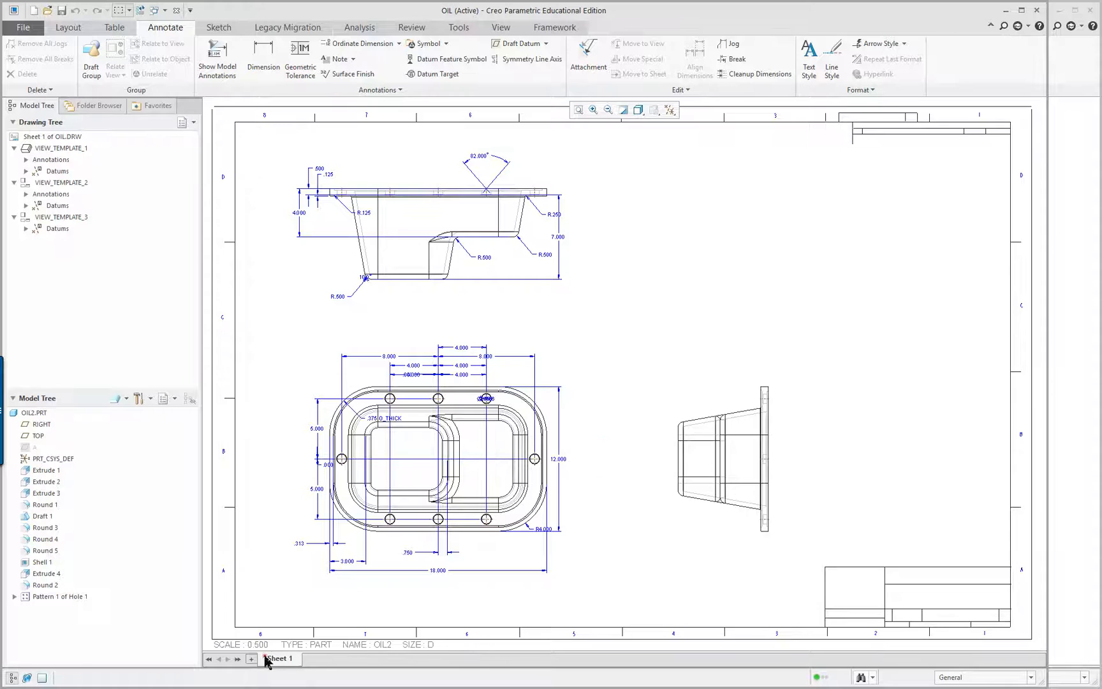
Add sheet 2 and place an isometric general view of OIL2 on it
left_click(249, 659)
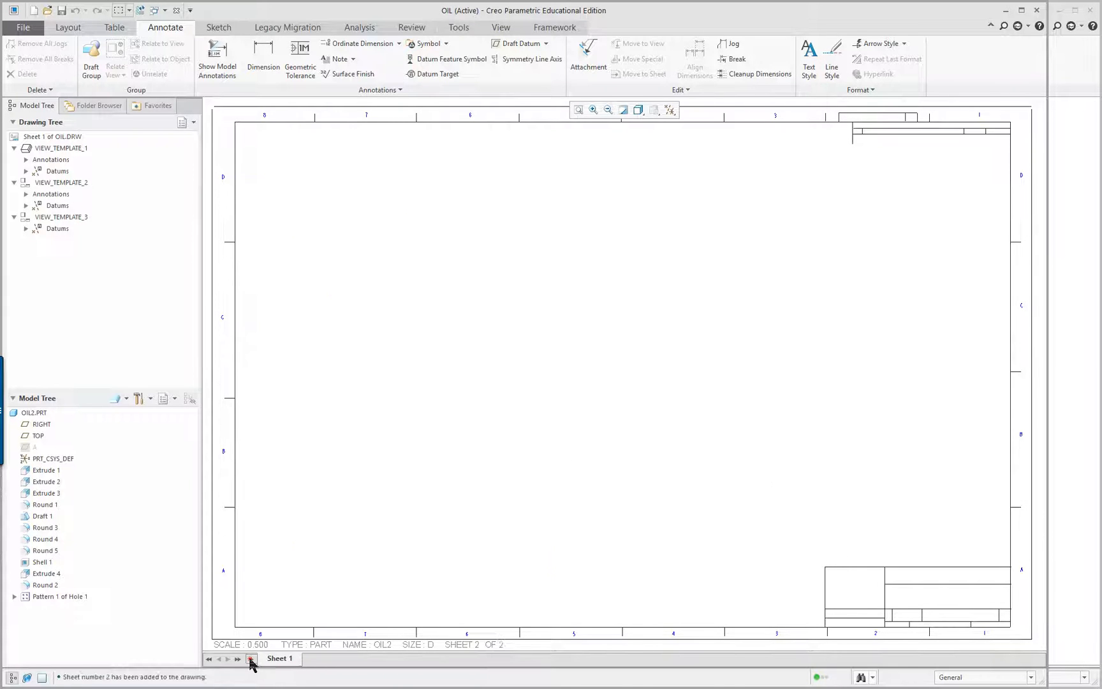
right_click(452, 340)
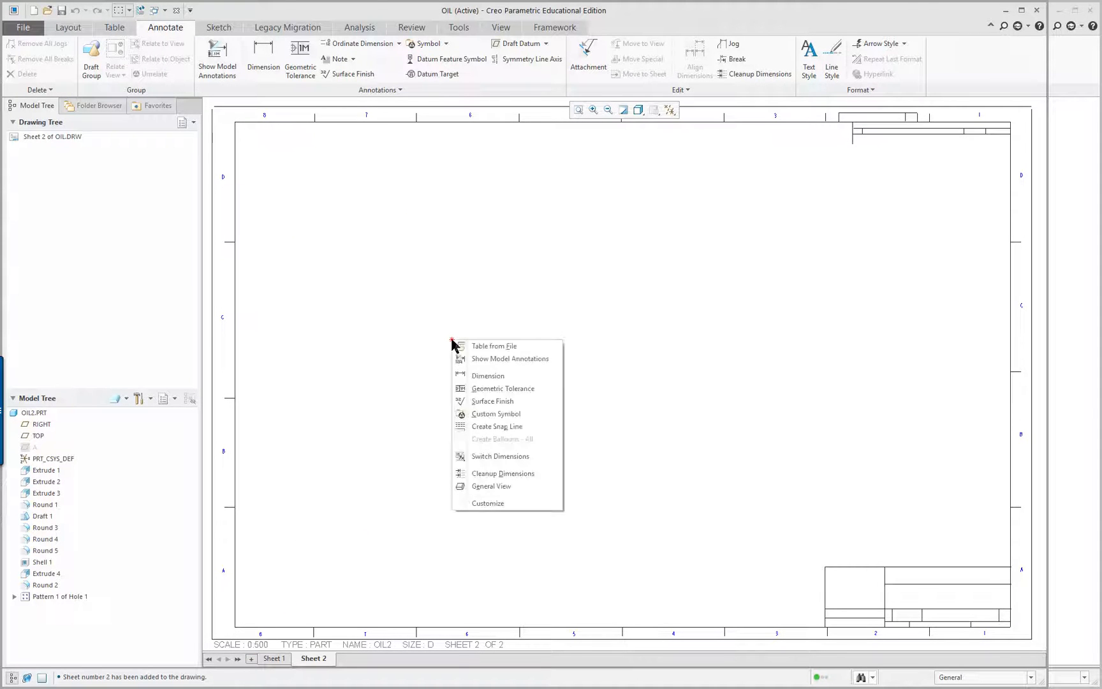
left_click(338, 265)
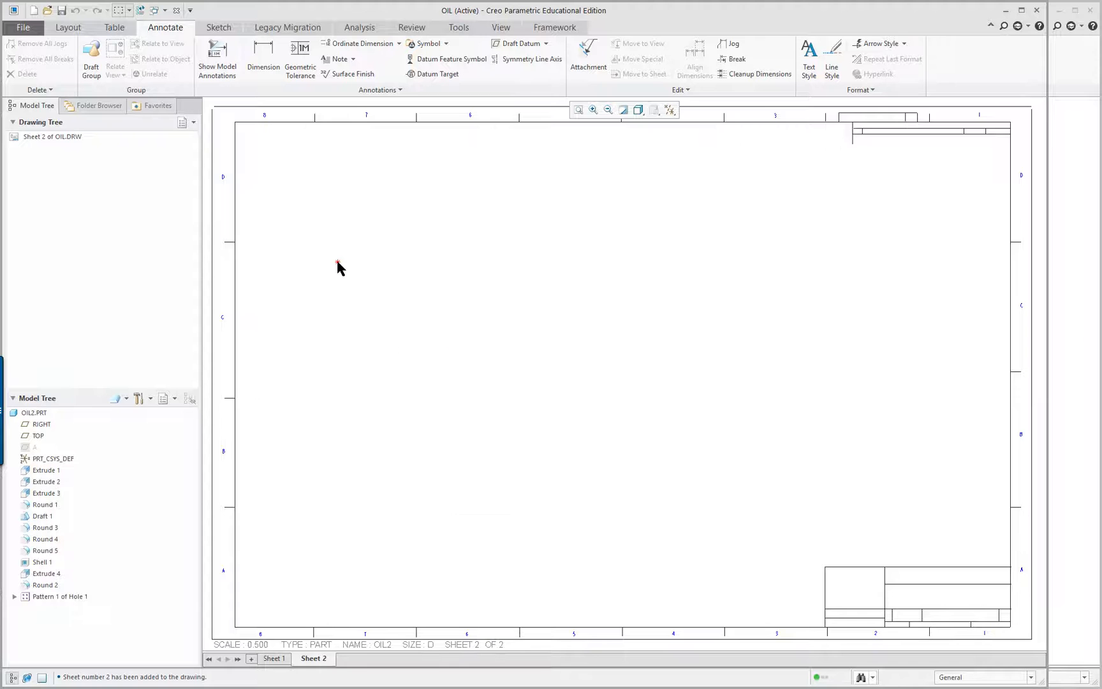
left_click(74, 26)
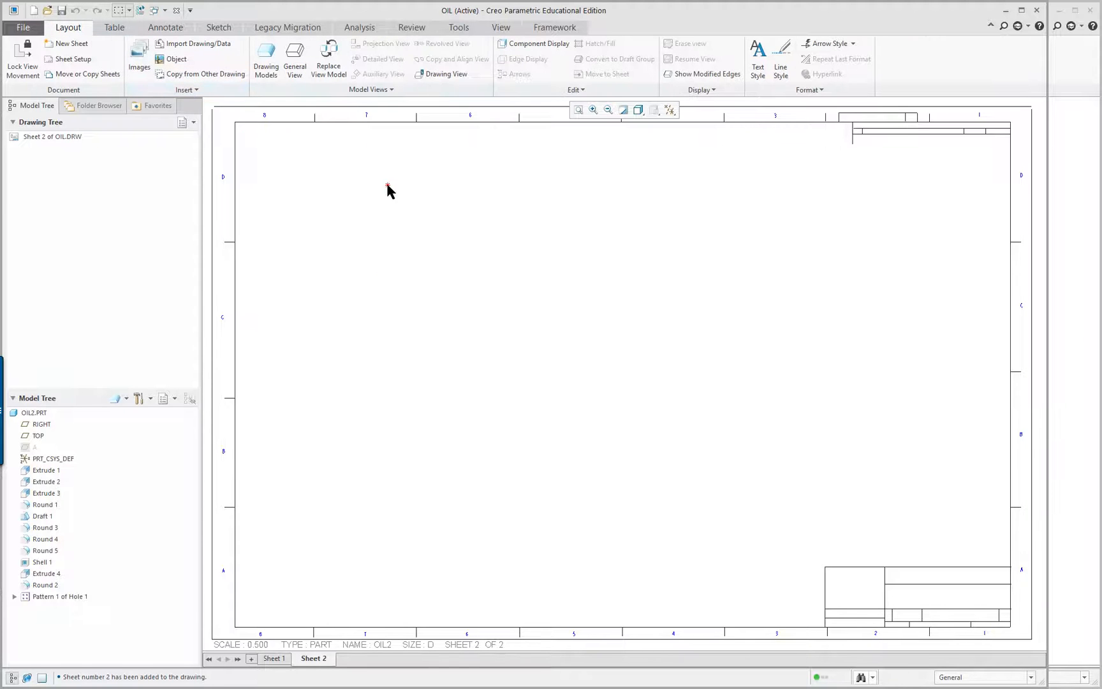
left_click(294, 58)
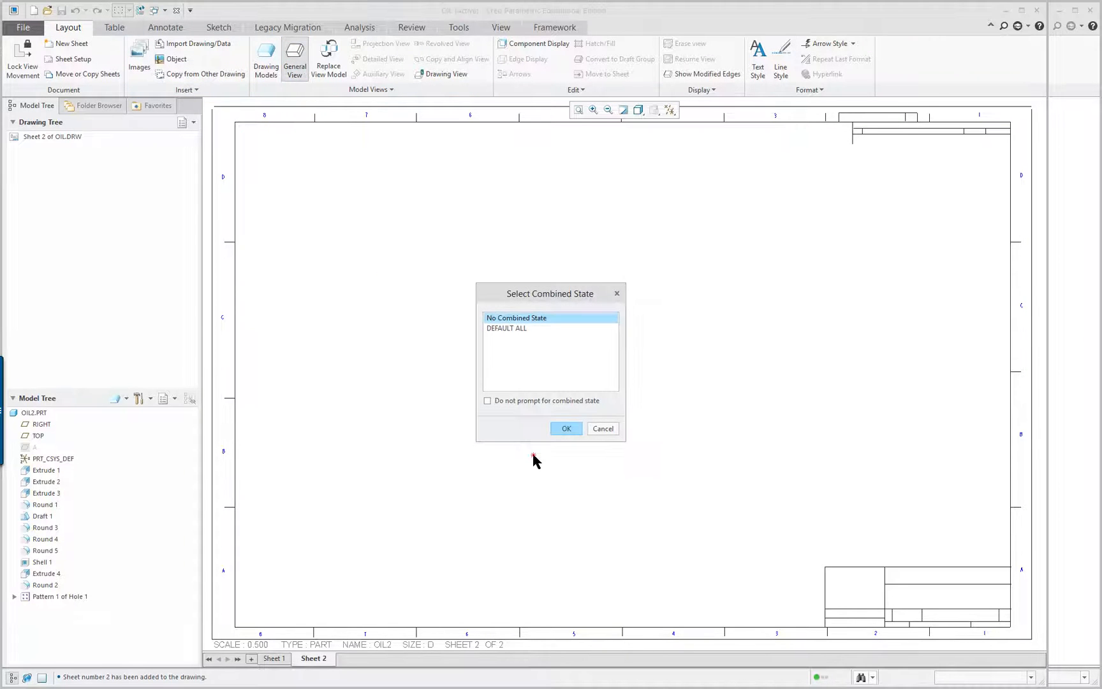
mouse_move(566, 428)
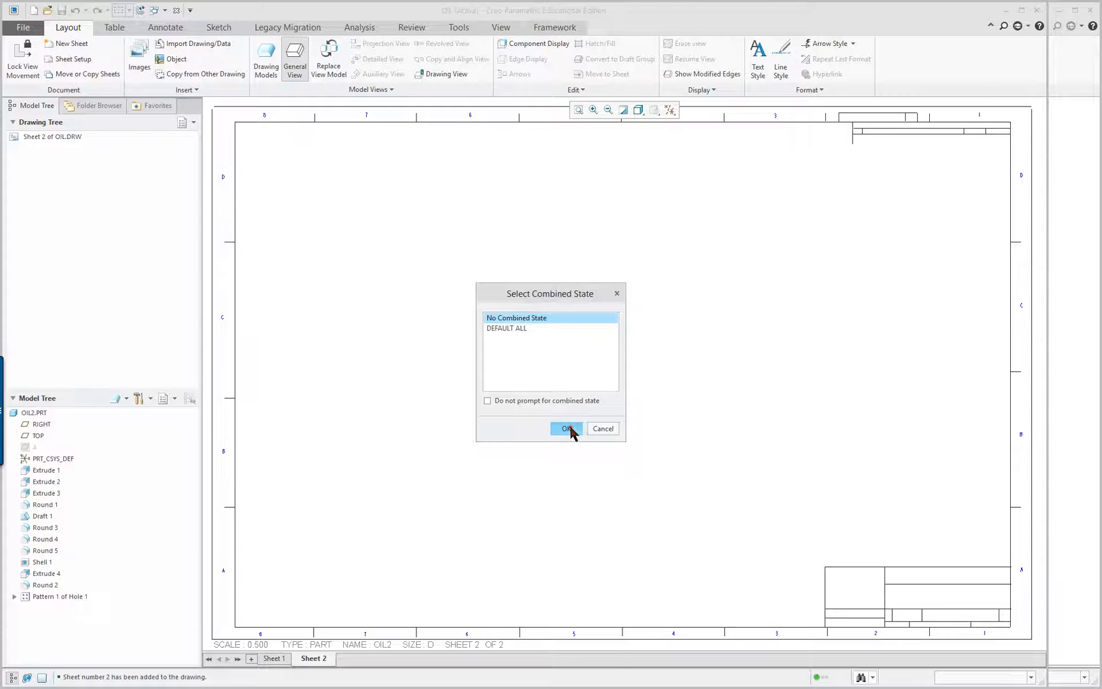
left_click(566, 428)
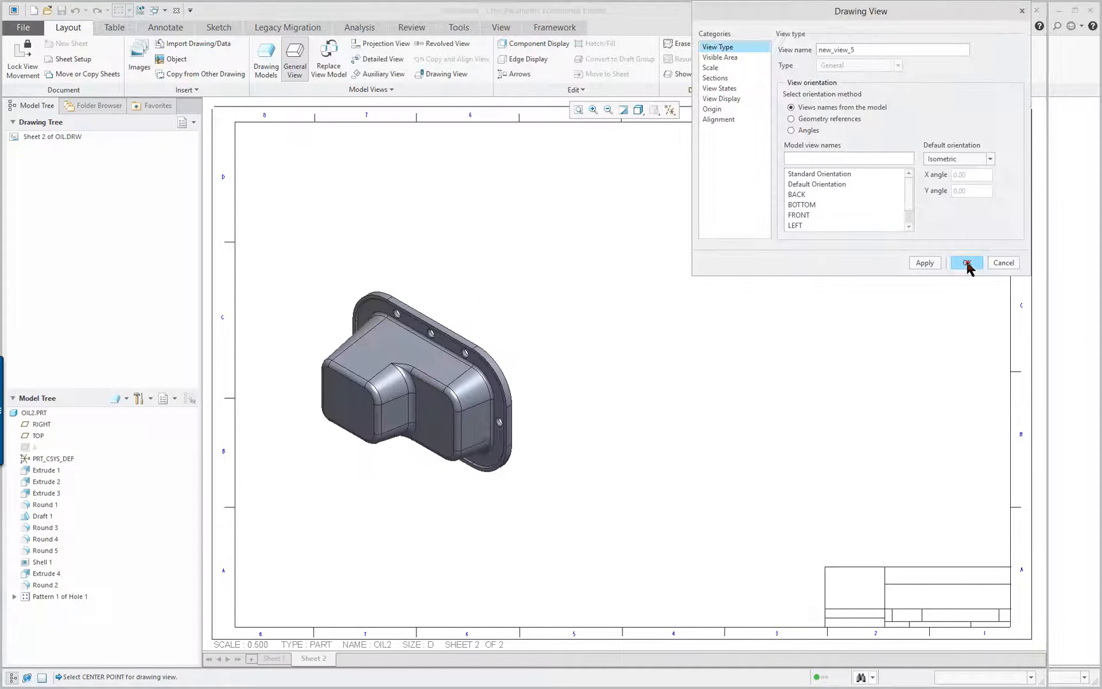
left_click(967, 262)
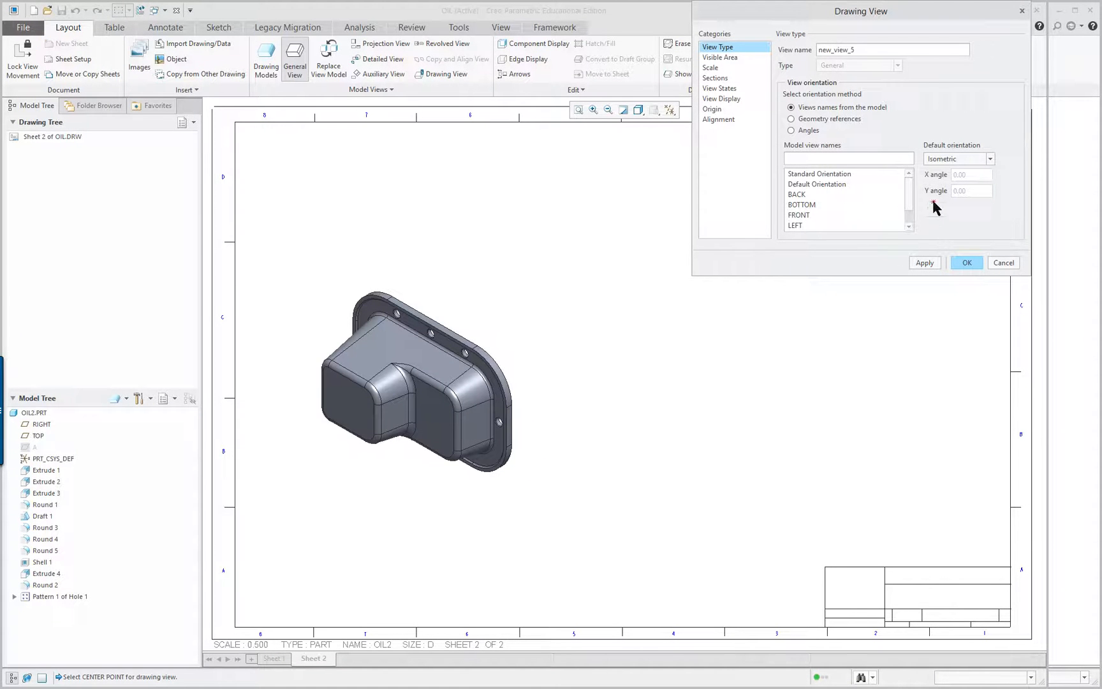
Set the new view's custom scale to 1.000
left_click(710, 67)
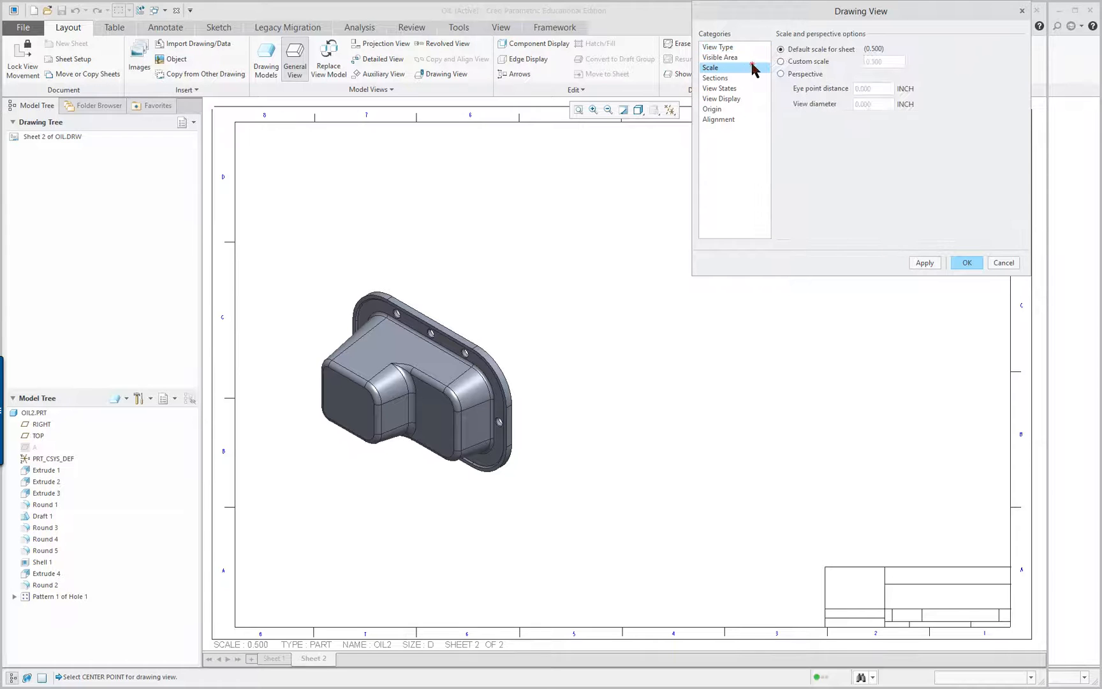
left_click(780, 61)
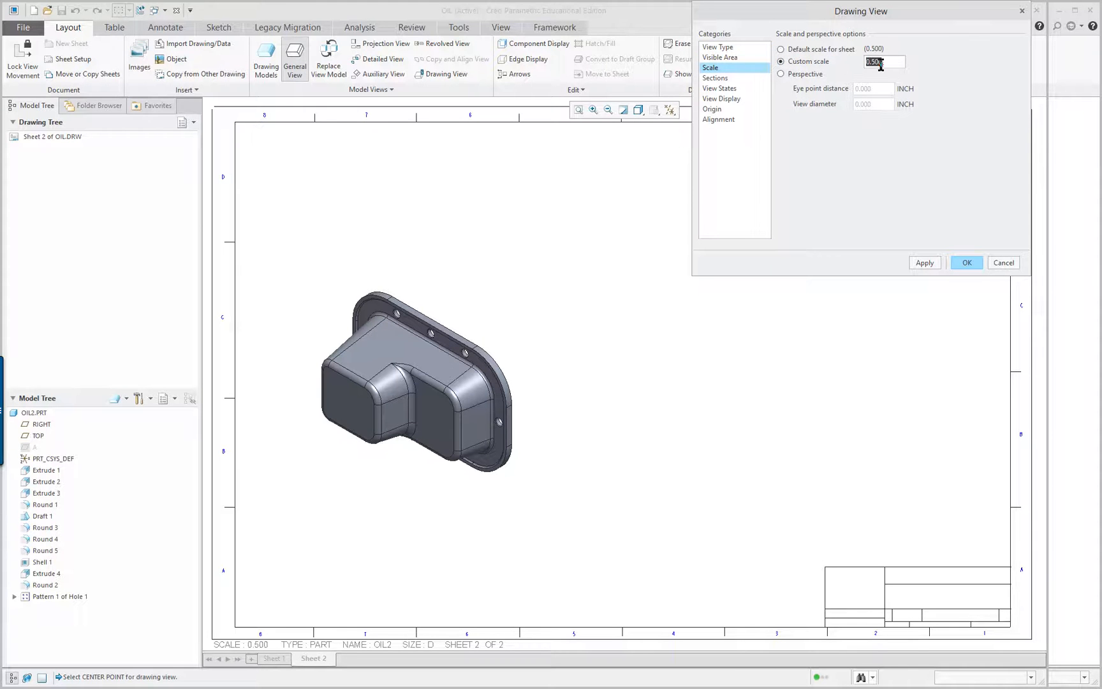
type(".6")
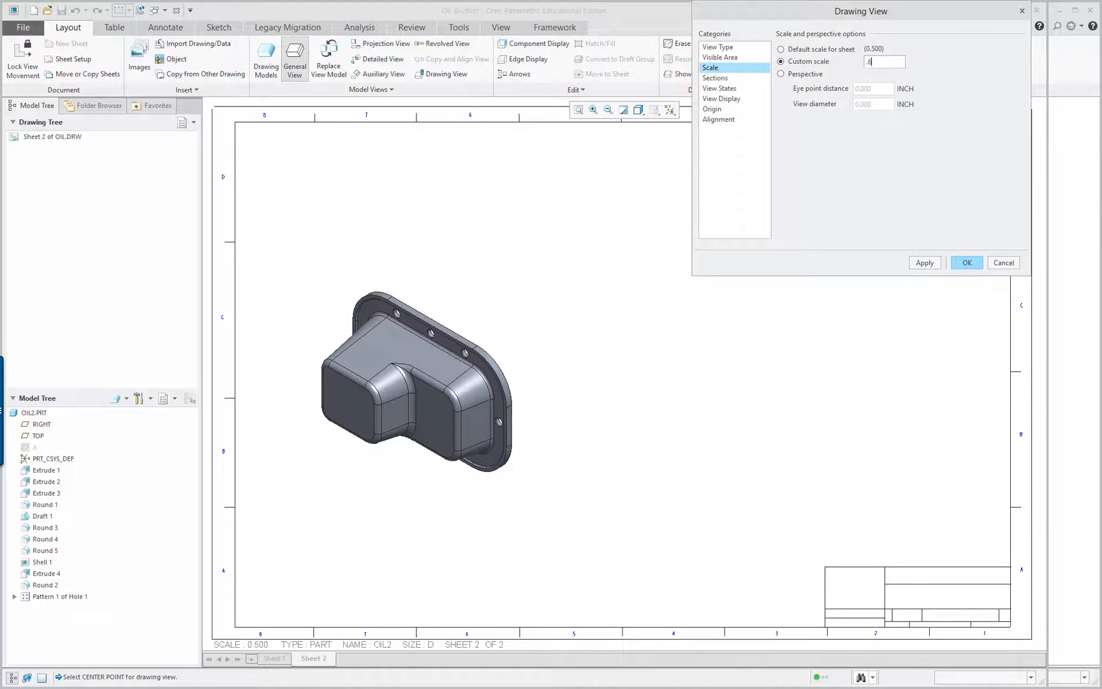
left_click(924, 262)
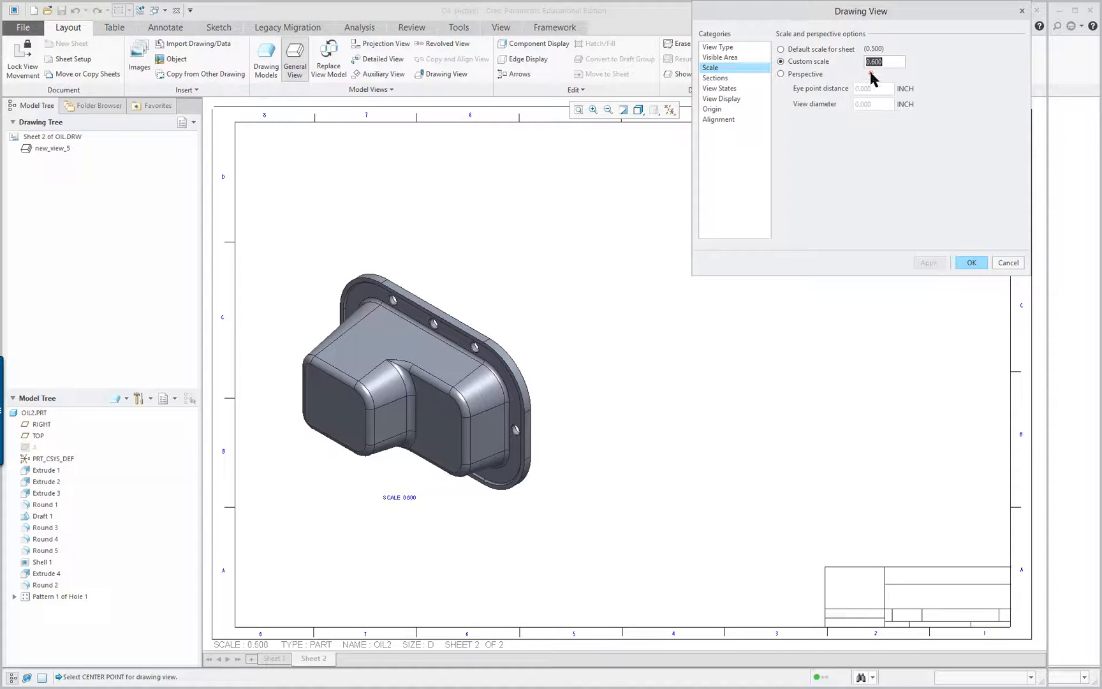
type("1.000")
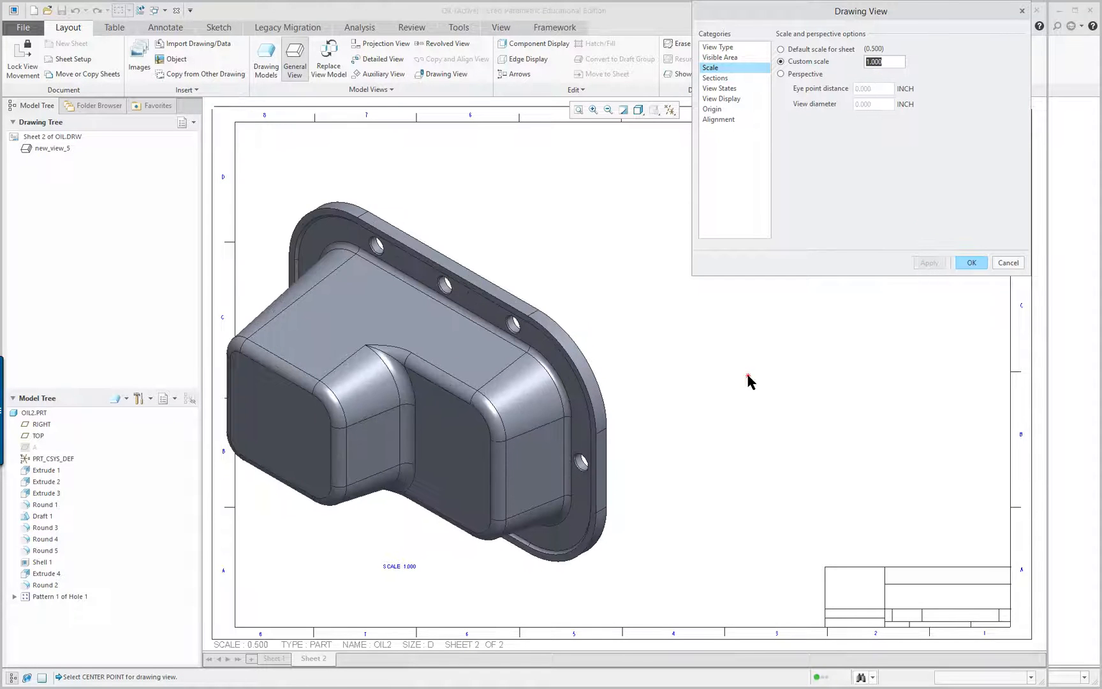
mouse_move(820, 198)
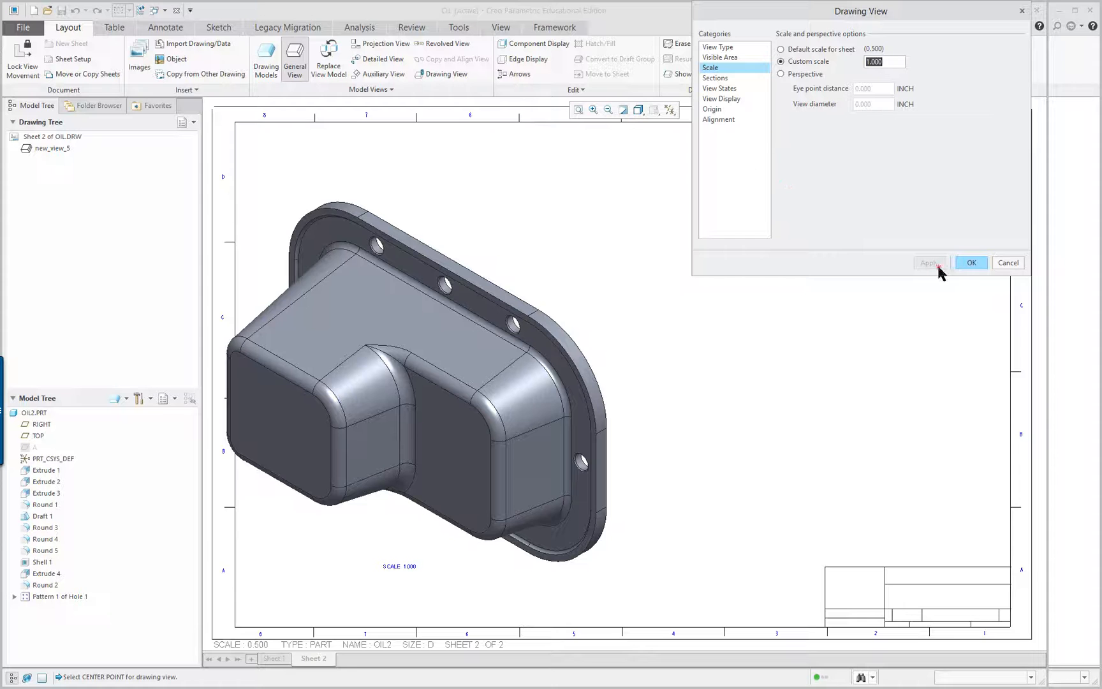
left_click(971, 263)
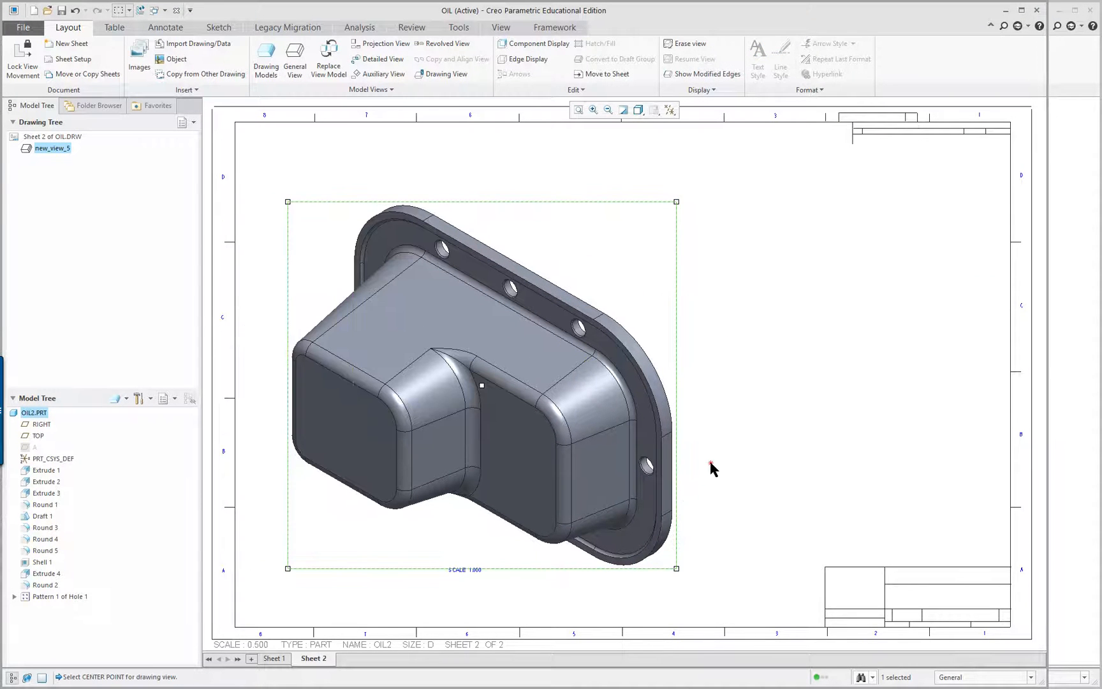
Make the isometric view a Partial View, referencing the flange edge inside a sketched spline boundary
left_click(463, 568)
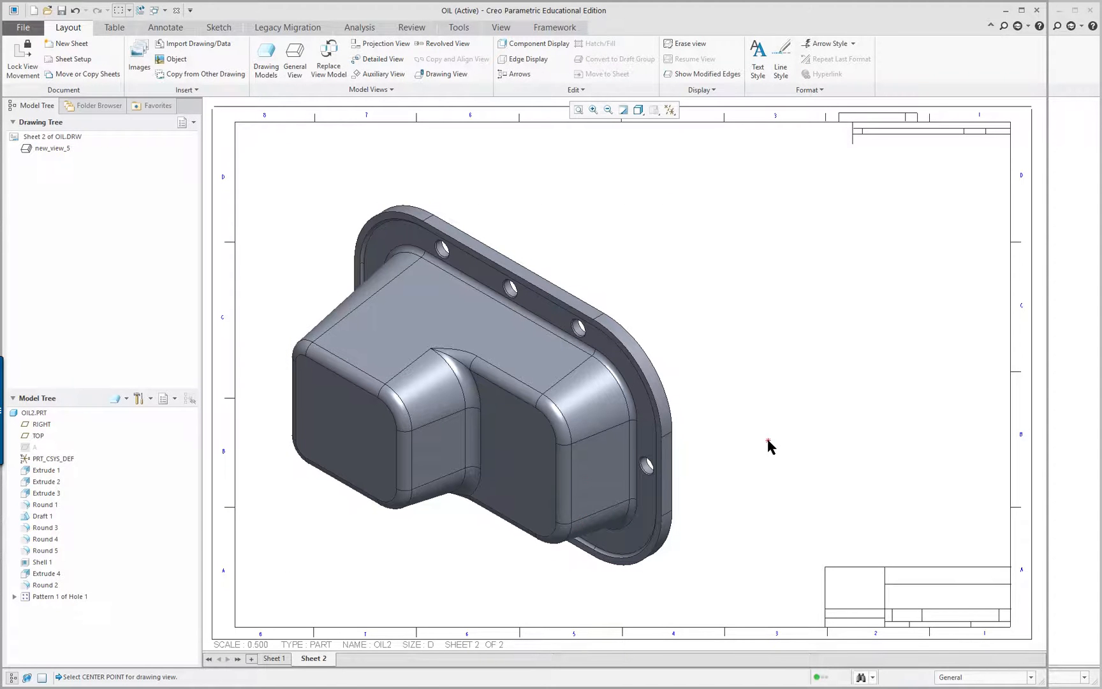
left_click(480, 403)
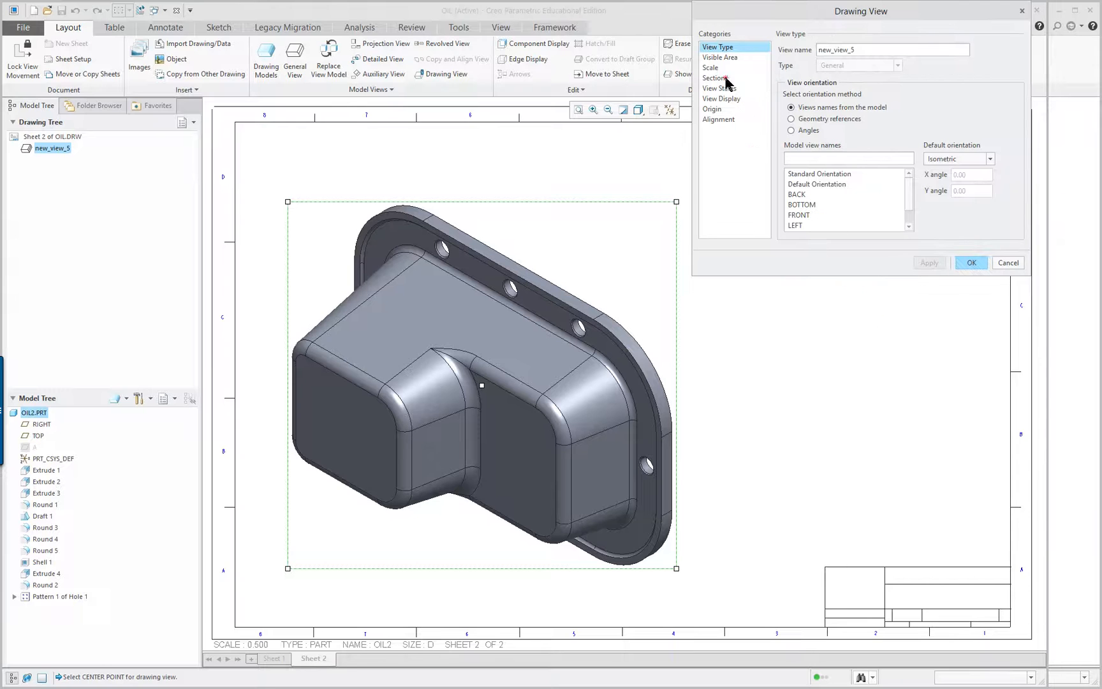
left_click(720, 58)
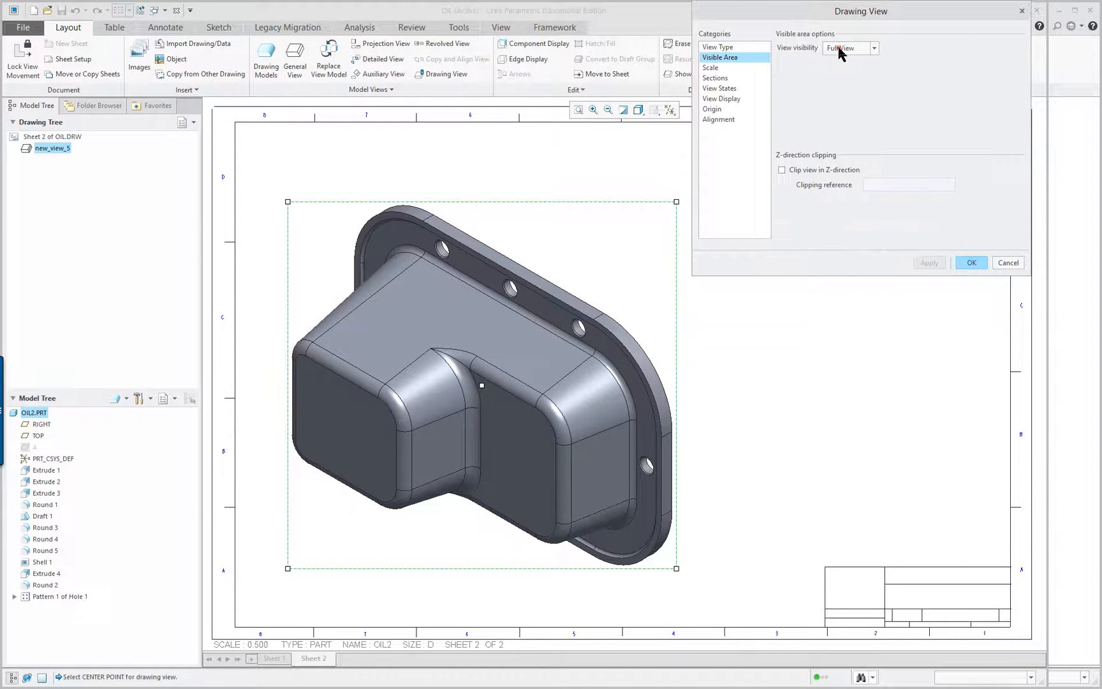
left_click(879, 48)
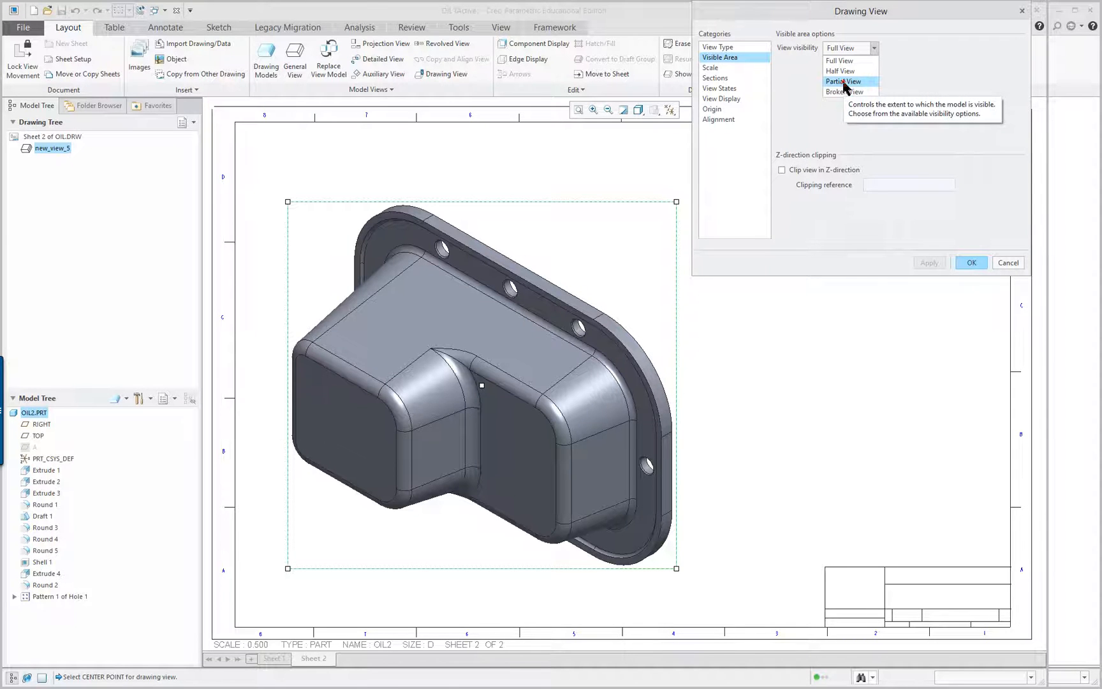
left_click(839, 81)
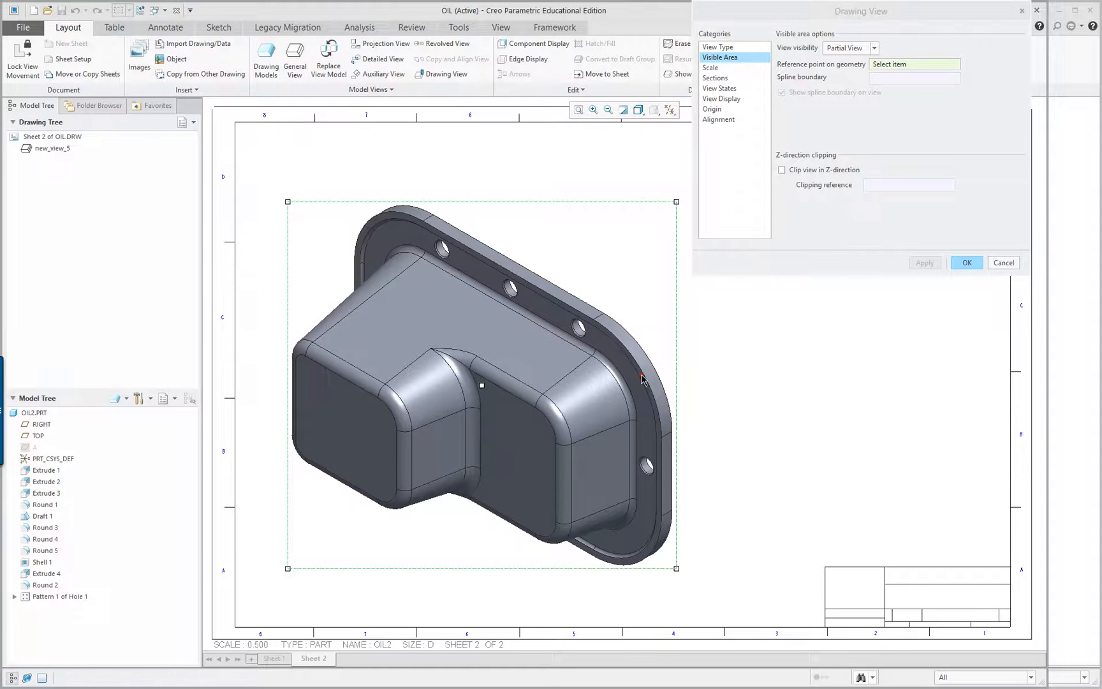
left_click(640, 375)
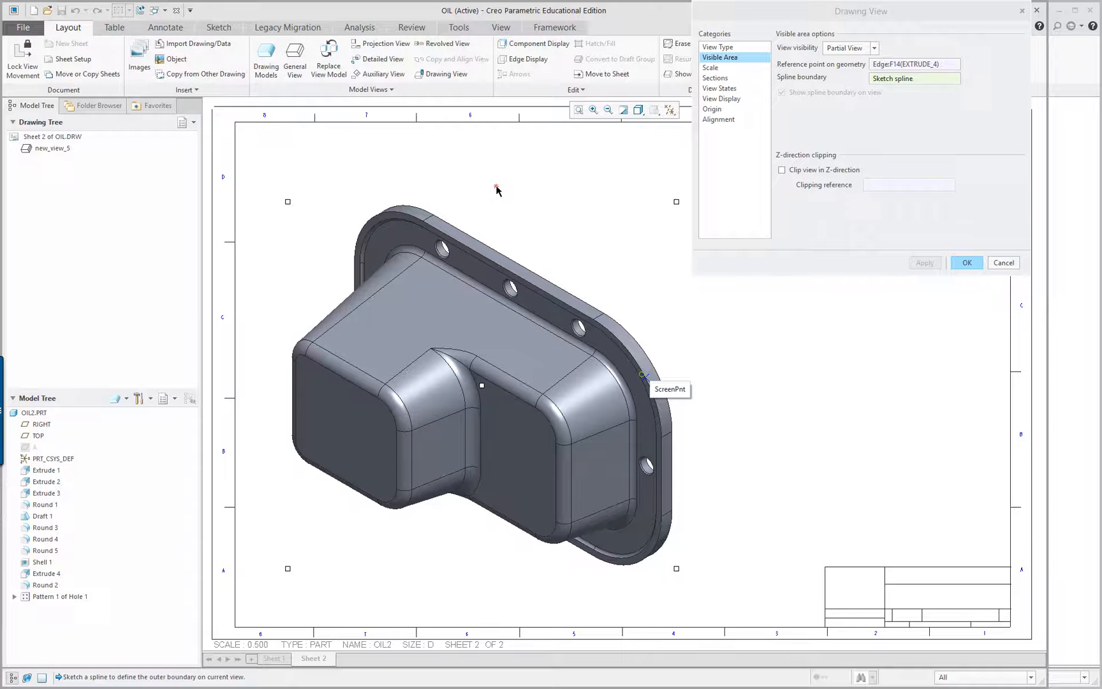
left_click(496, 186)
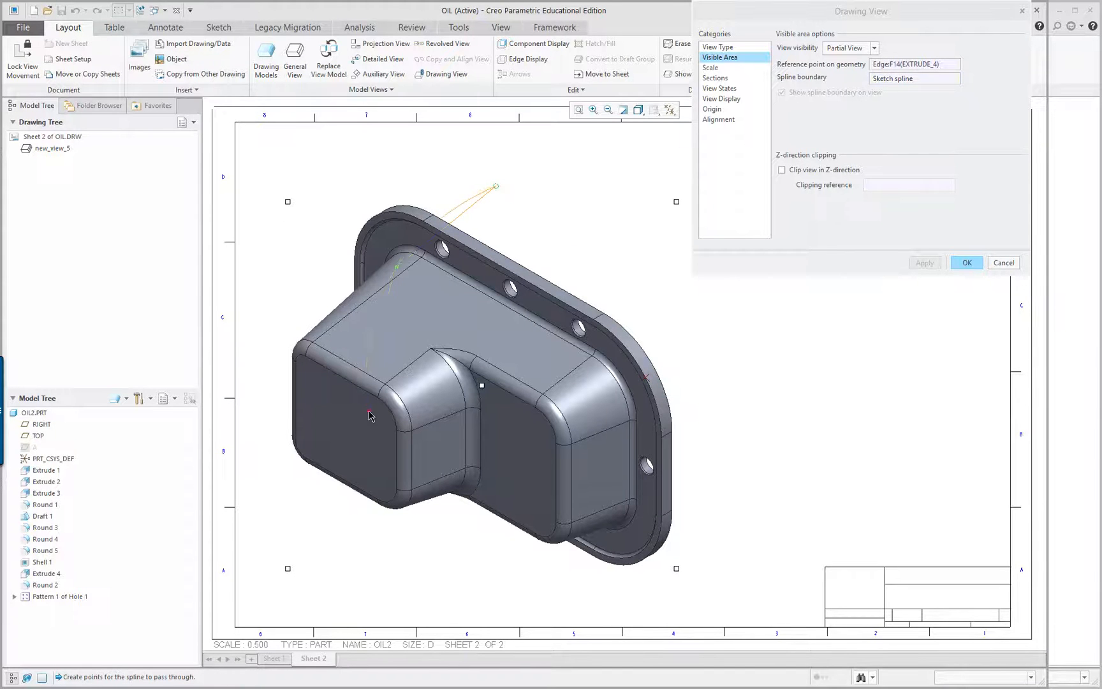
left_click(423, 578)
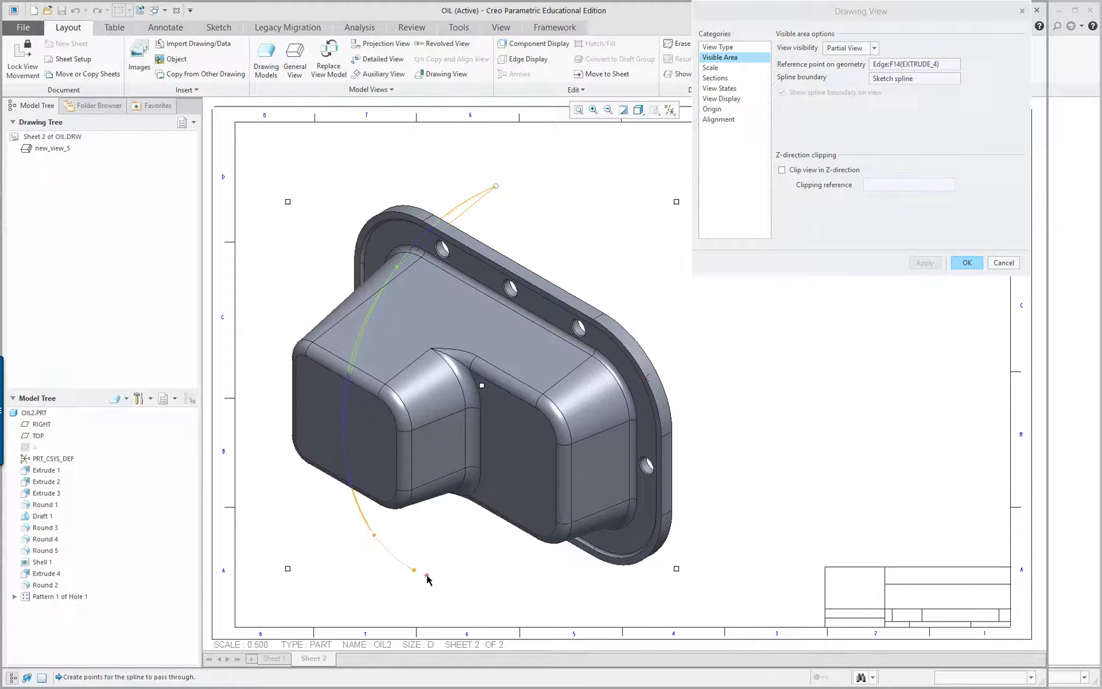
left_click_drag(425, 570, 737, 462)
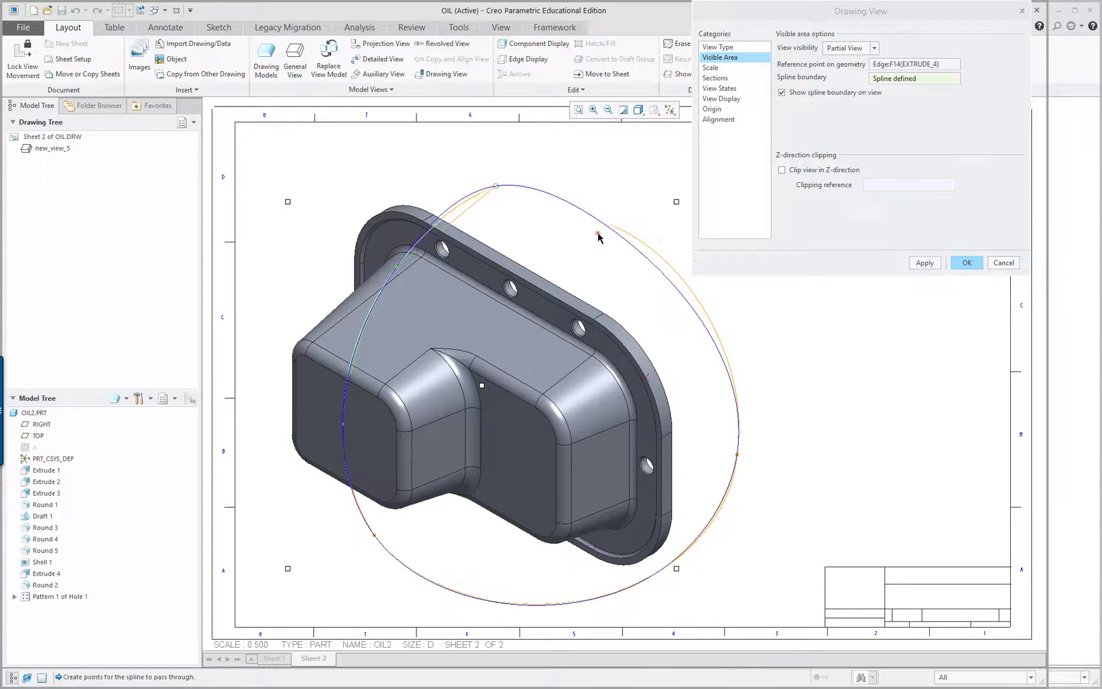
left_click(924, 262)
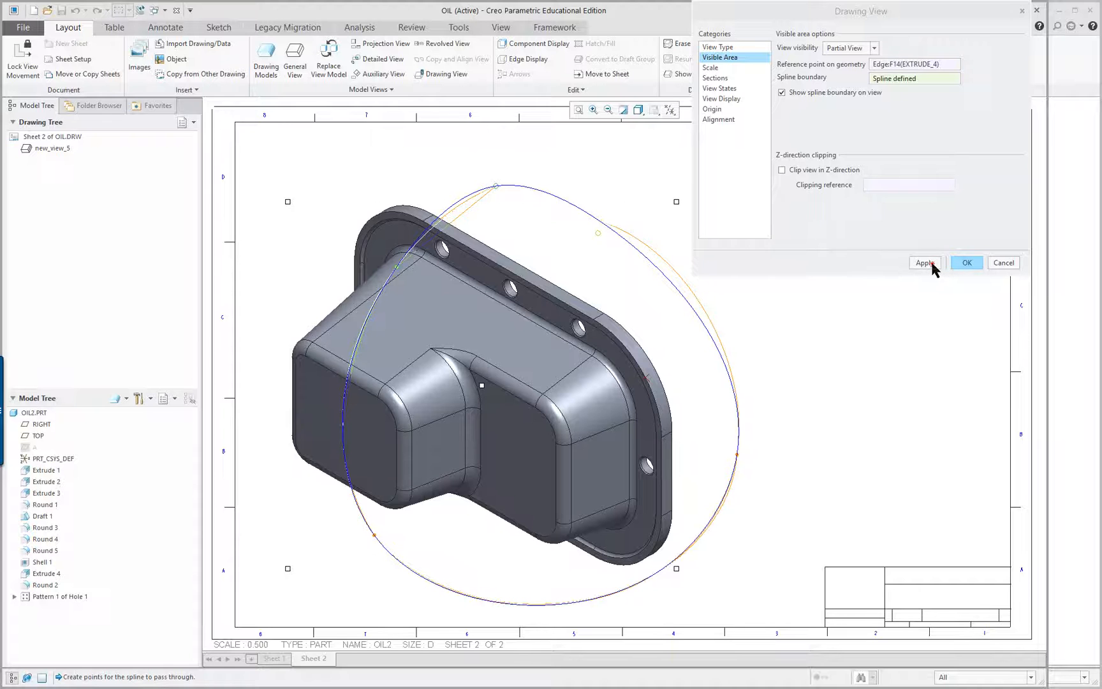
left_click(925, 262)
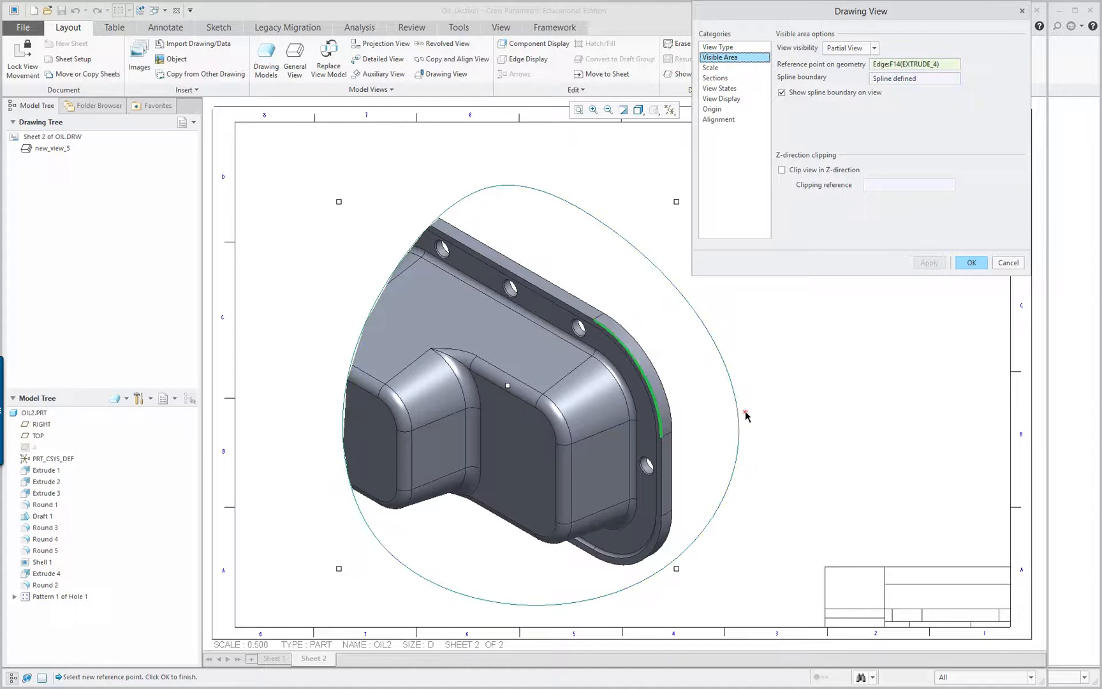
mouse_move(839, 396)
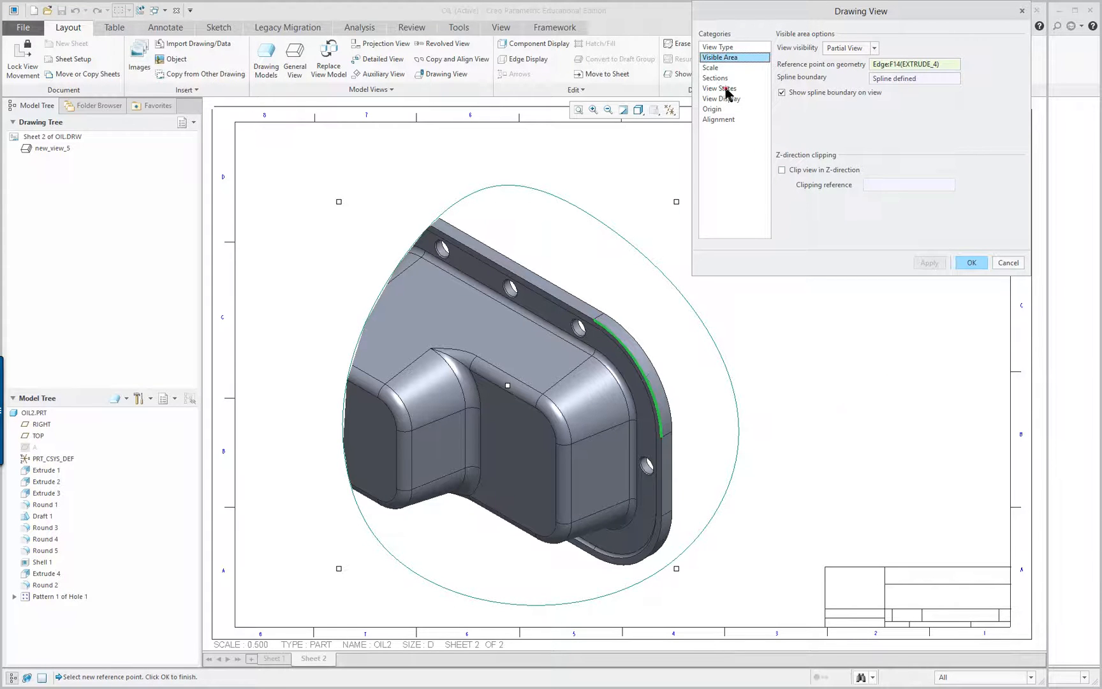
Add planar single cross-section A through the TOP datum to the isometric view
left_click(714, 78)
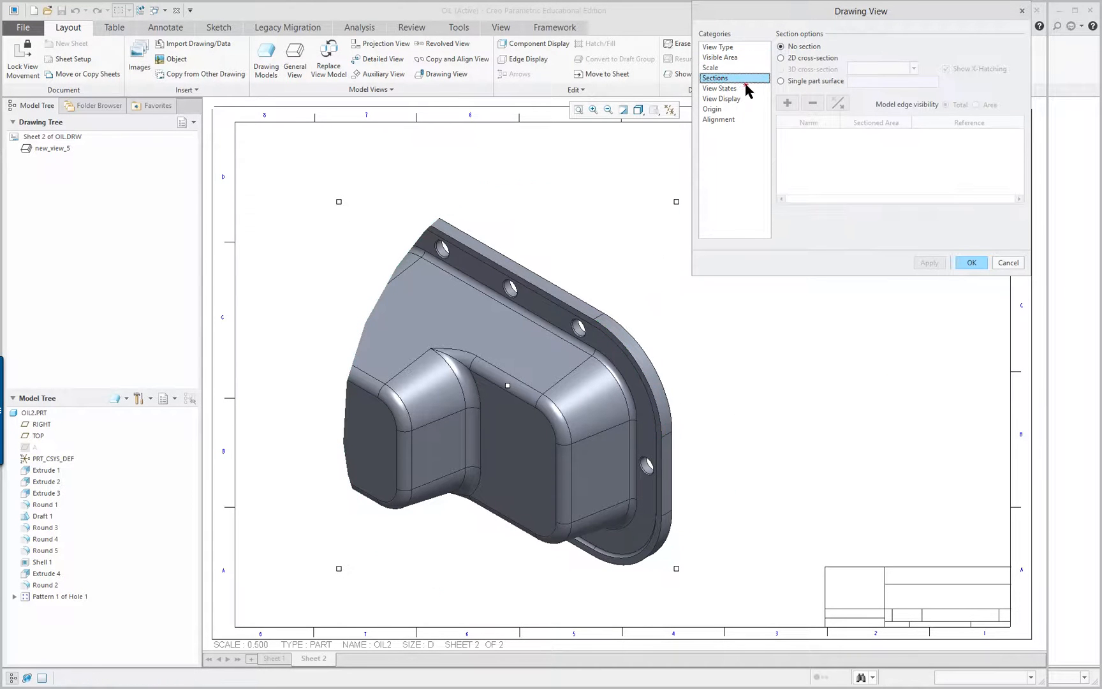
left_click(783, 57)
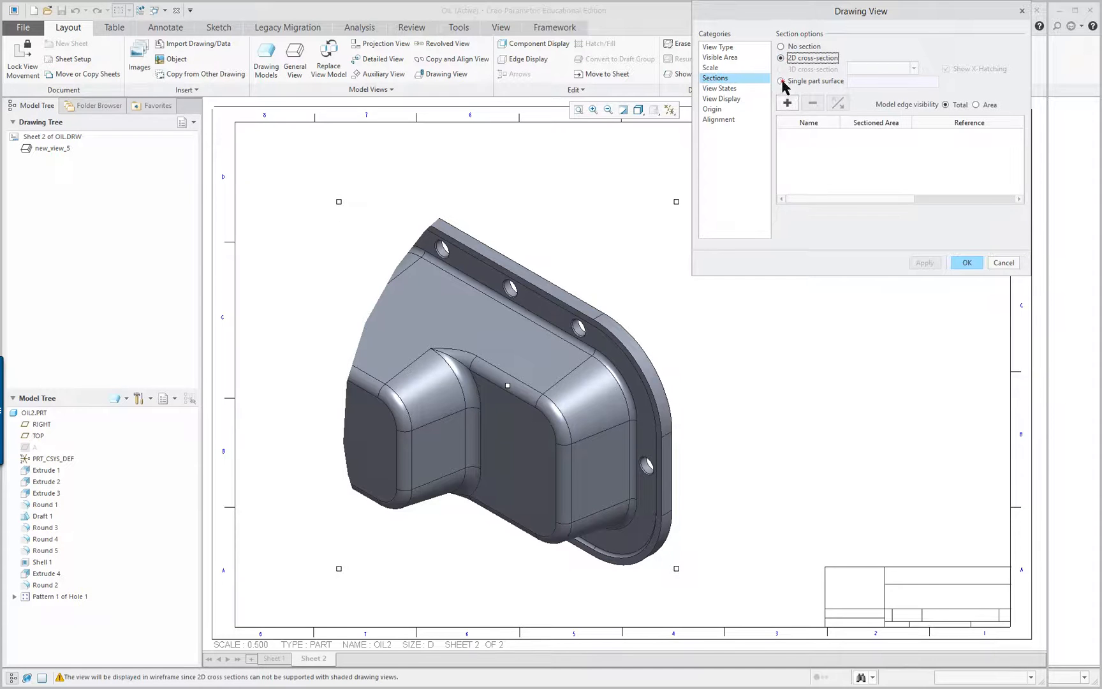
left_click(787, 102)
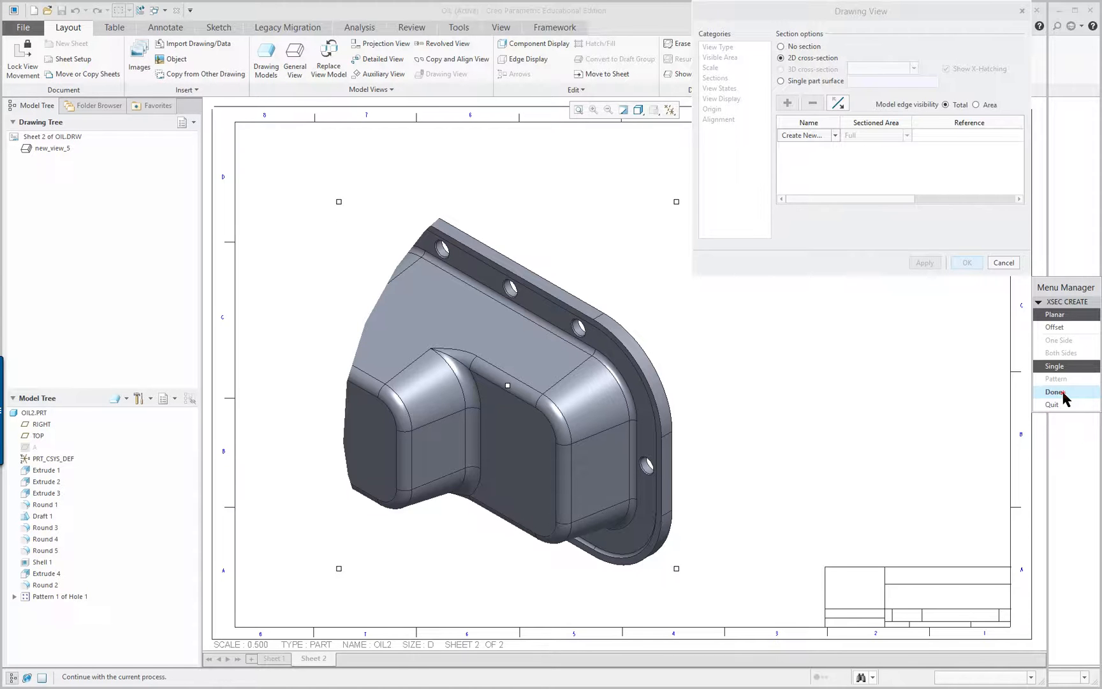
left_click(1055, 392)
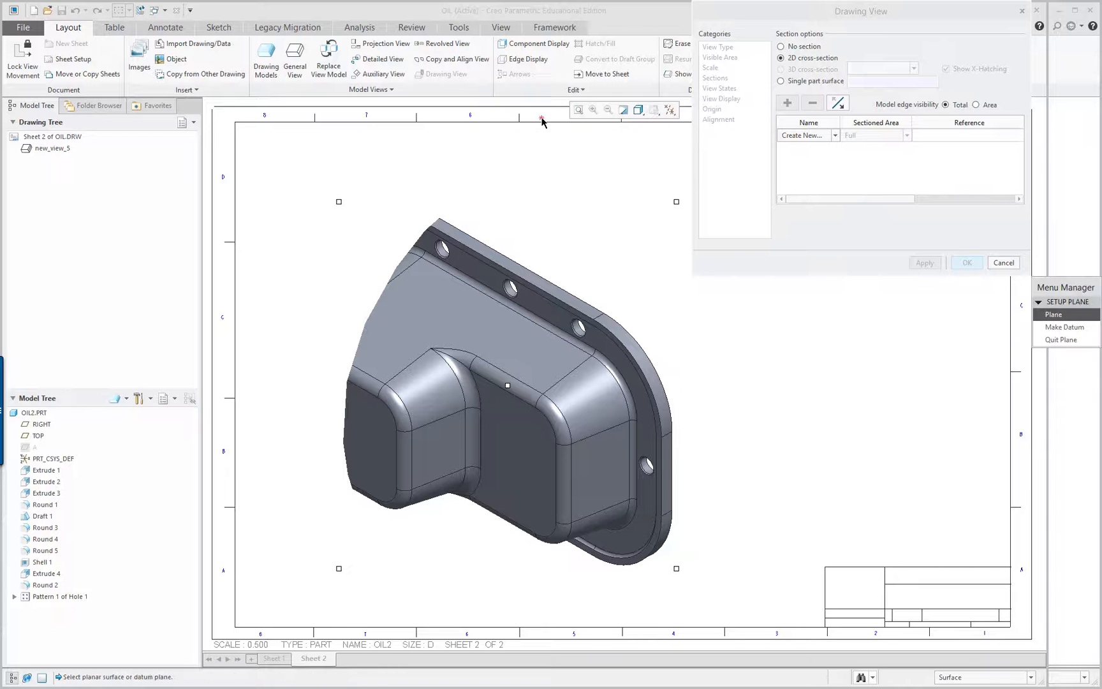
mouse_move(77, 519)
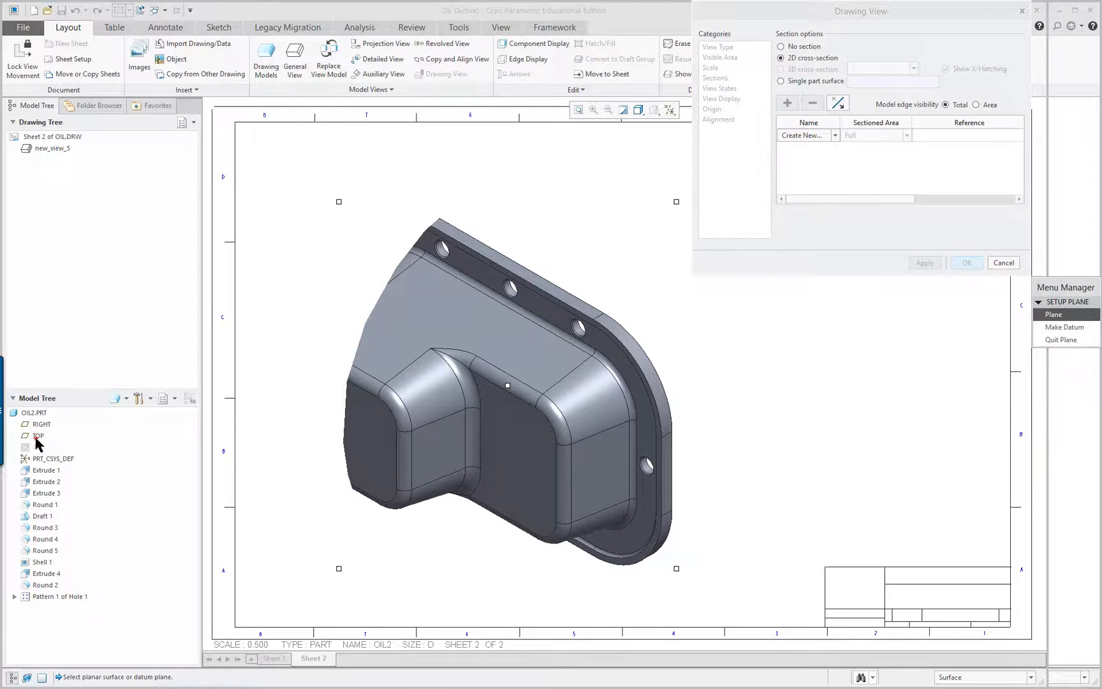
left_click(41, 424)
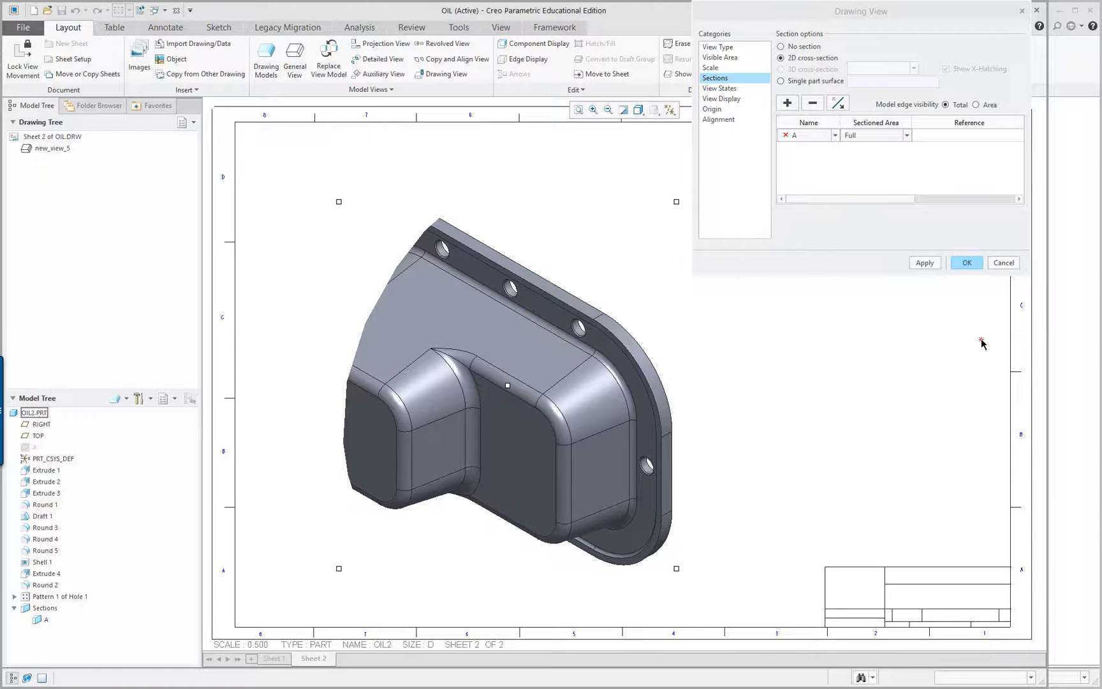
left_click(928, 262)
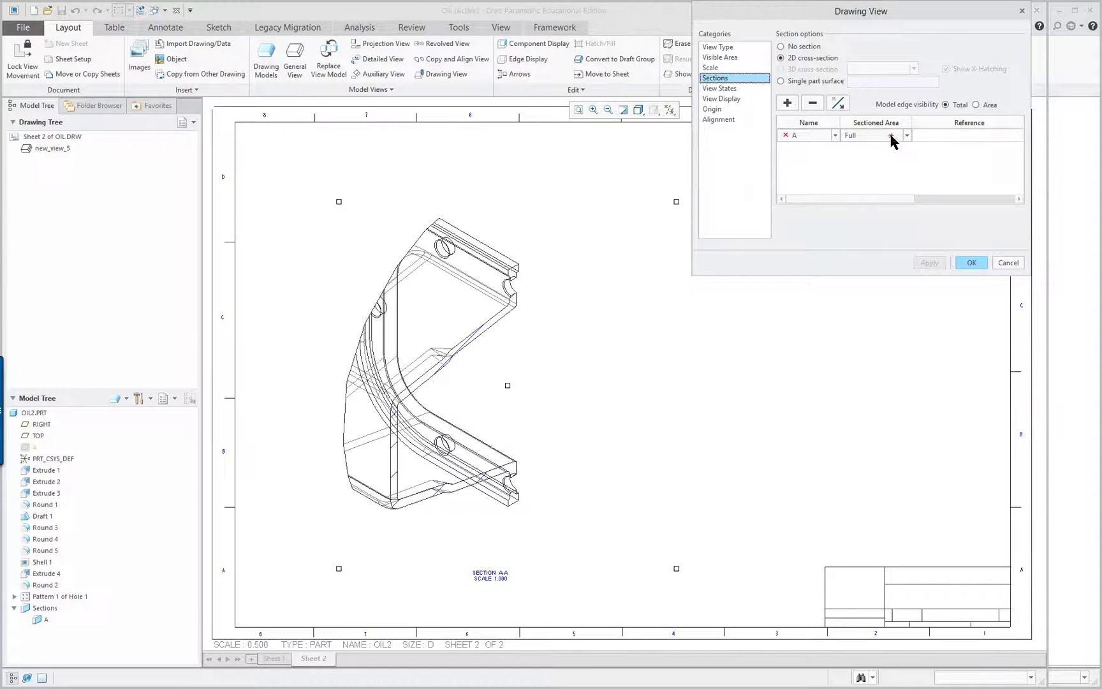
Turn section A into a local breakout bounded by a spline around the rounded edge
left_click(907, 134)
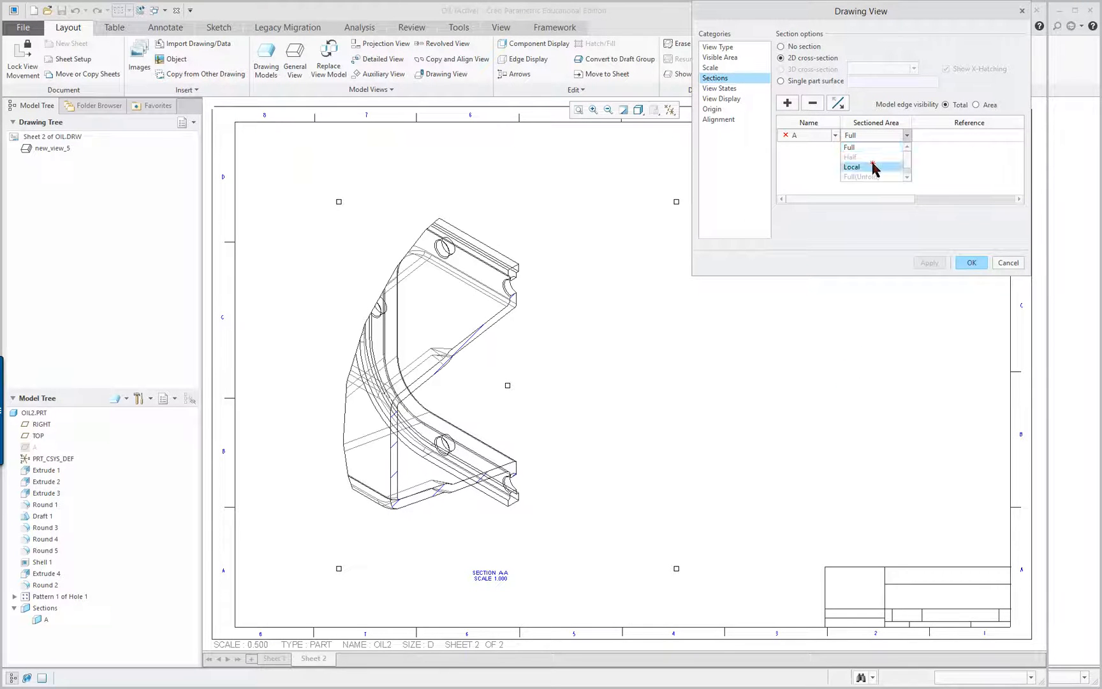
left_click(852, 167)
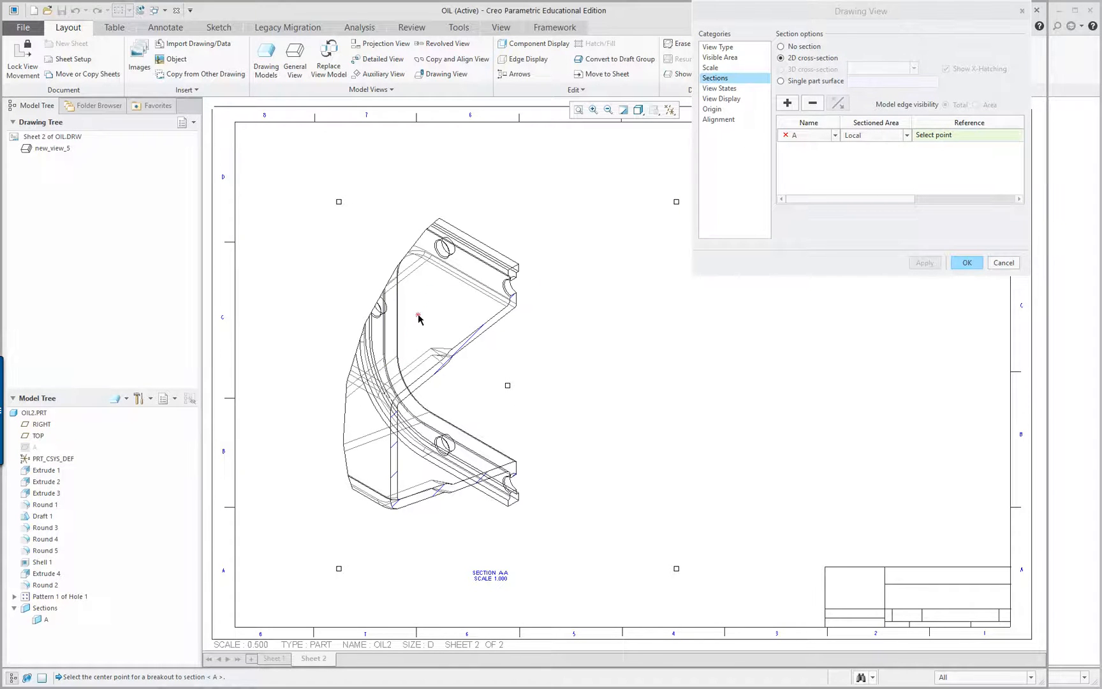
mouse_move(457, 280)
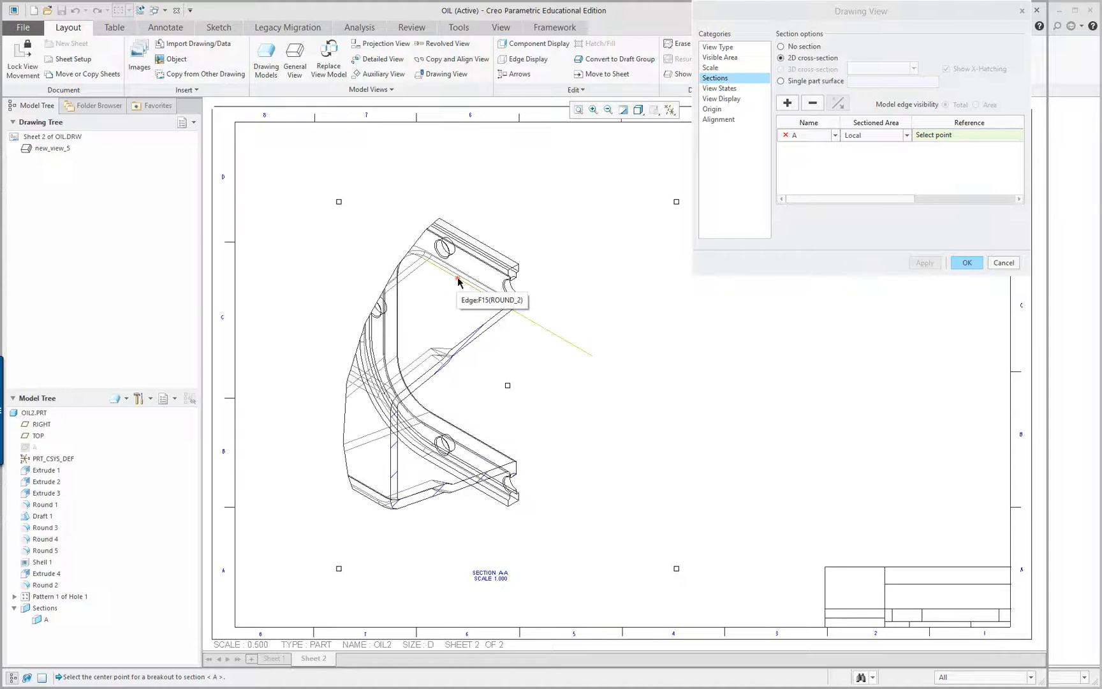
left_click(456, 279)
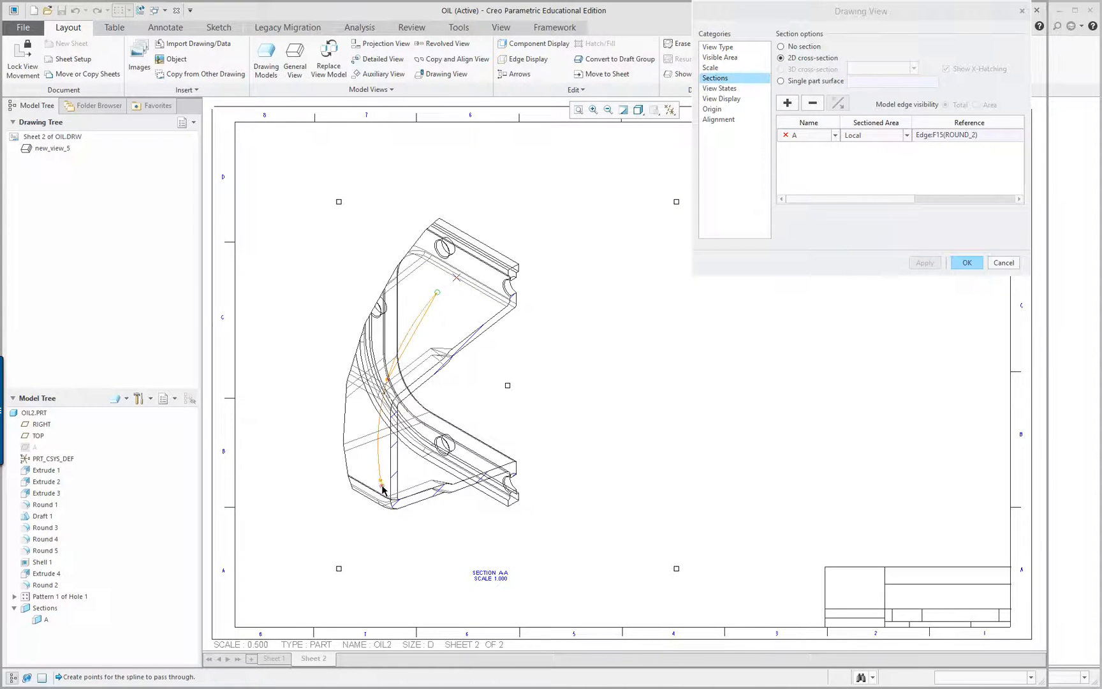
left_click(566, 531)
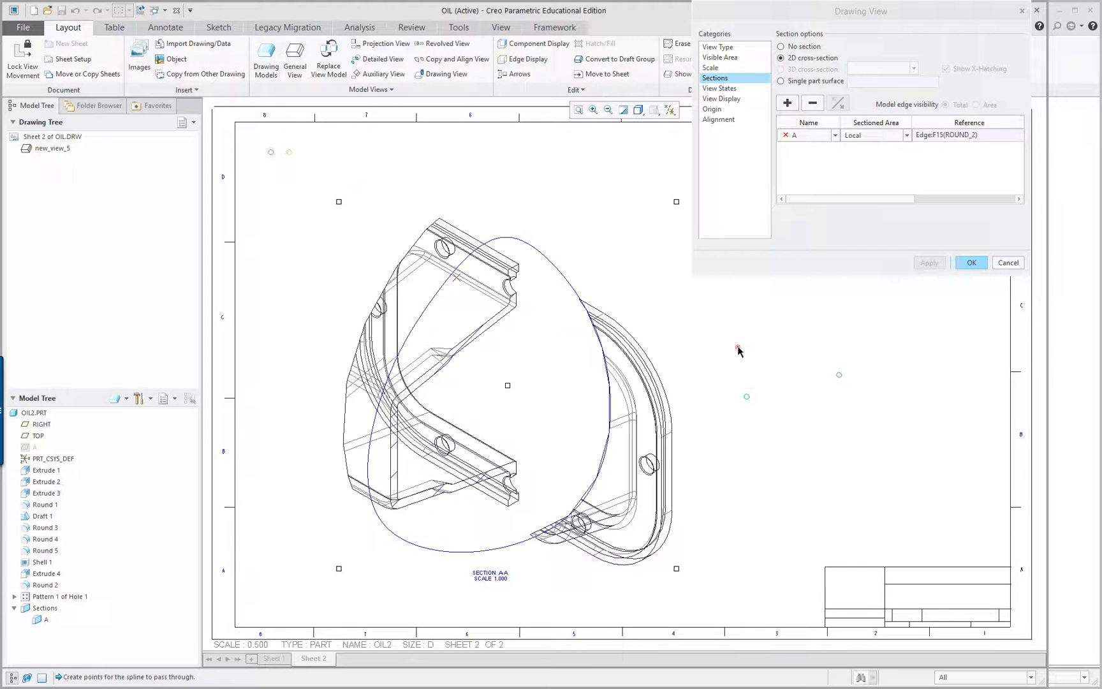
left_click(972, 262)
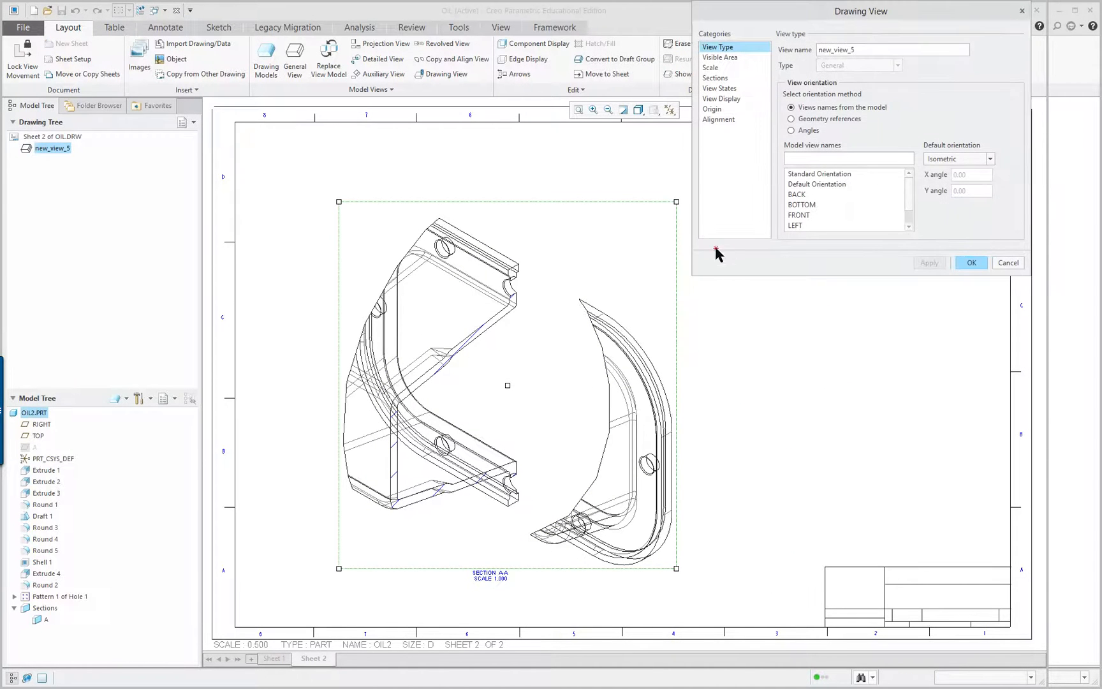
Set the view display to No Hidden with Dimmed tangent edges
left_click(721, 98)
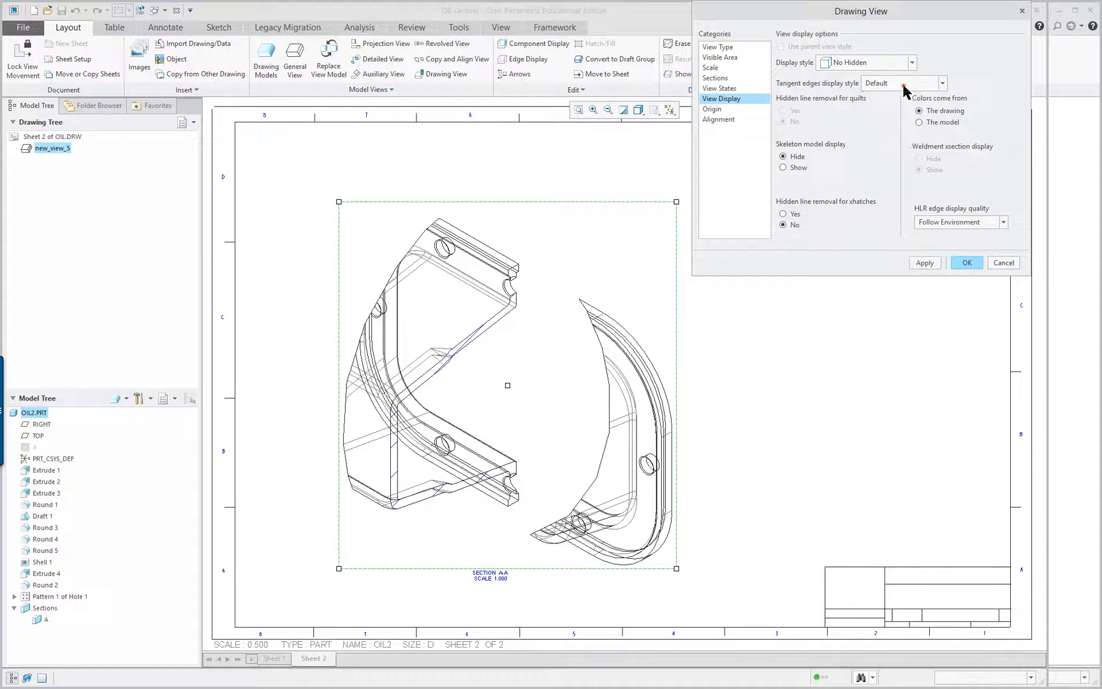
left_click(947, 83)
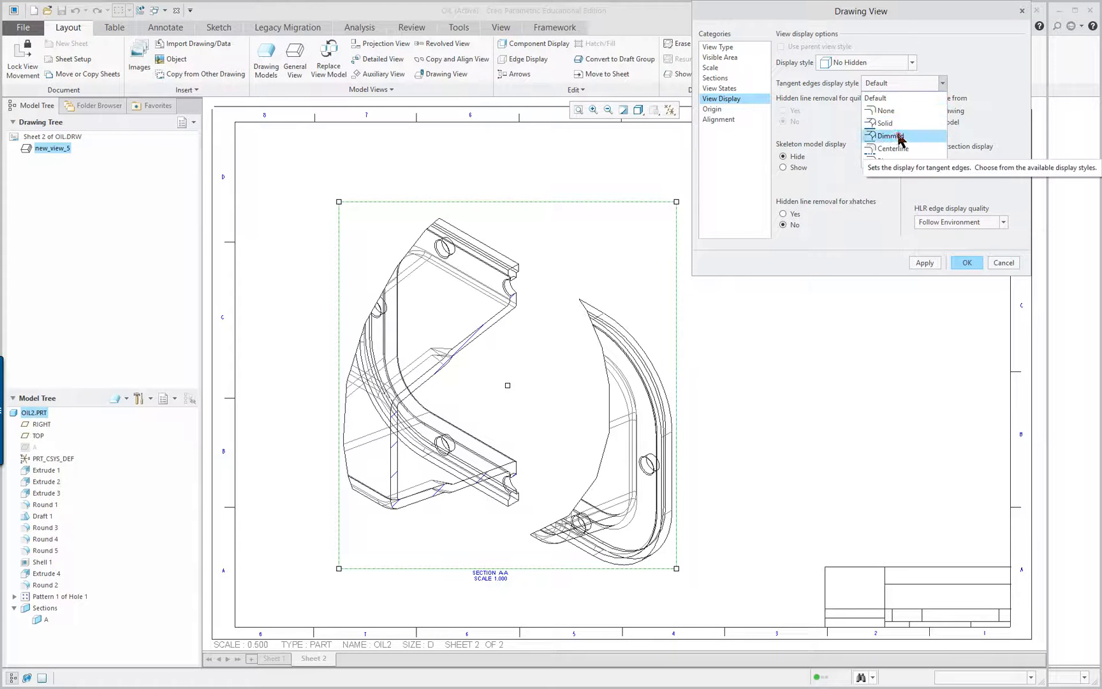
left_click(889, 136)
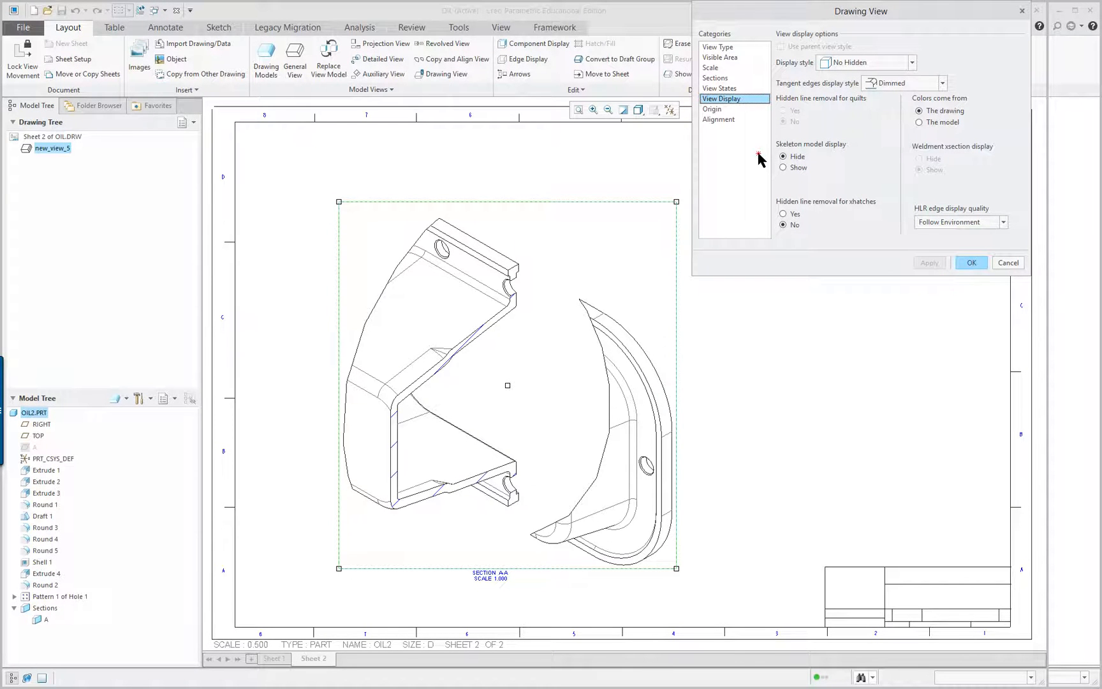
left_click(971, 262)
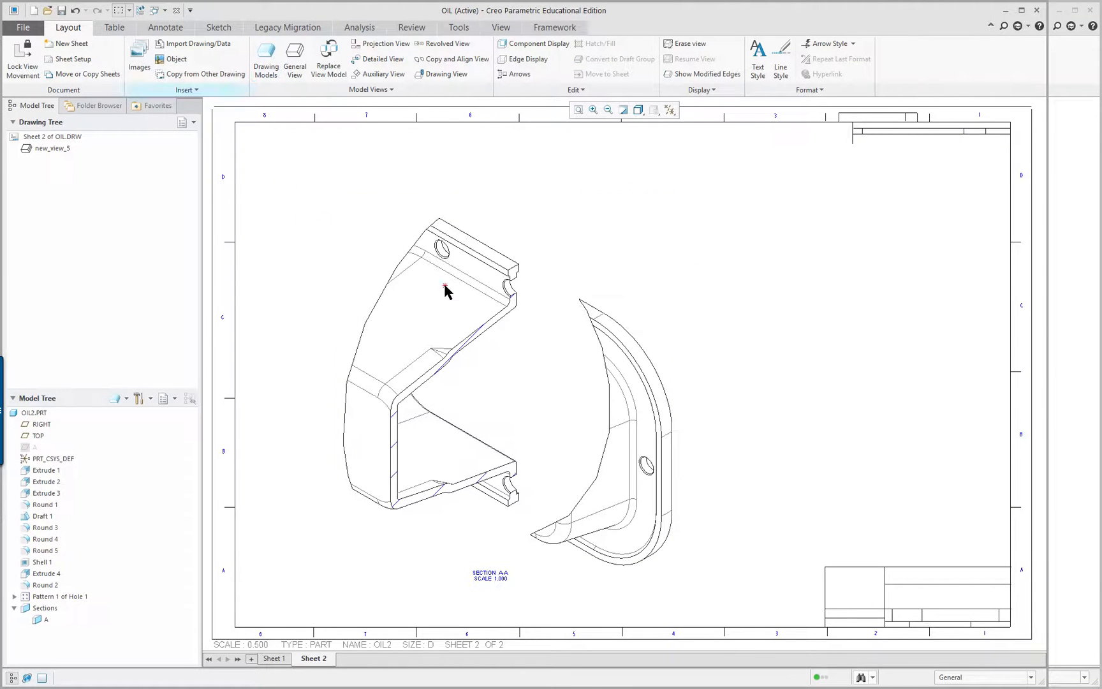
mouse_move(475, 352)
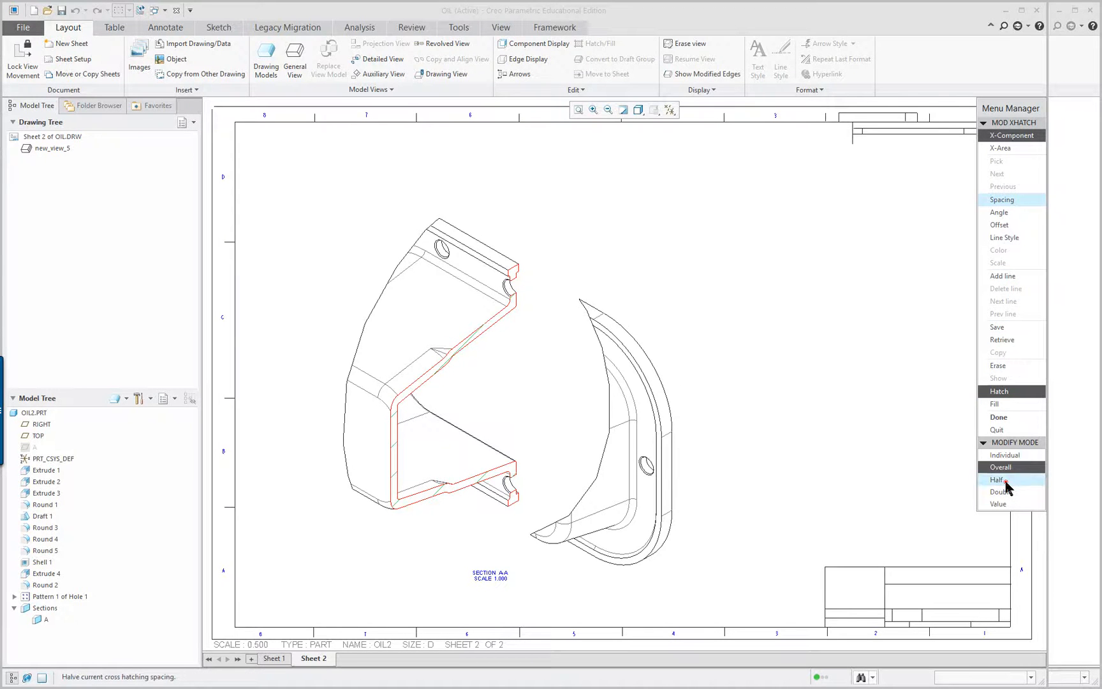
Replace section A's cross-hatching with a solid fill using Half and Fill
left_click(994, 480)
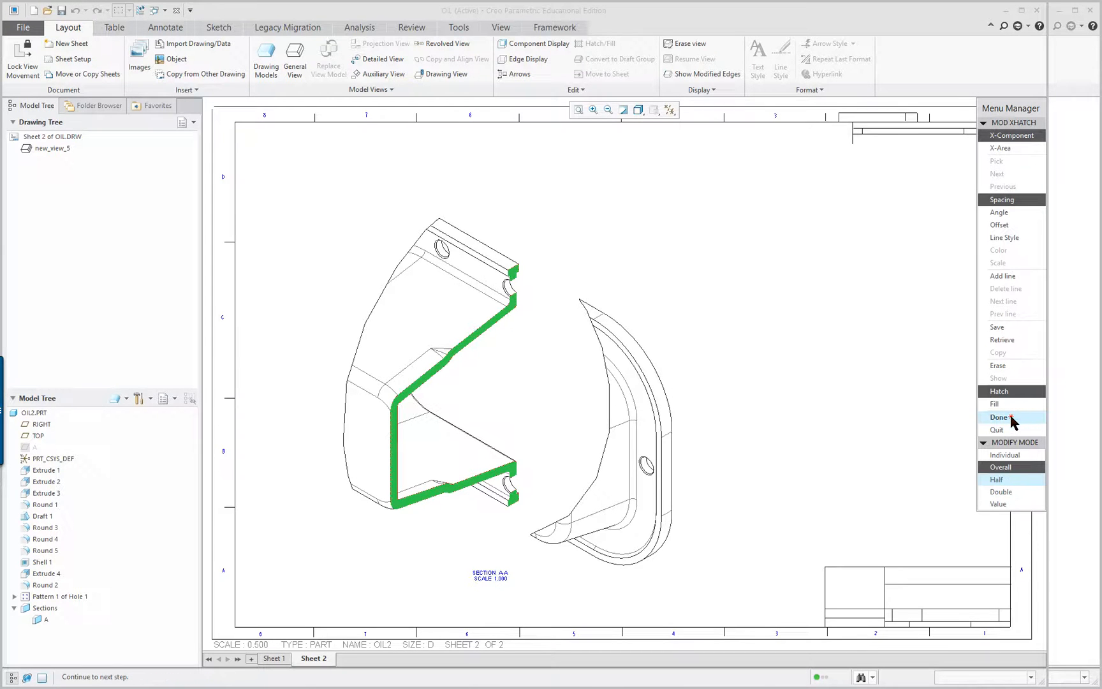
left_click(998, 417)
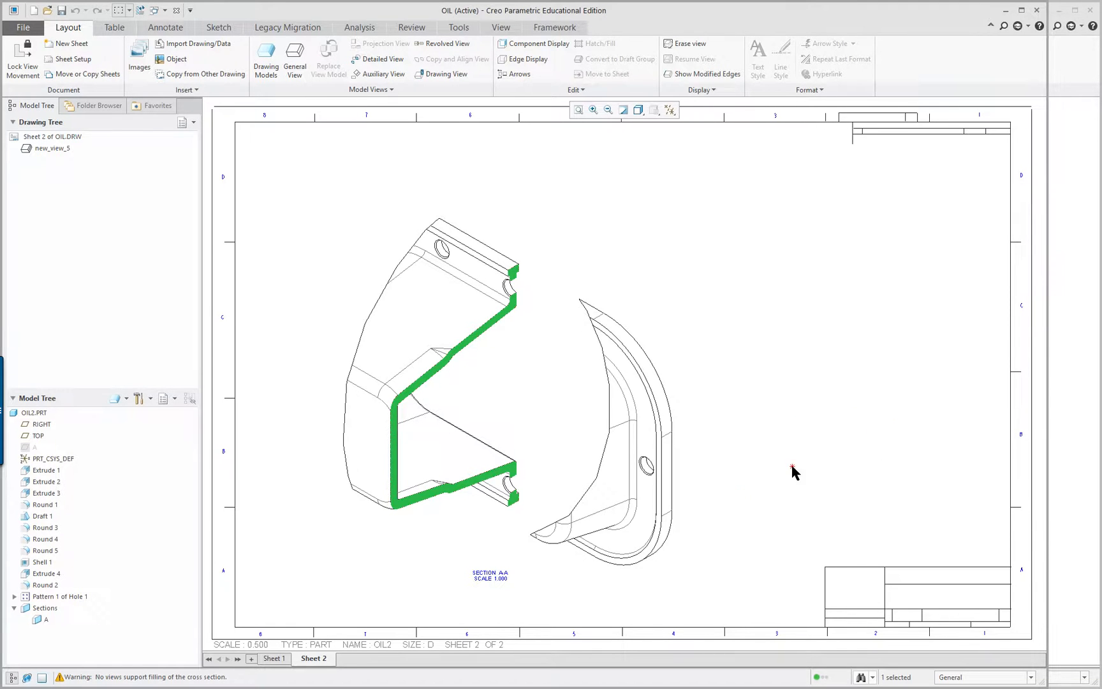
mouse_move(798, 368)
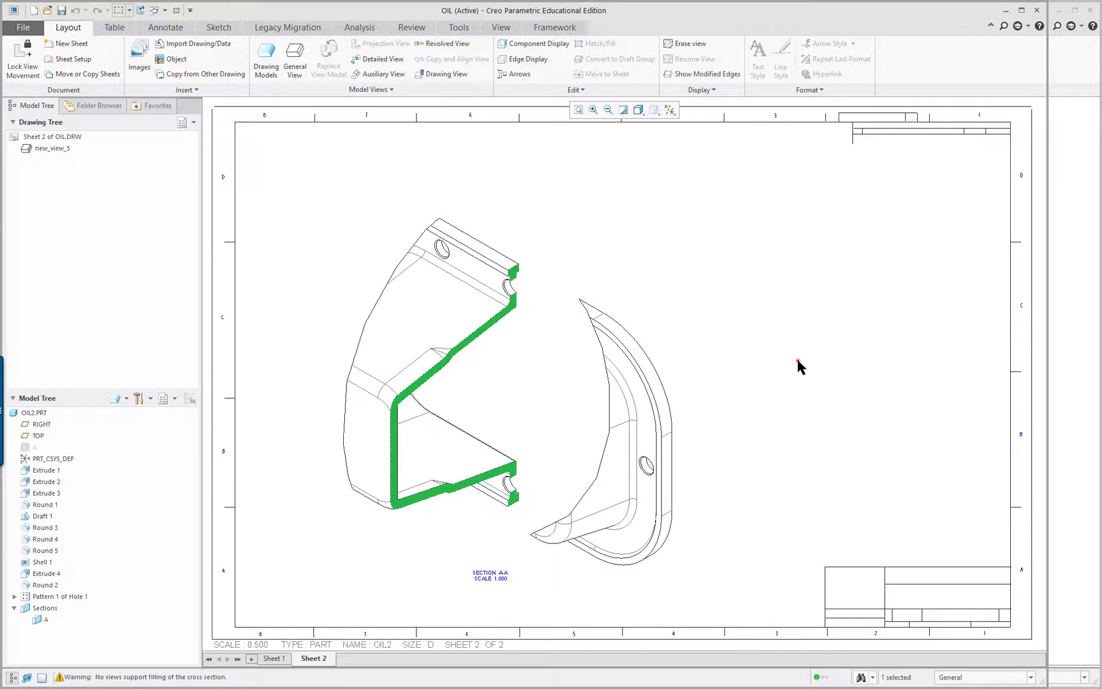
left_click(477, 203)
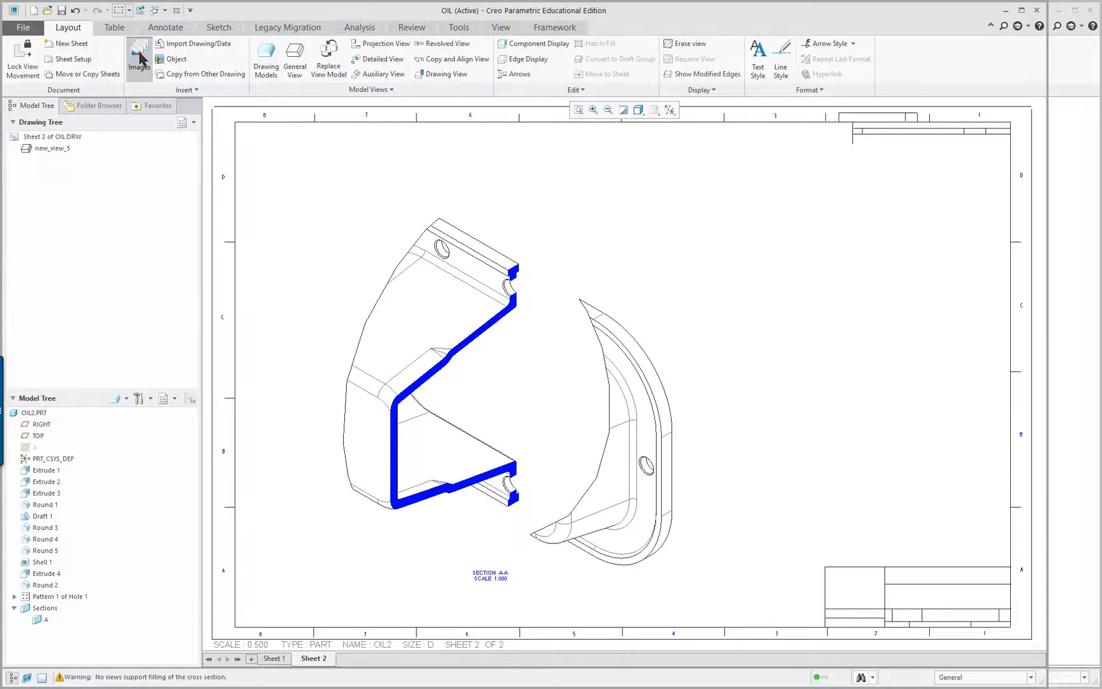
Import oil.png and drag it to the upper right of sheet 2
left_click(132, 55)
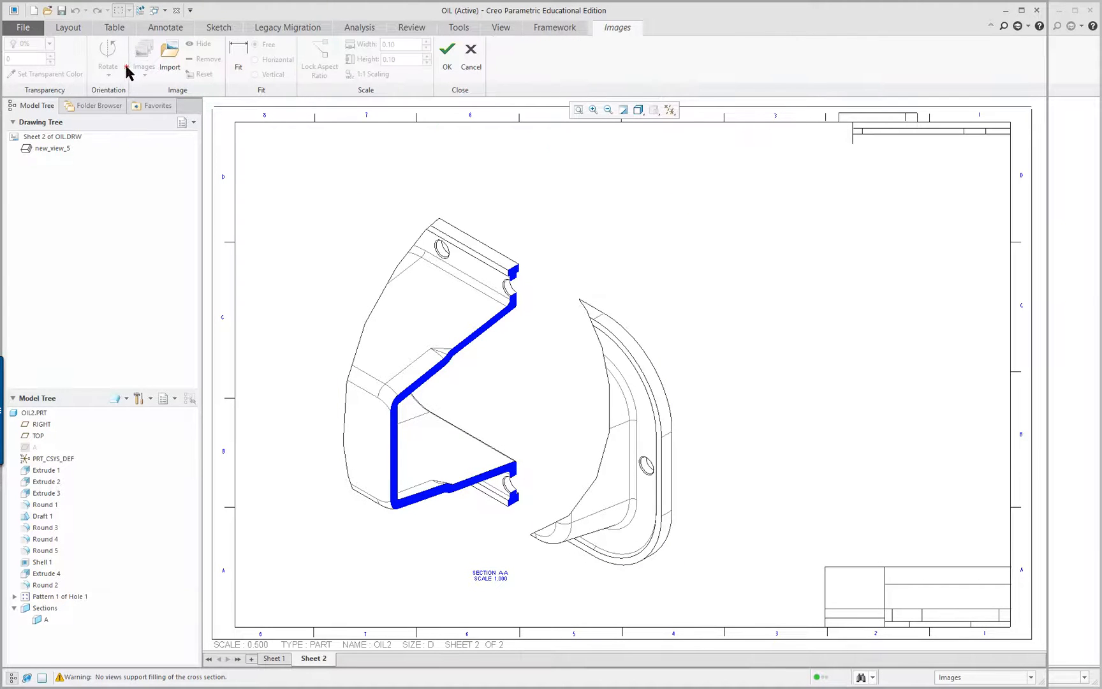
mouse_move(170, 50)
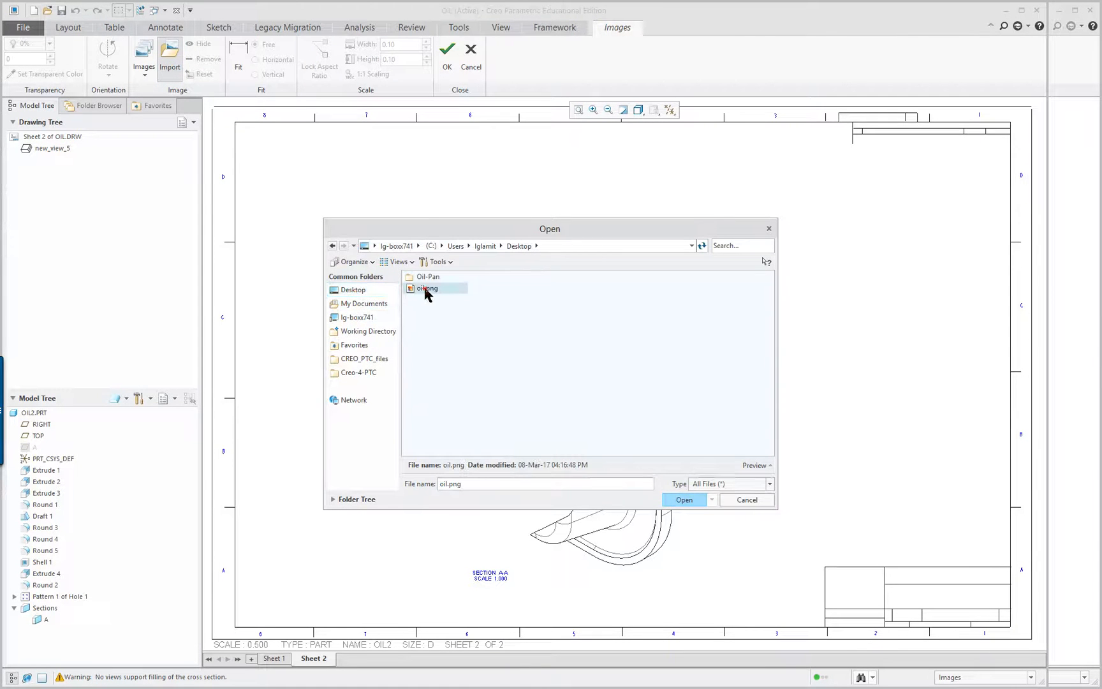
left_click(683, 500)
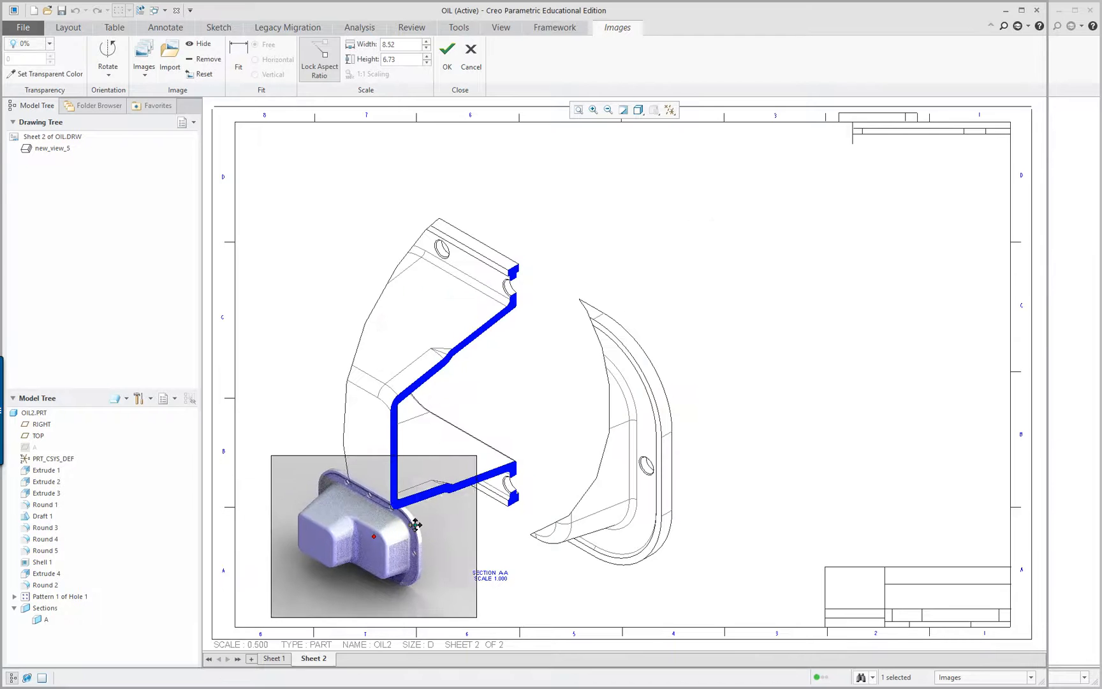
left_click_drag(373, 538, 874, 250)
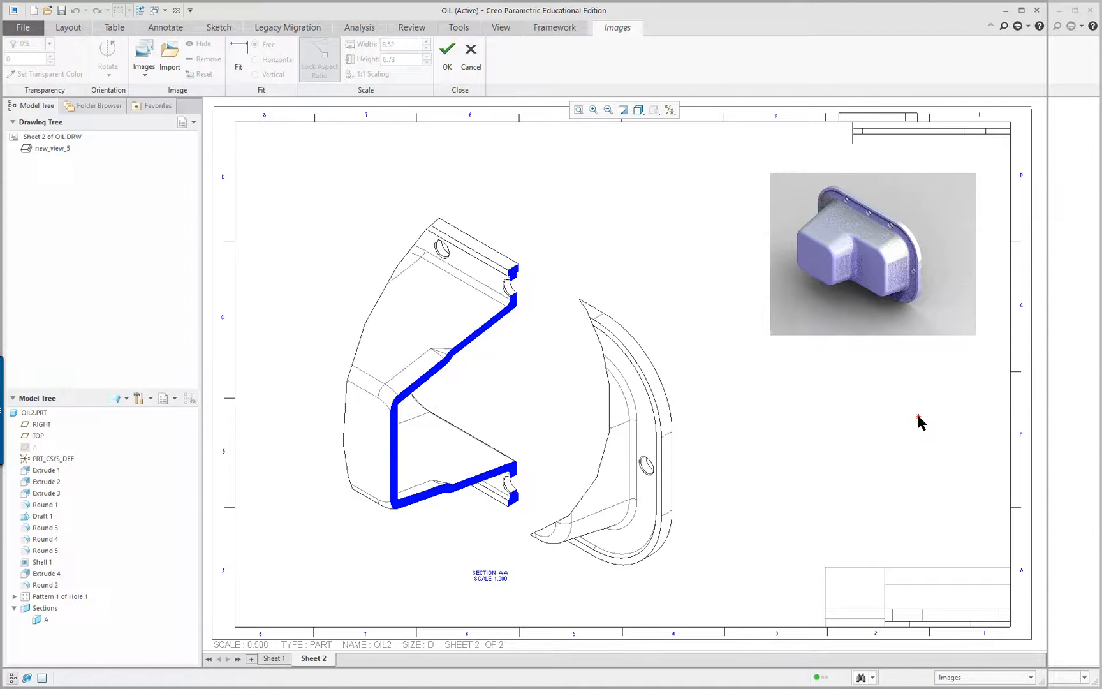
mouse_move(841, 381)
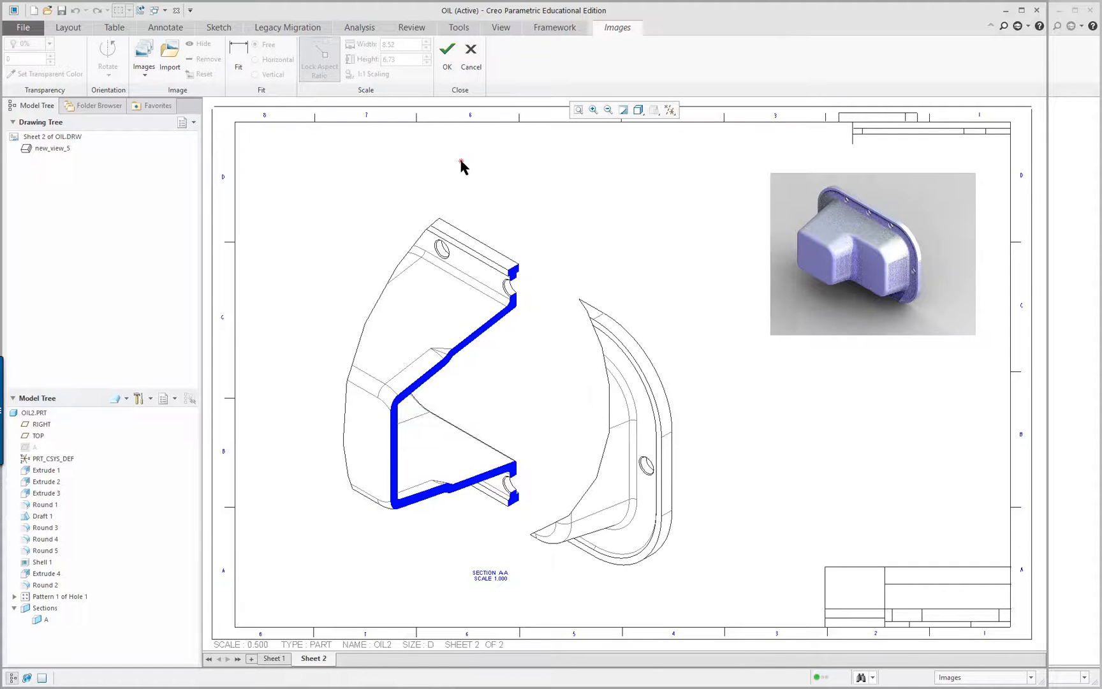
Return to sheet 1, quit image editing, and list the open windows
left_click(470, 49)
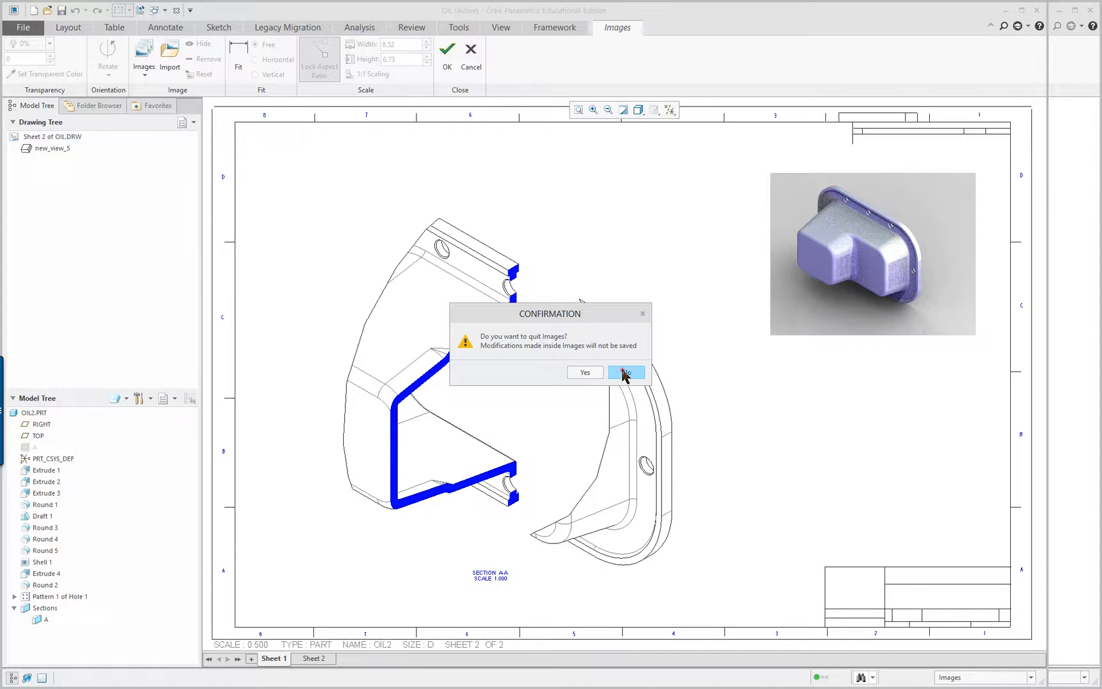
left_click(625, 372)
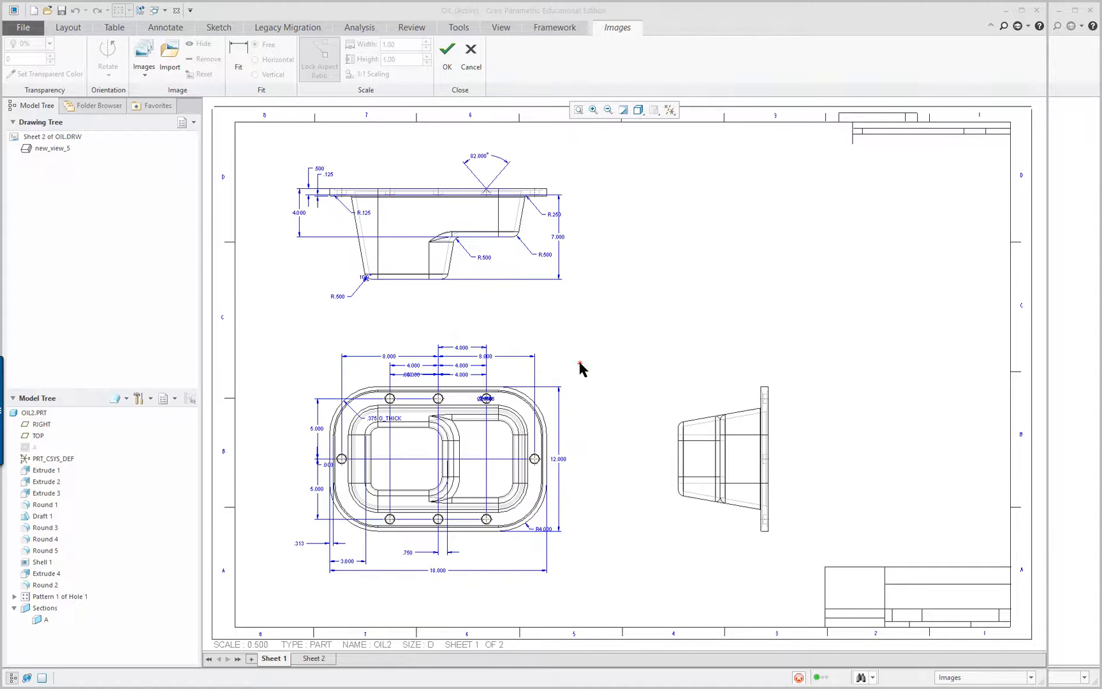
left_click(452, 50)
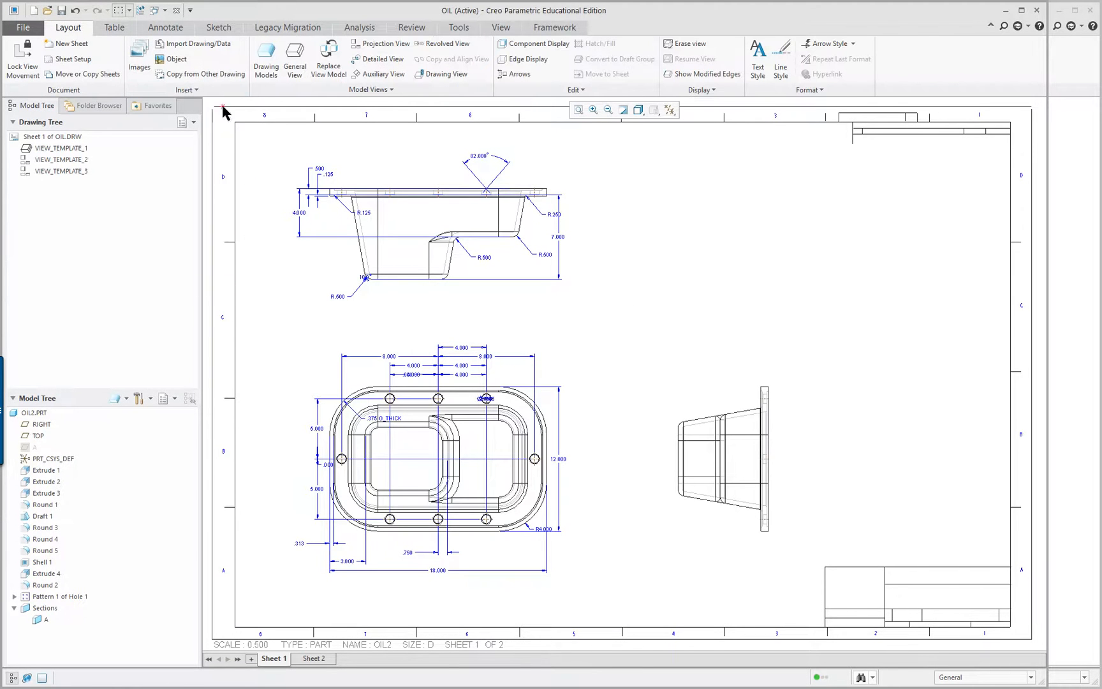
mouse_move(39, 420)
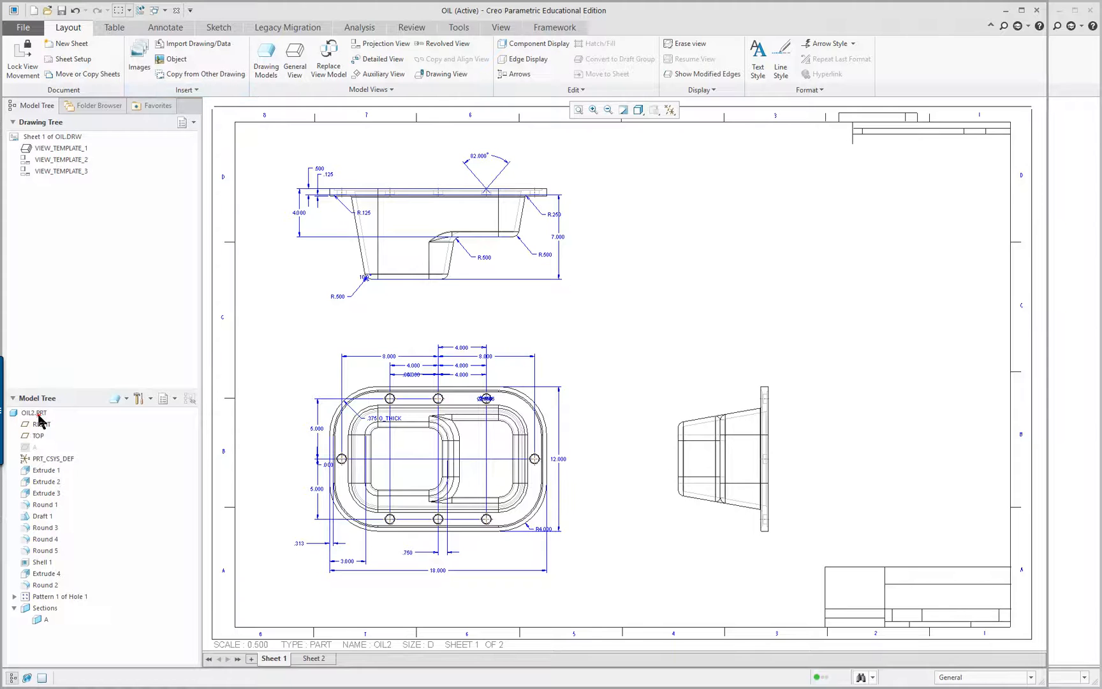
left_click(143, 10)
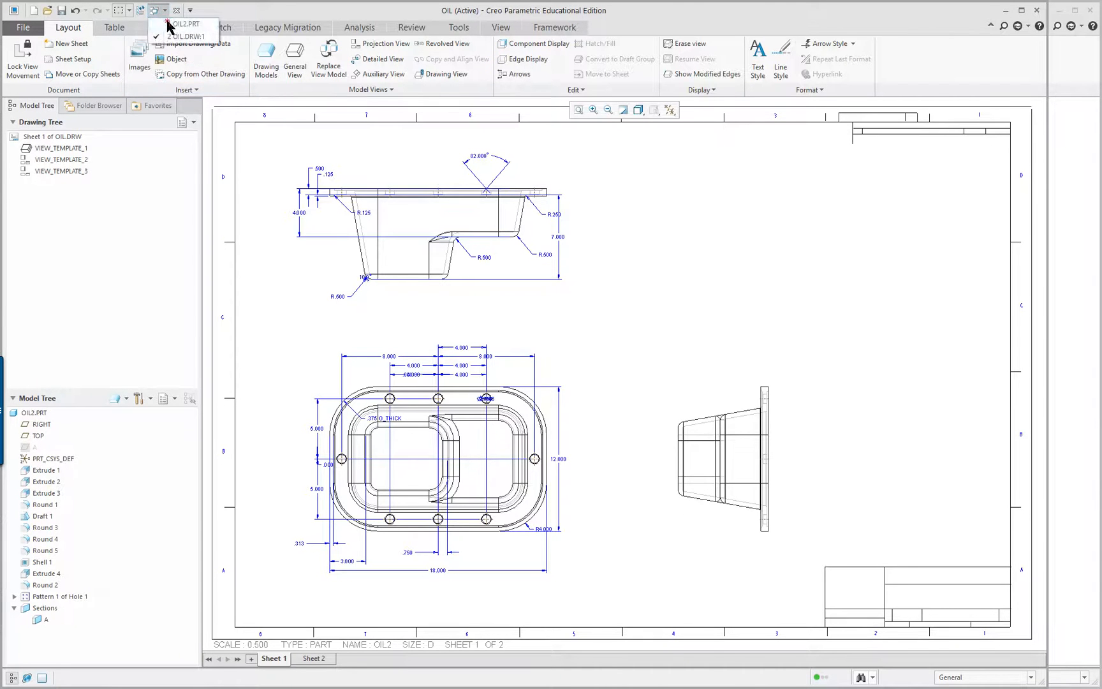
Switch to the OIL2.PRT window and start Photorealistic Rendering of the part
left_click(177, 22)
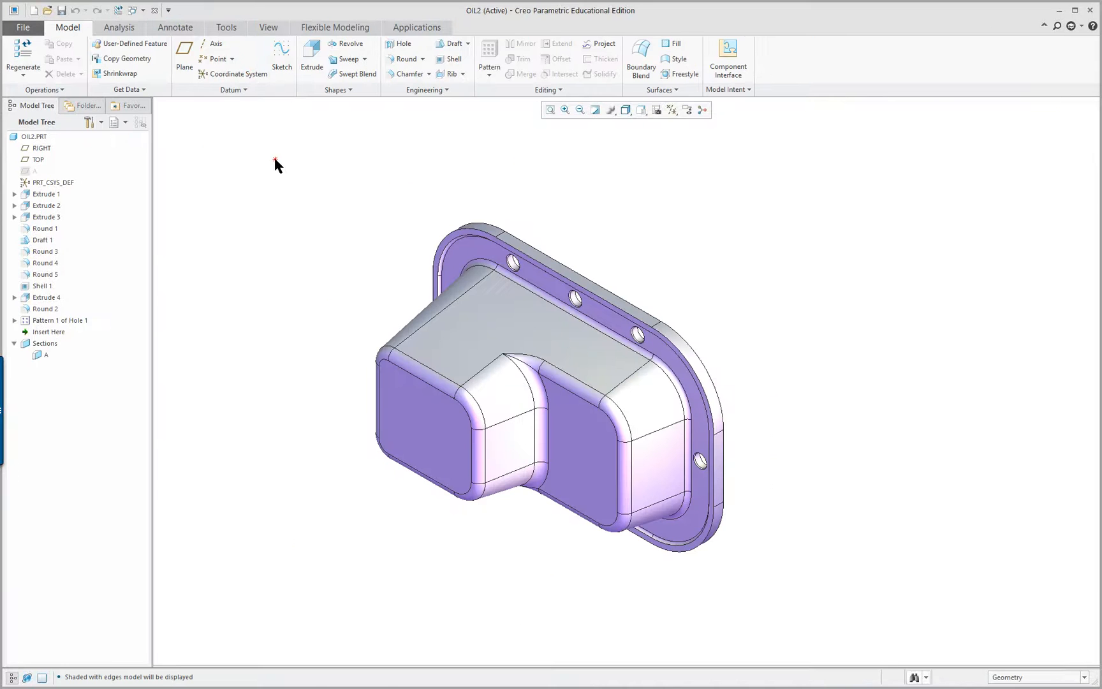
left_click(416, 28)
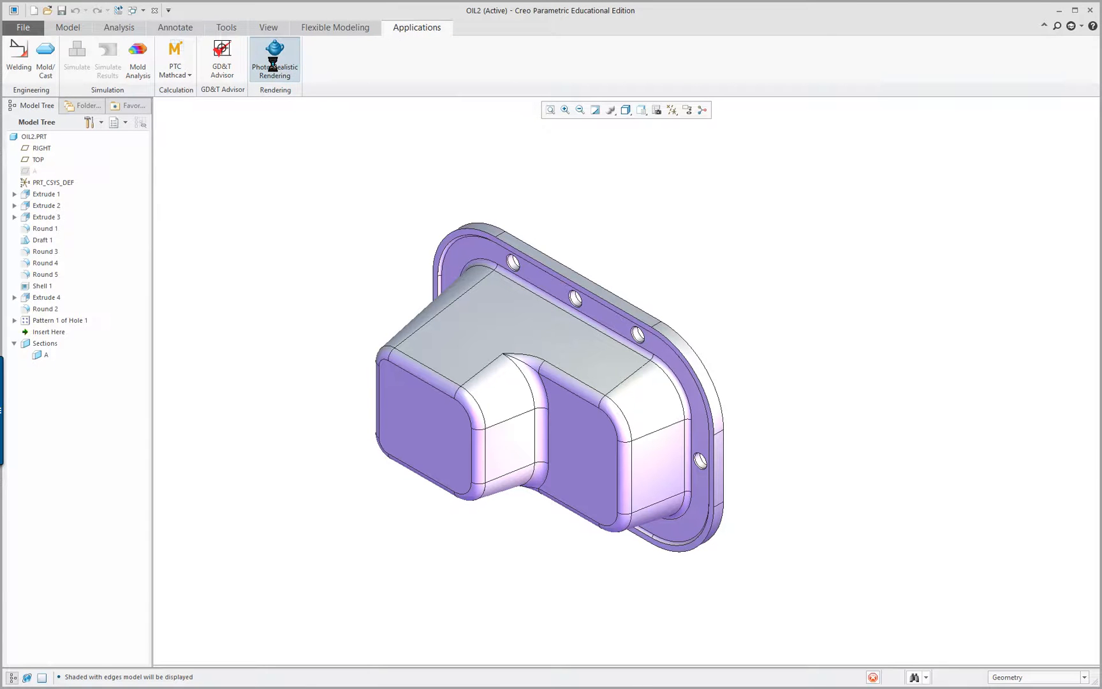
left_click(275, 54)
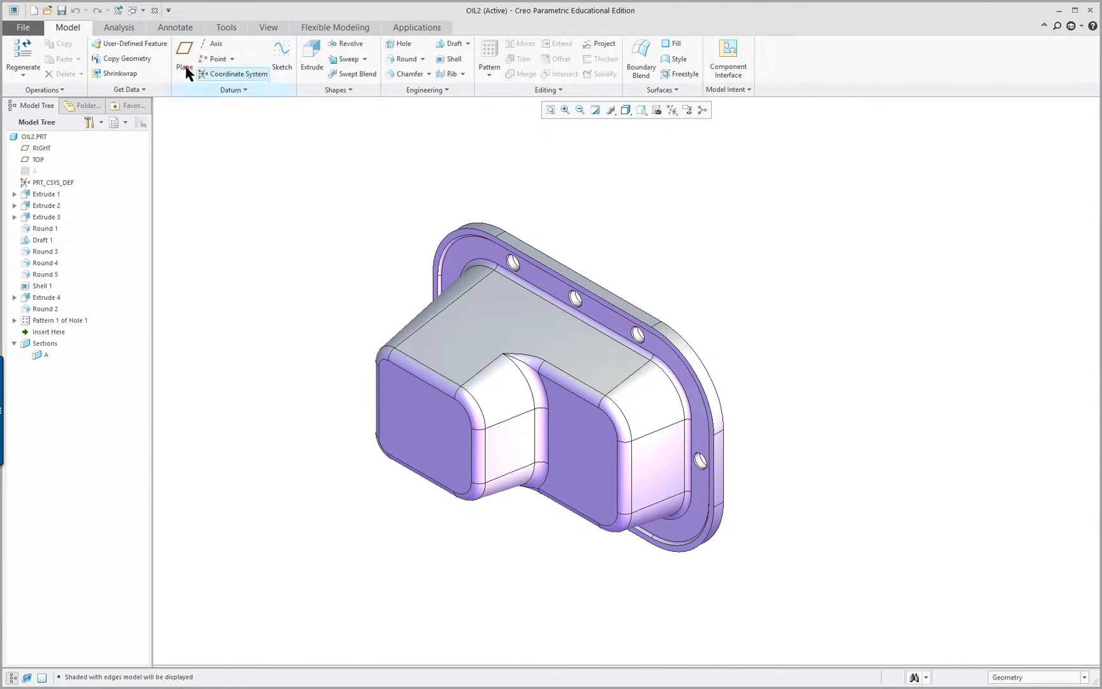
left_click(132, 12)
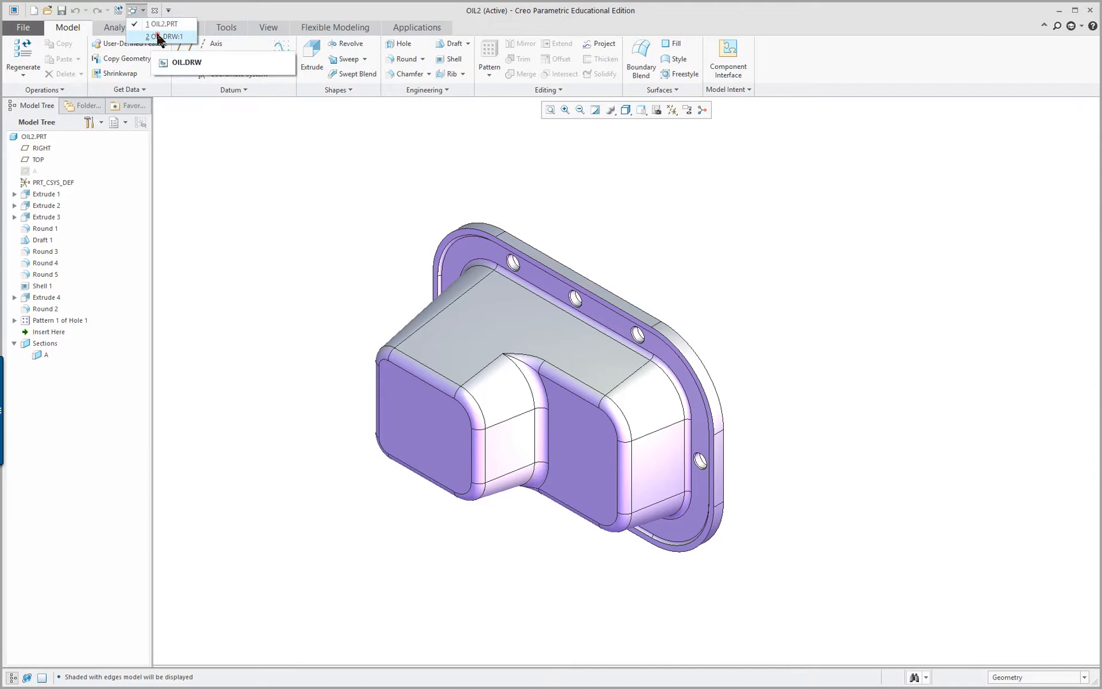
On sheet 2 of the OIL drawing, enlarge the rendered image and move it upper right
left_click(167, 32)
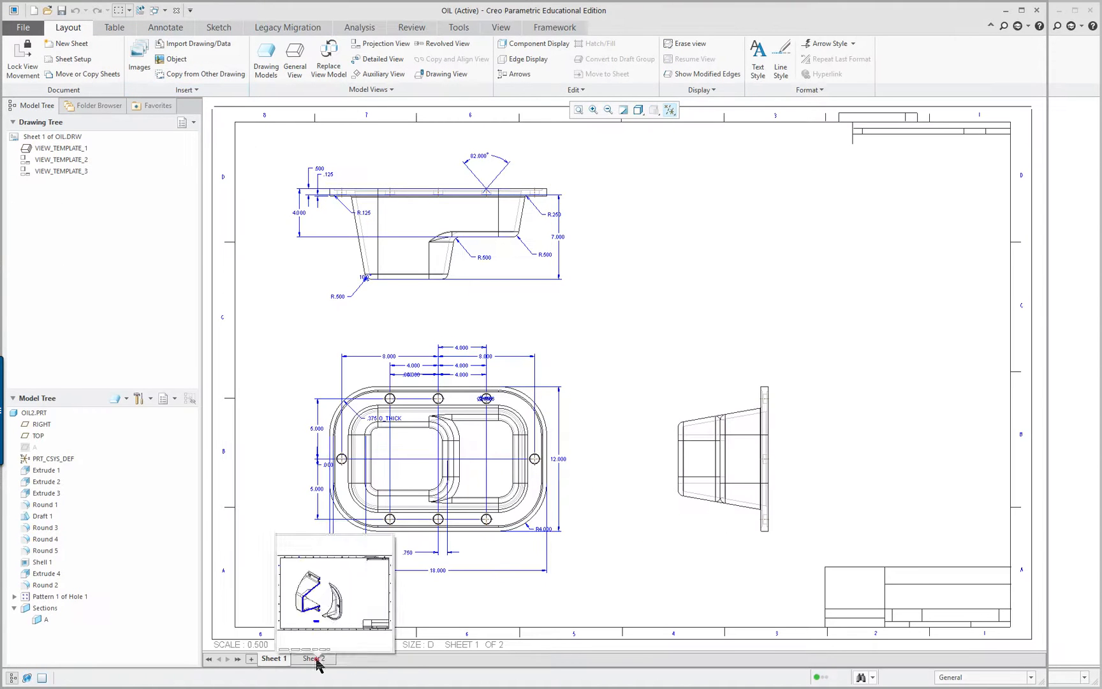
left_click(313, 658)
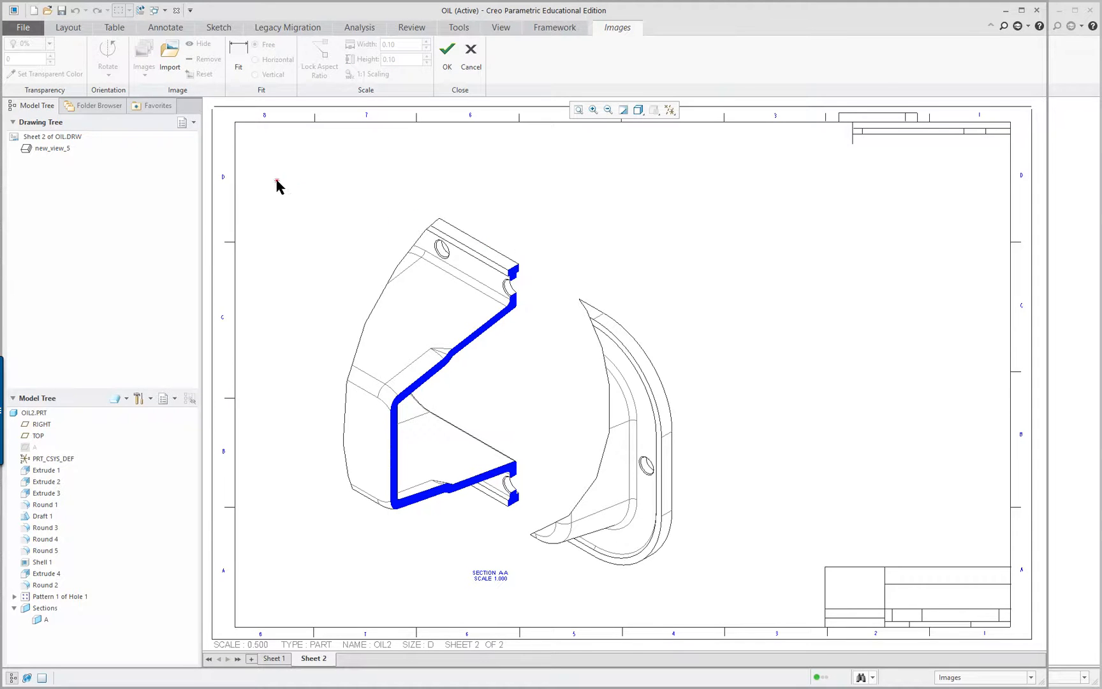
mouse_move(221, 124)
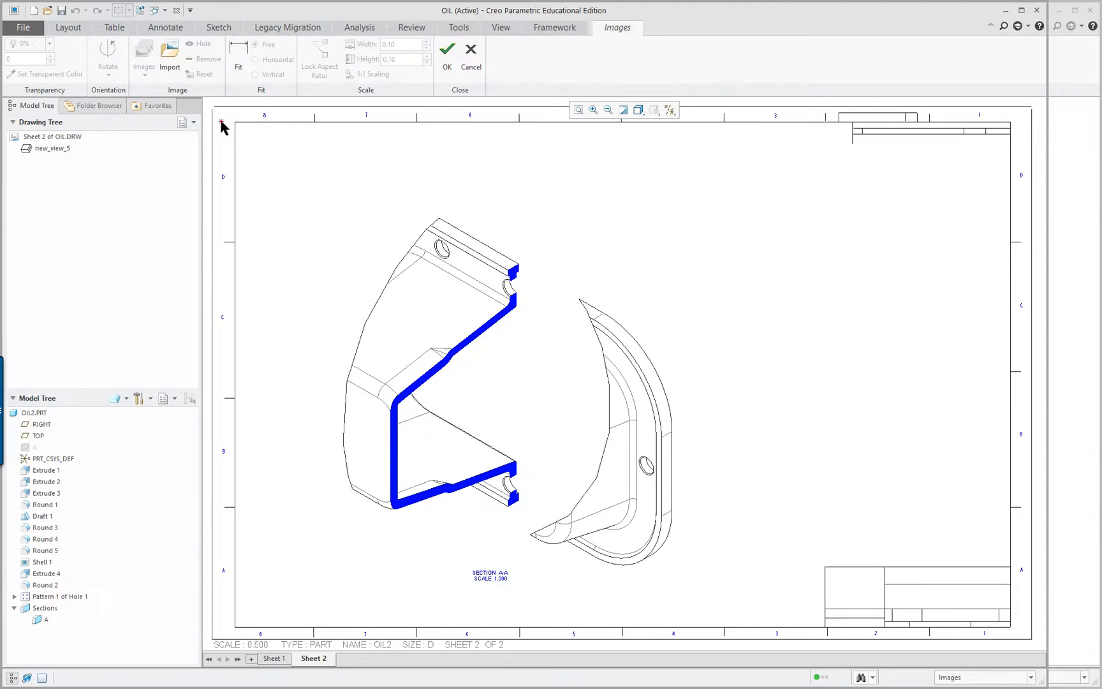
left_click(170, 57)
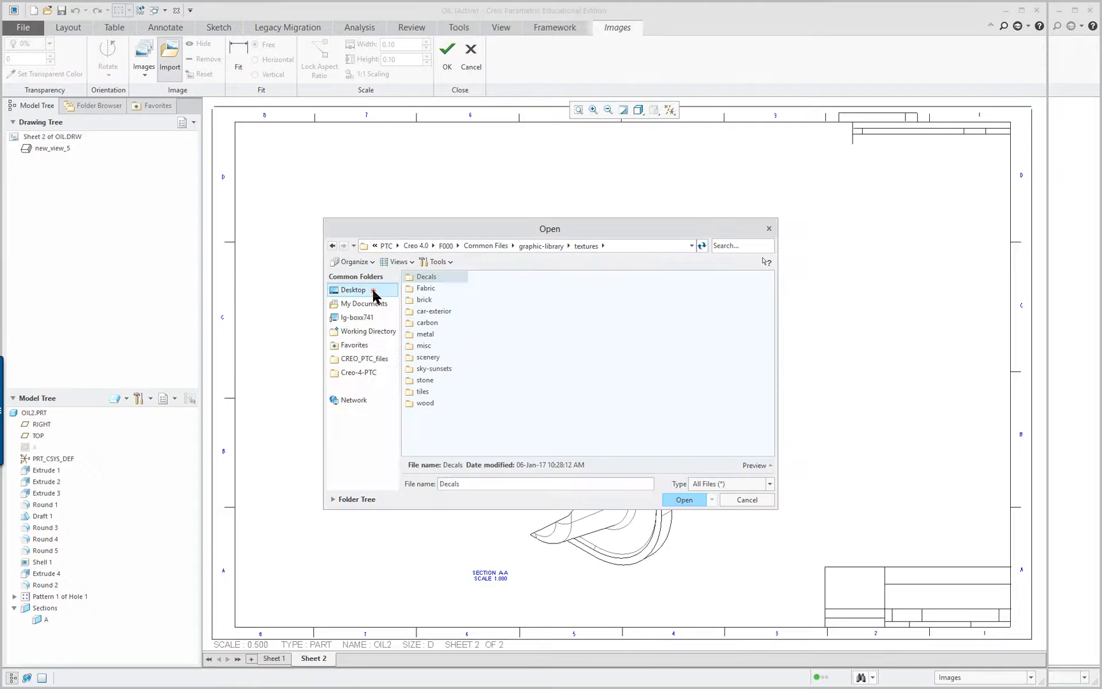
left_click(684, 500)
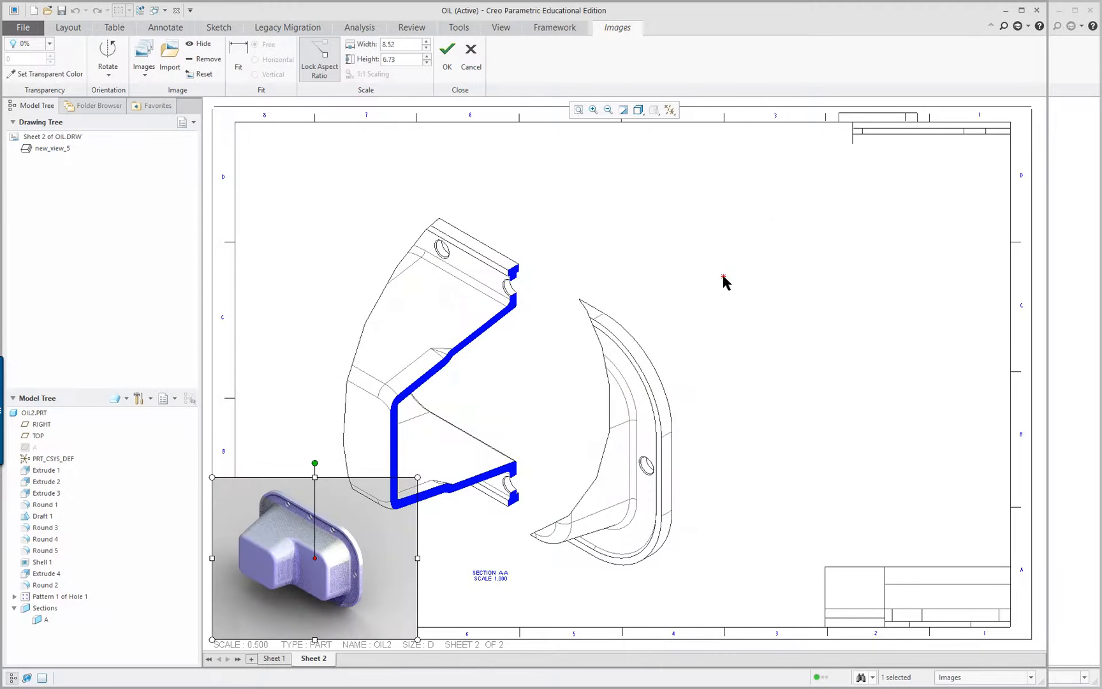
left_click_drag(315, 560, 848, 247)
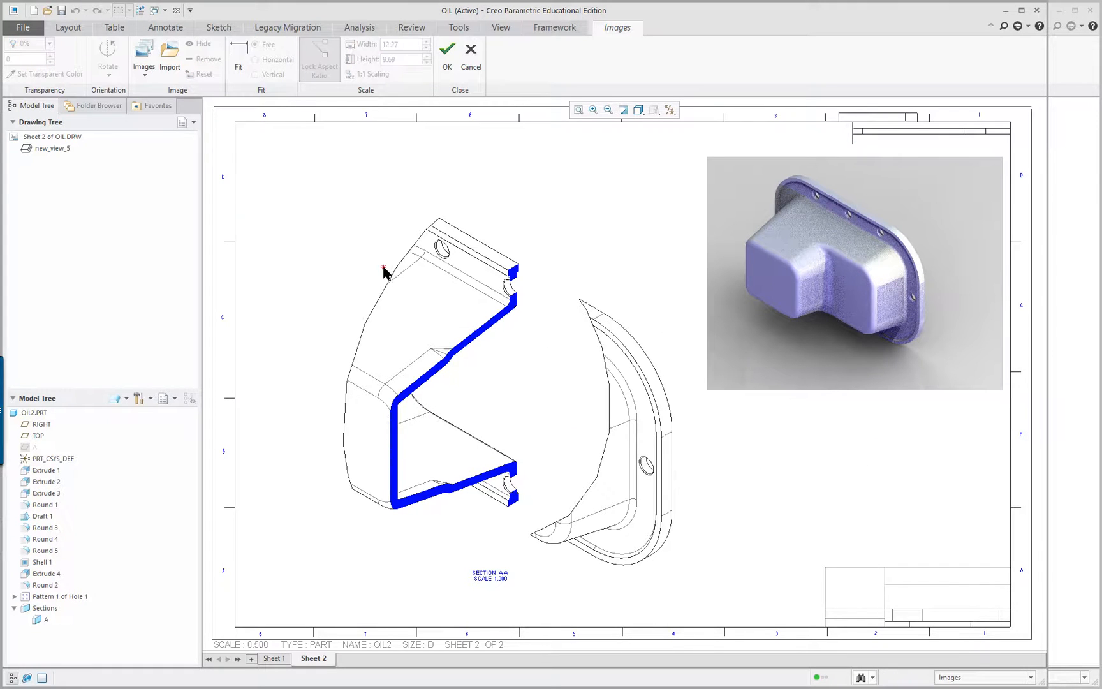
Confirm the image placement with OK on the Images tab
left_click(72, 27)
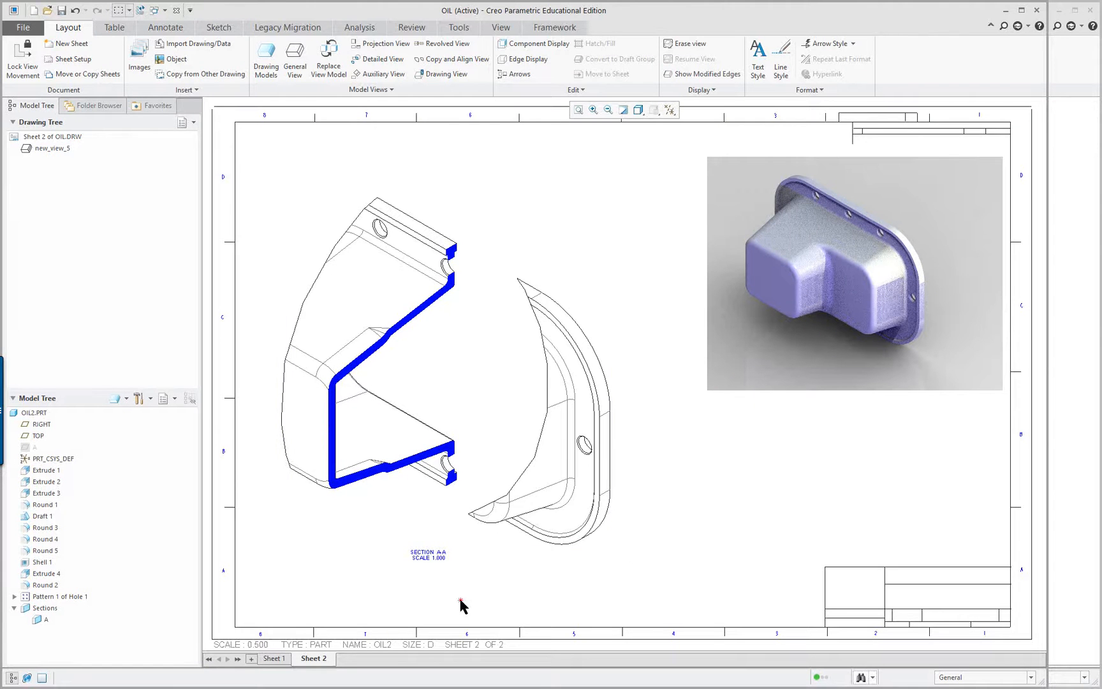
mouse_move(273, 659)
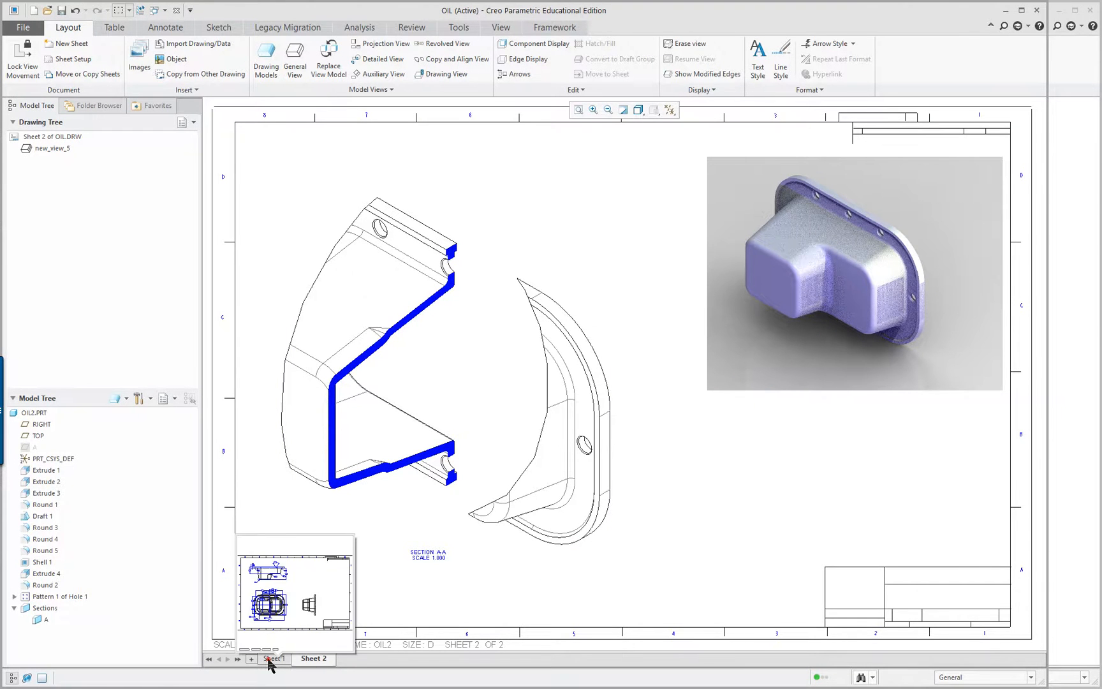
On sheet 1, convert the upper view into a 2D cross-section using new section B
left_click(272, 659)
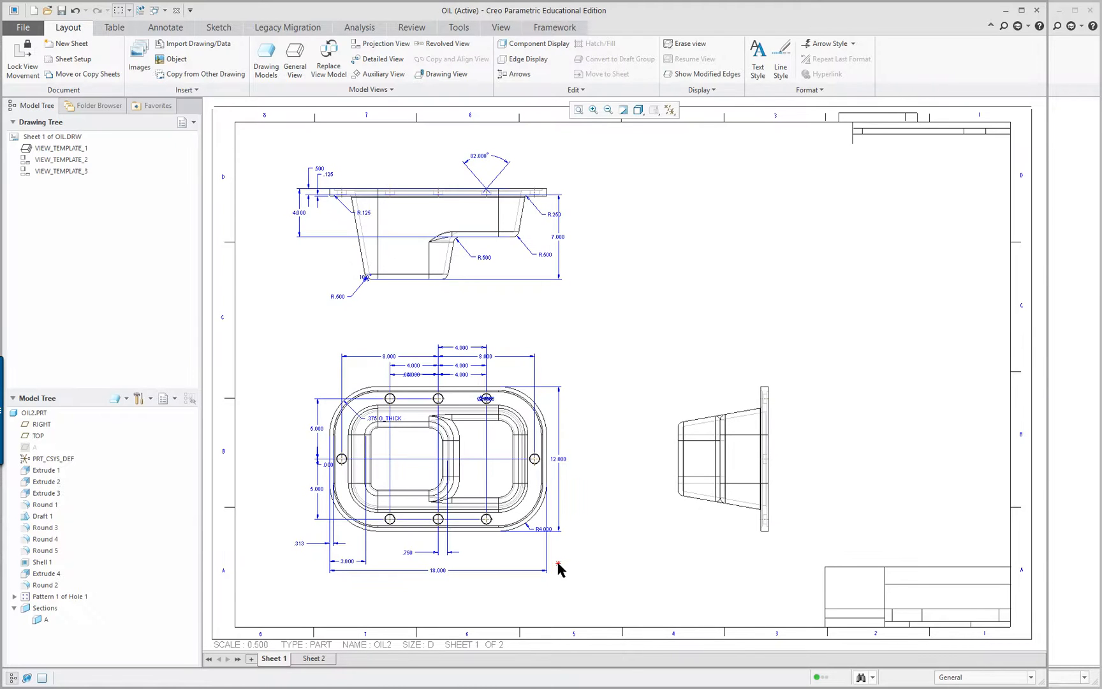
mouse_move(579, 490)
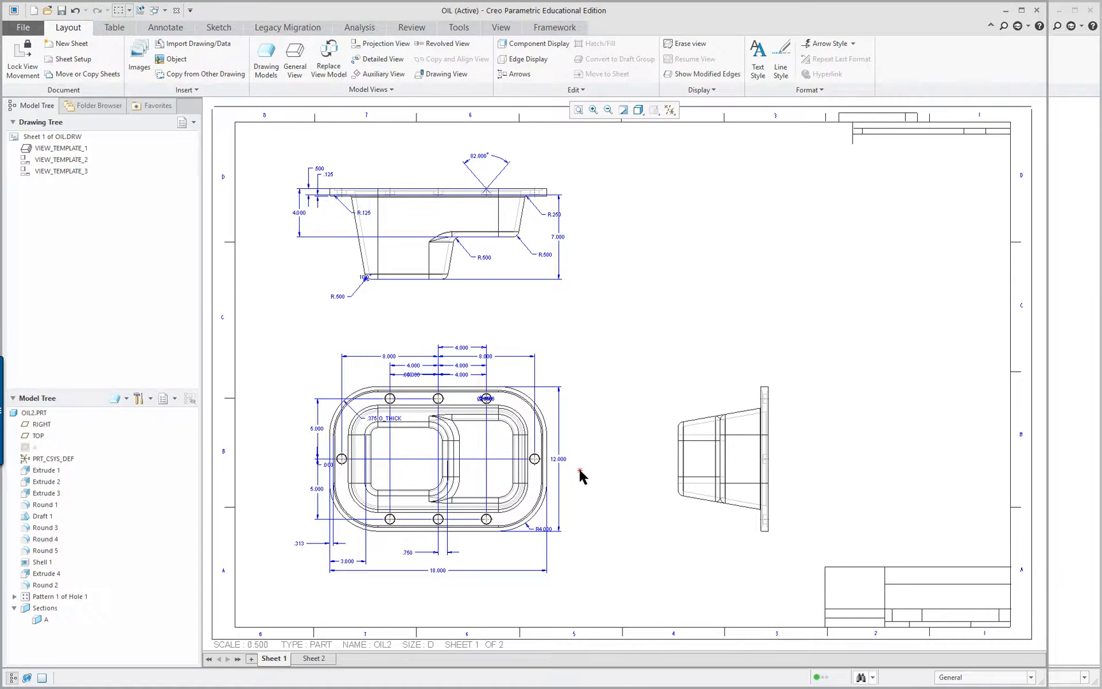
mouse_move(588, 490)
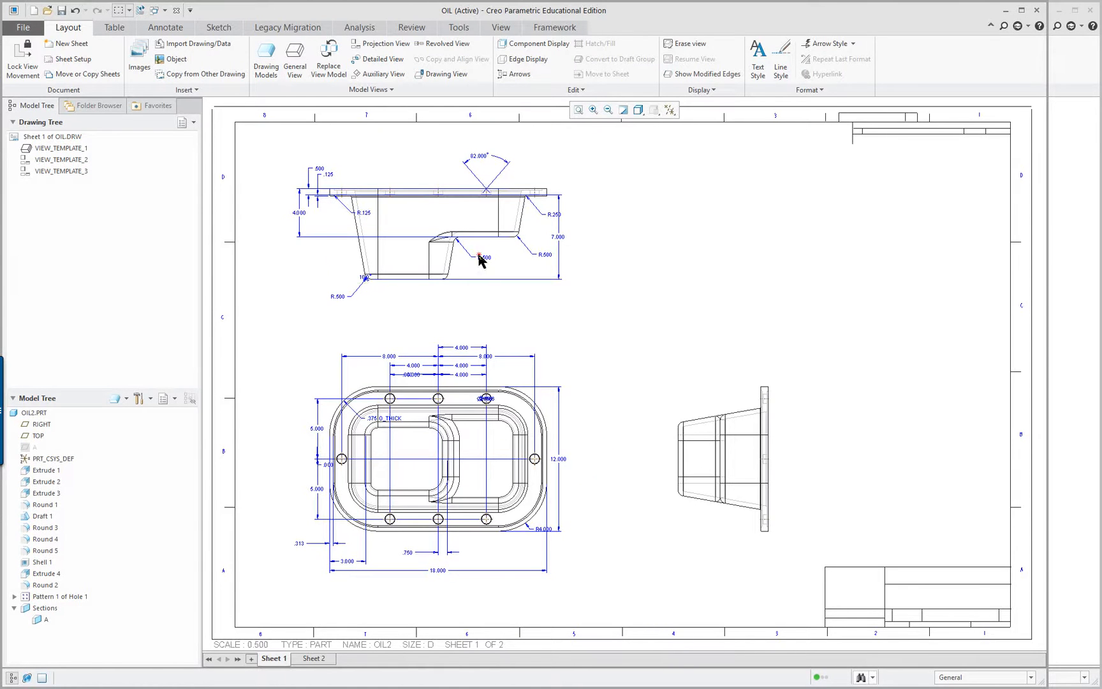
double_click(478, 259)
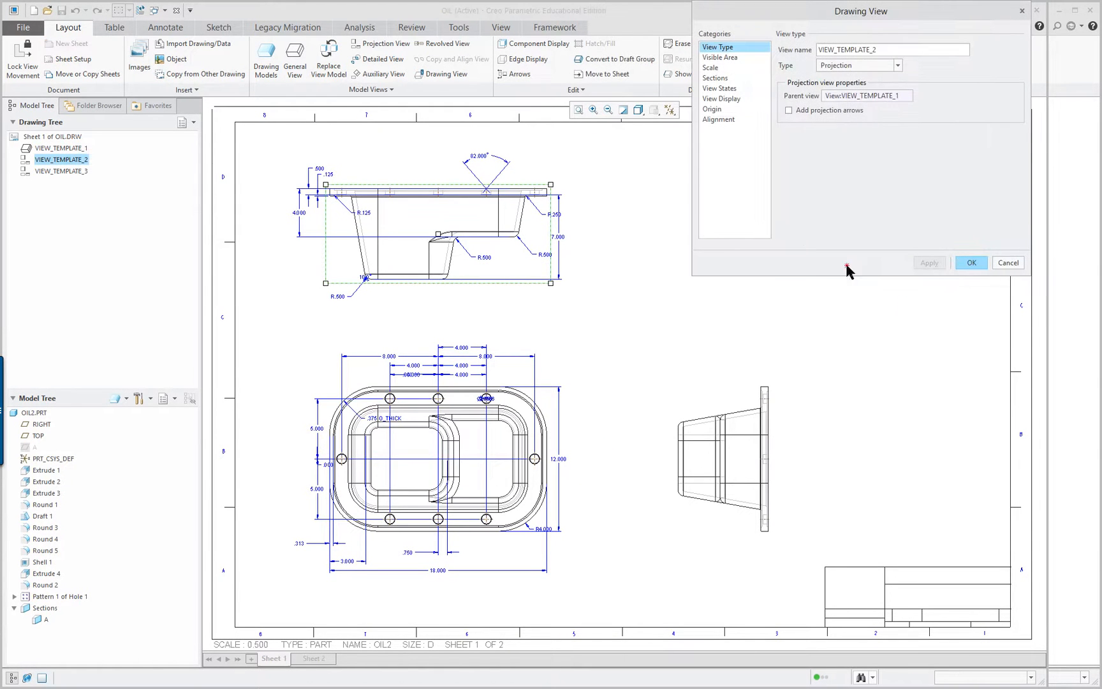
left_click(715, 78)
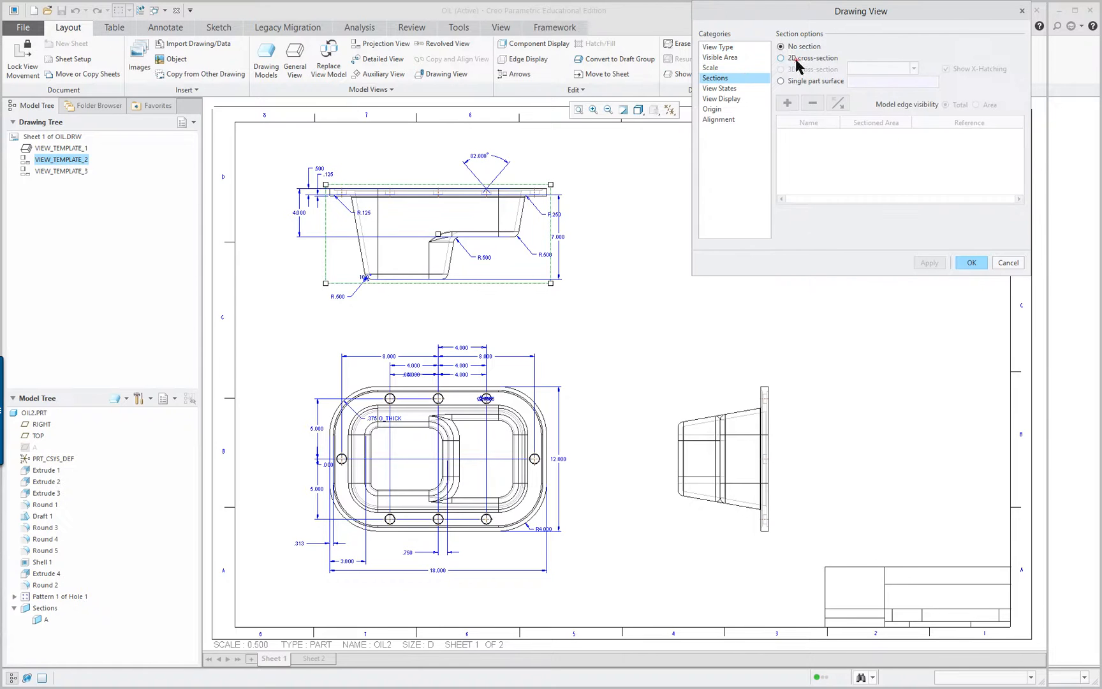
left_click(781, 57)
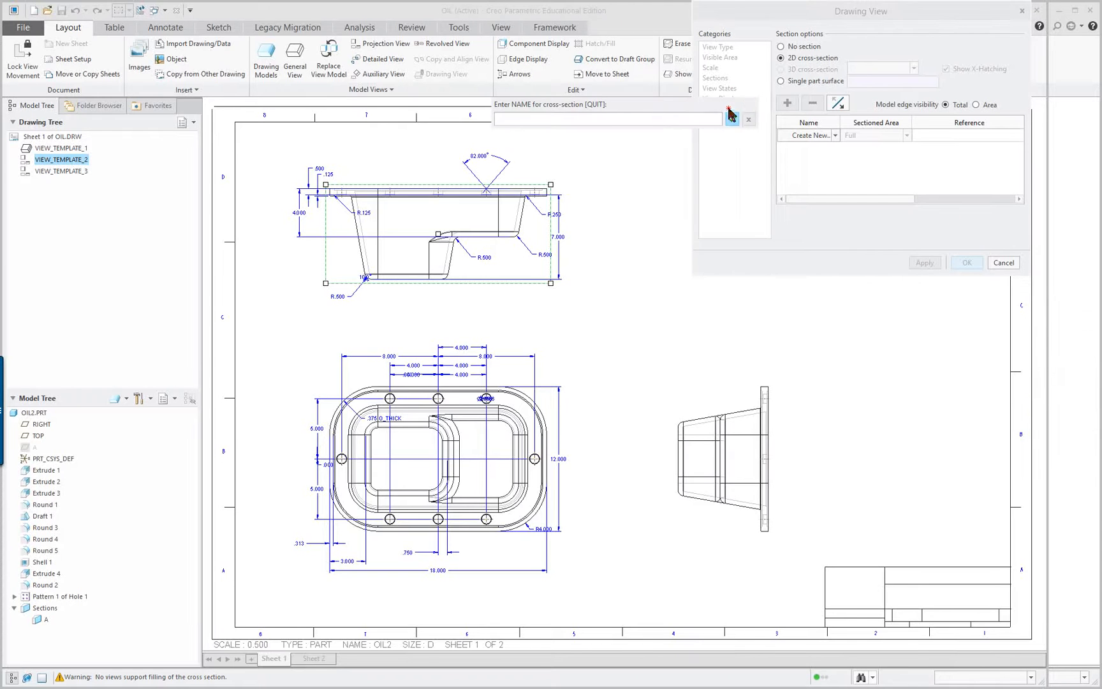
mouse_move(744, 120)
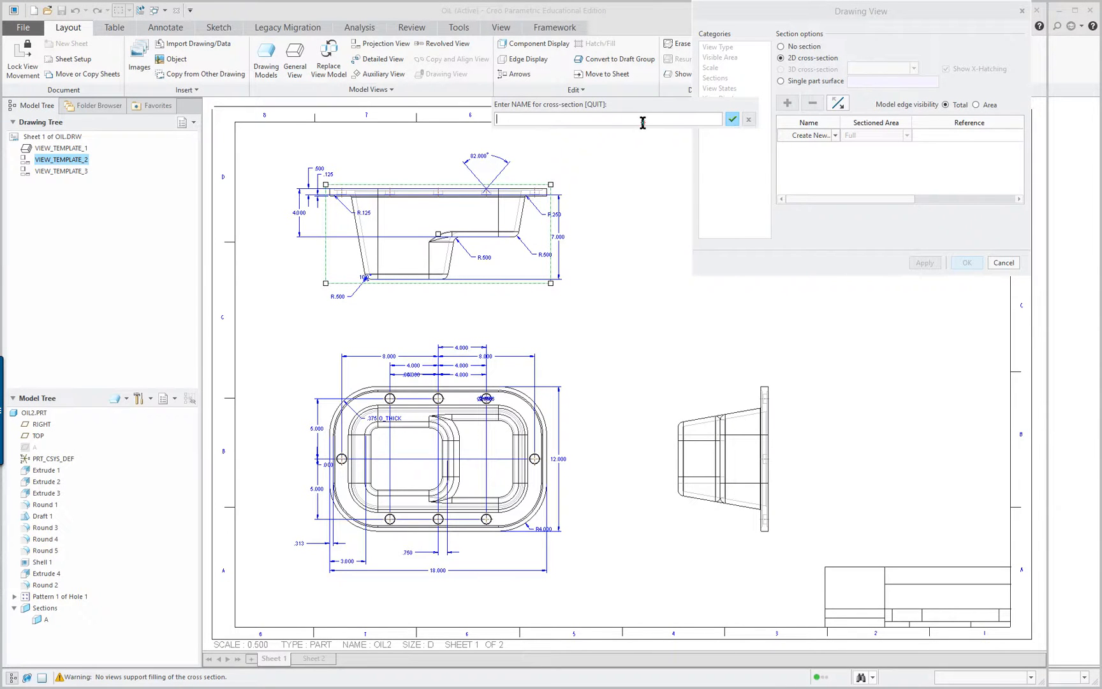
type("b")
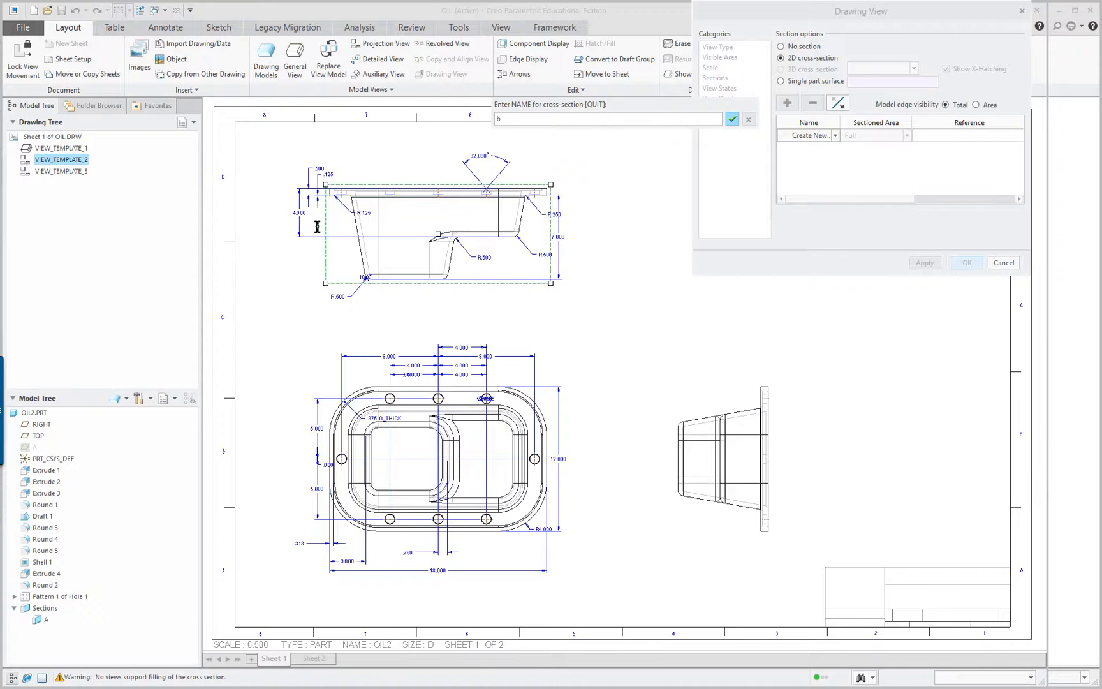
left_click(732, 119)
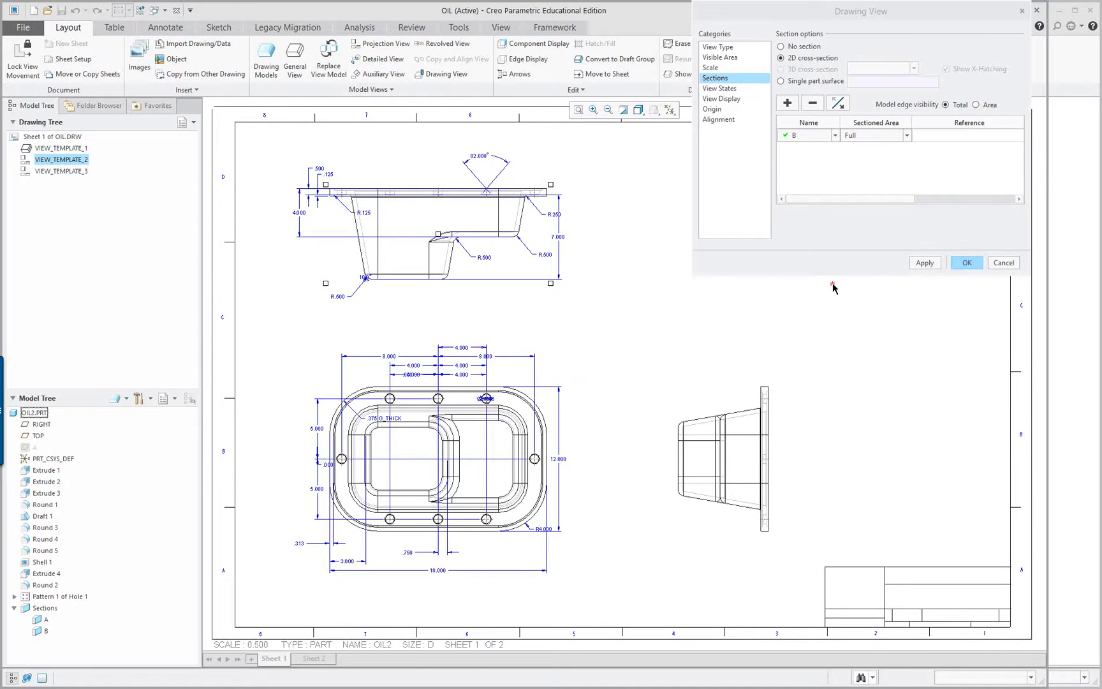
left_click(928, 263)
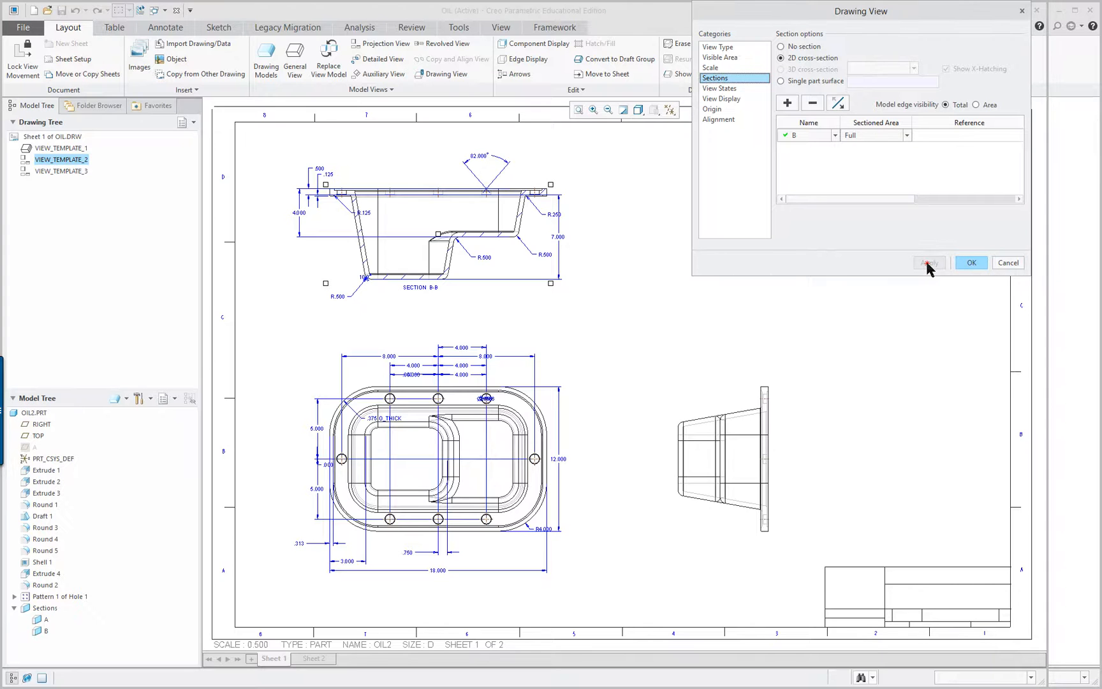
left_click(971, 263)
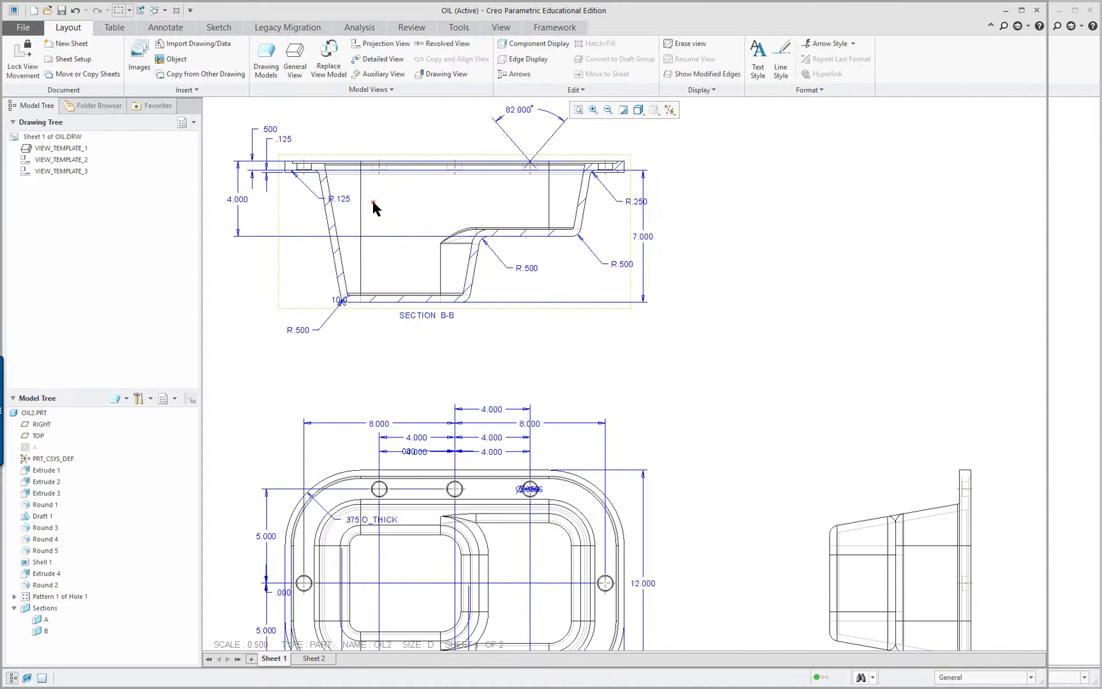
Set section B-B's tangent edge display style to Dimmed
double_click(327, 178)
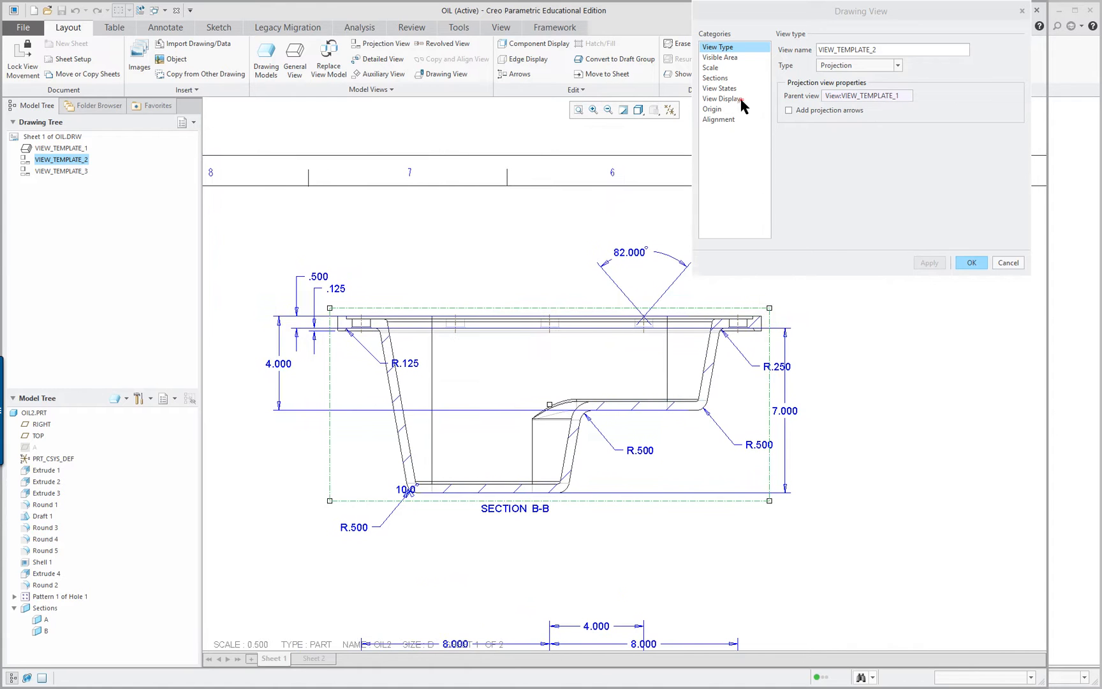
mouse_move(726, 90)
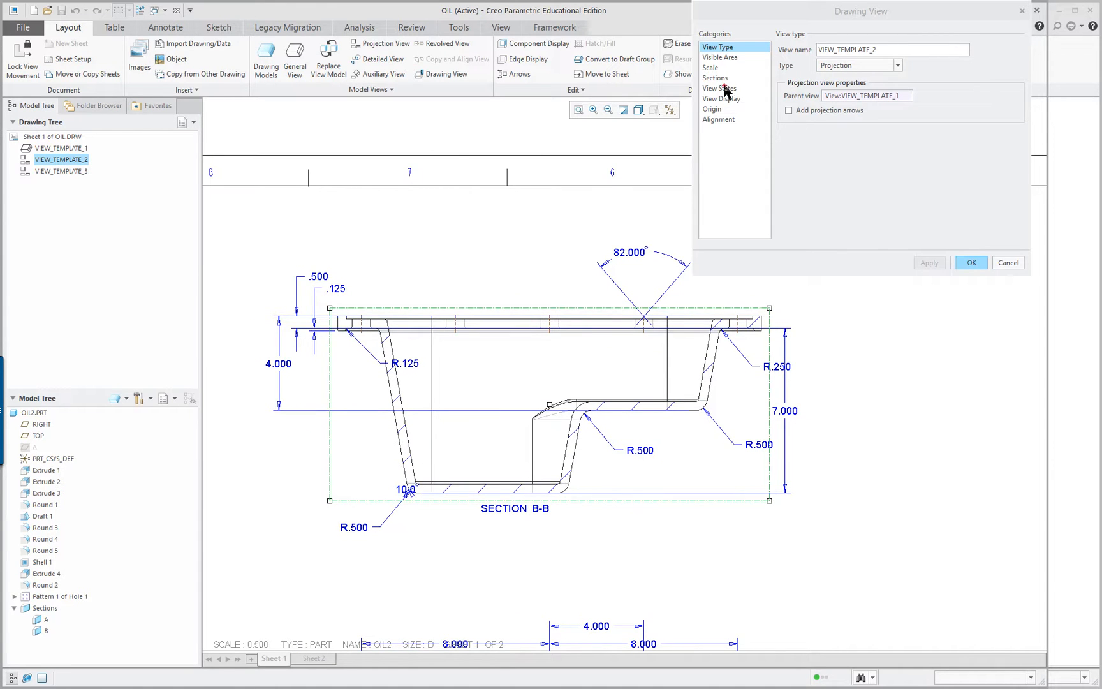
left_click(721, 98)
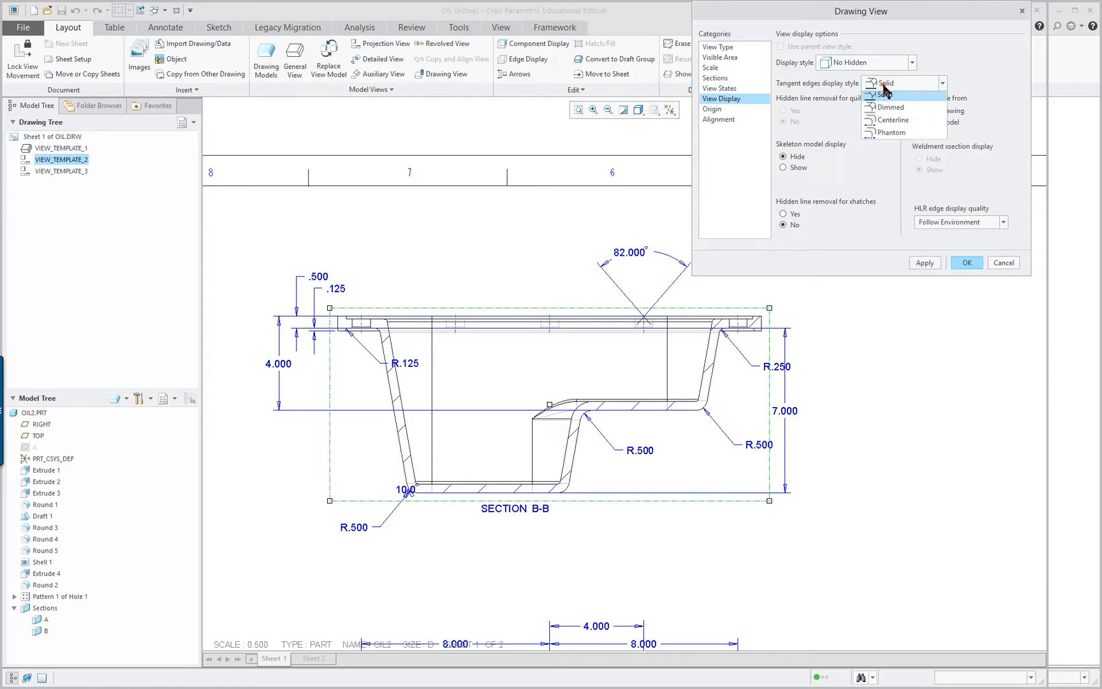
left_click(889, 92)
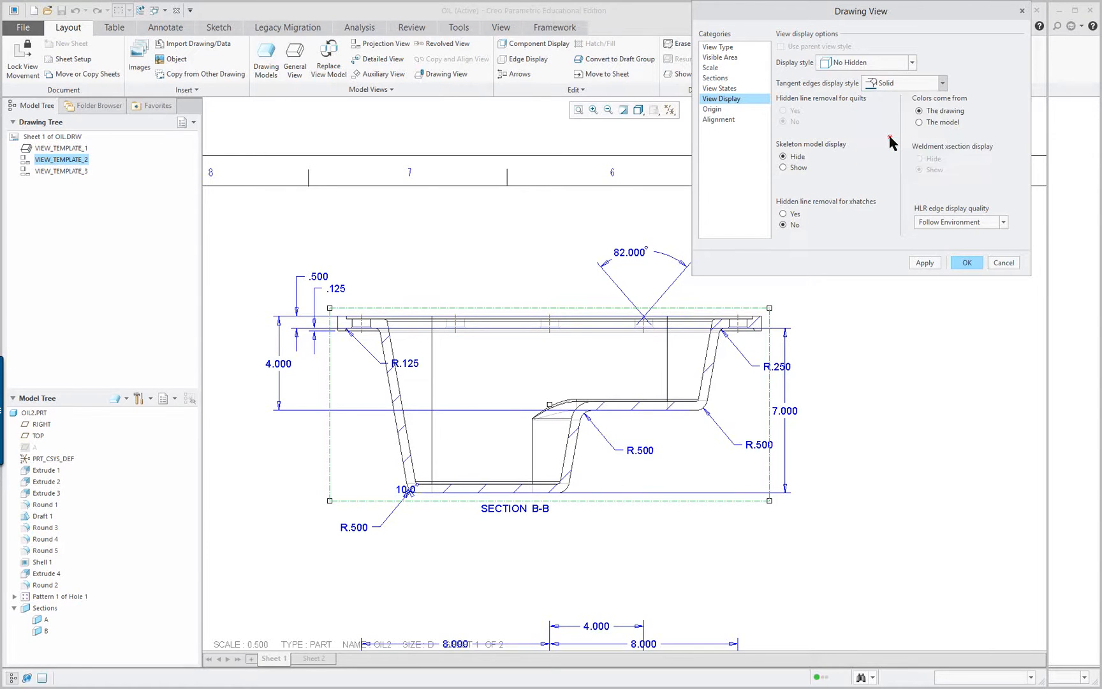
left_click(909, 63)
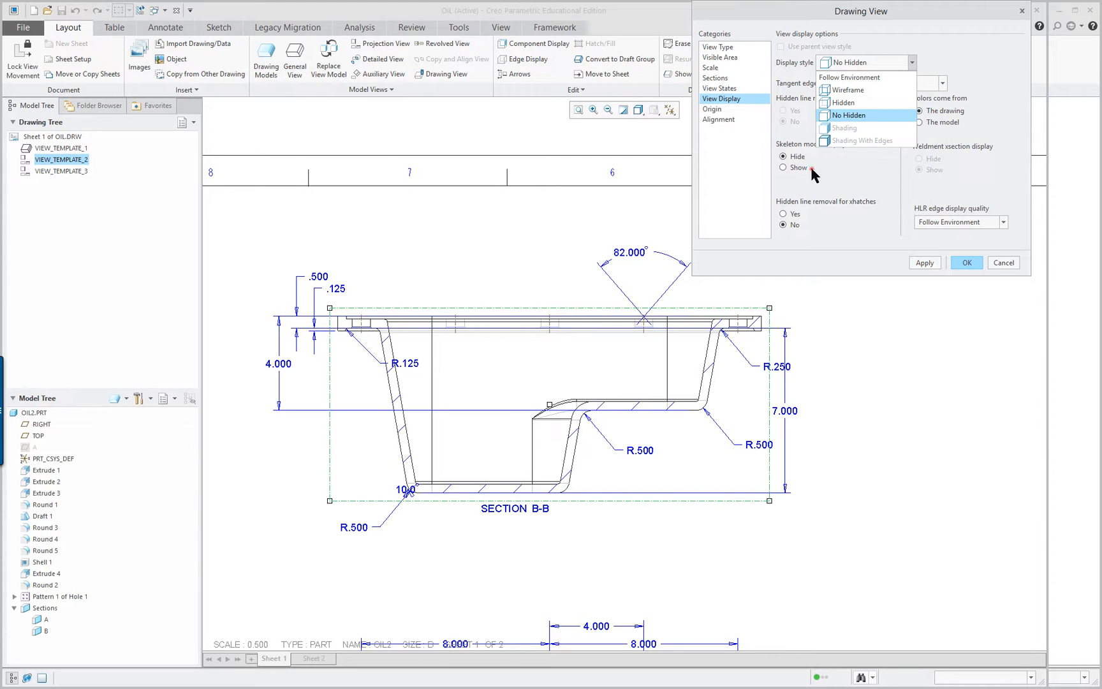
left_click(864, 115)
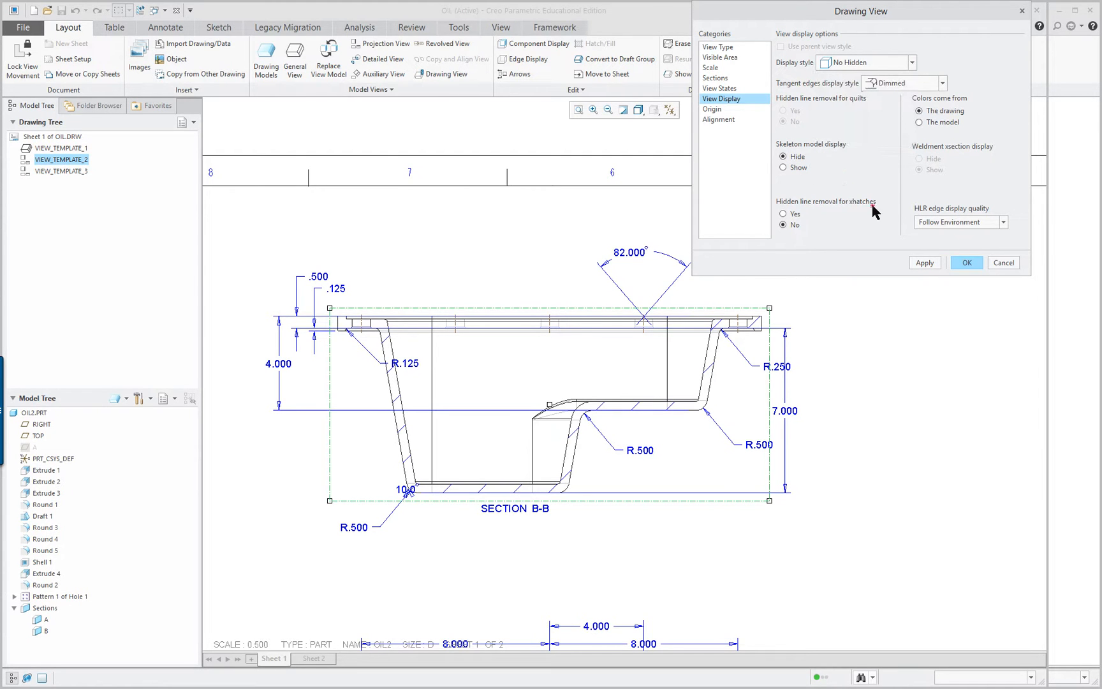
left_click(966, 262)
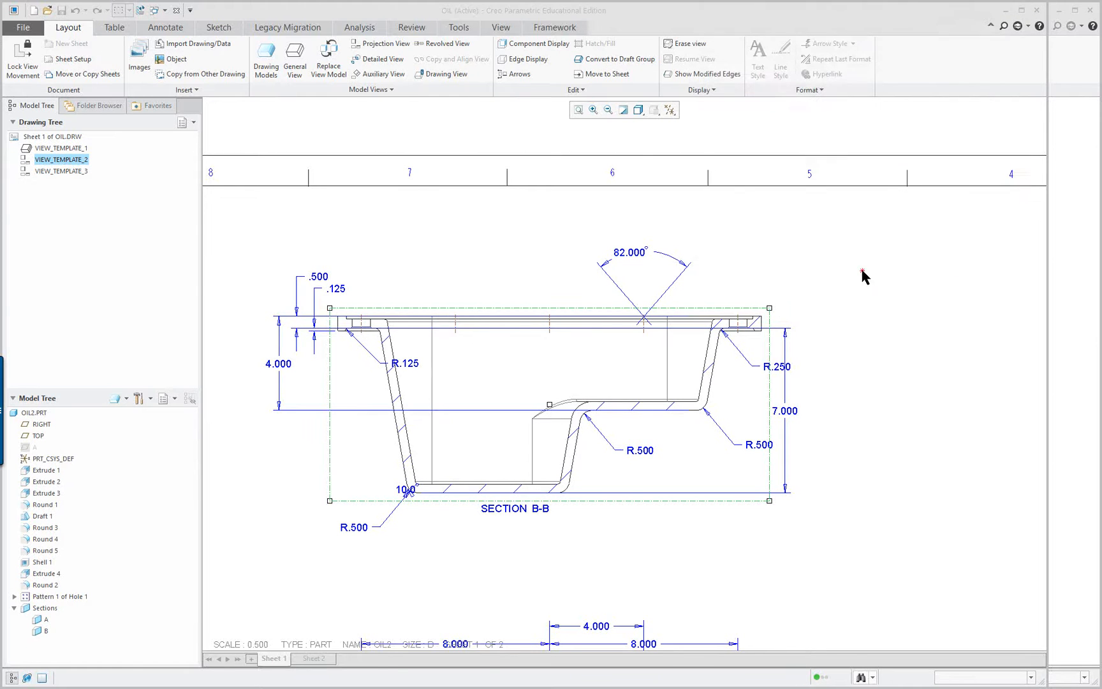
left_click(566, 280)
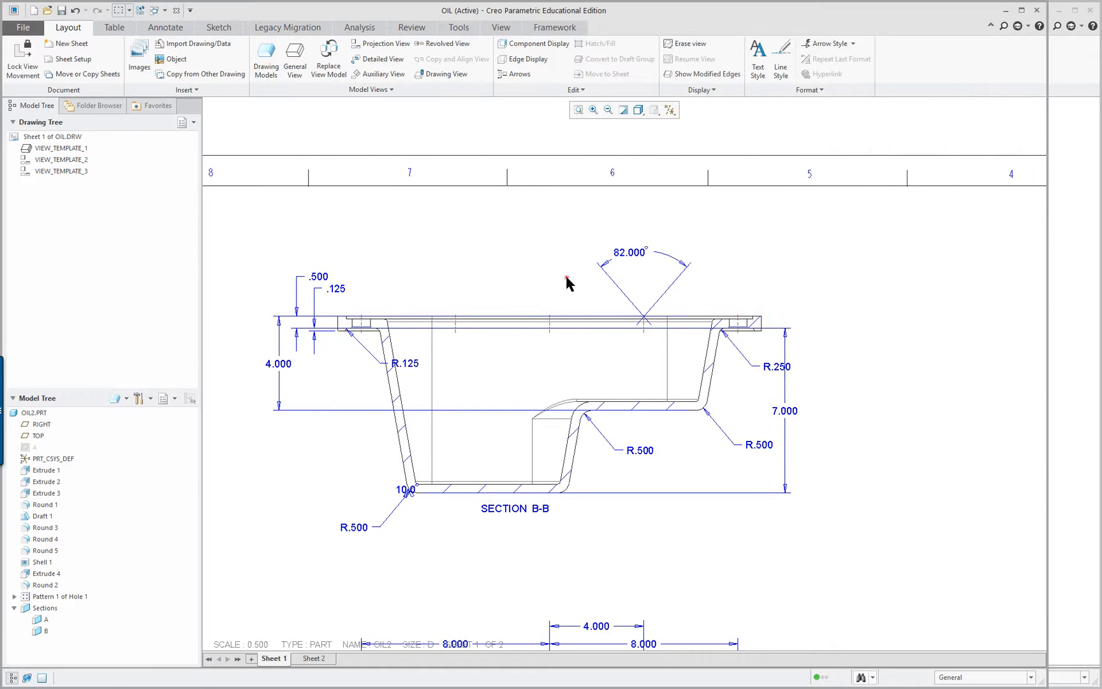
Change section B-B's crosshatch to solid Fill, then orbit the OIL2 part to view it from above
left_click(669, 109)
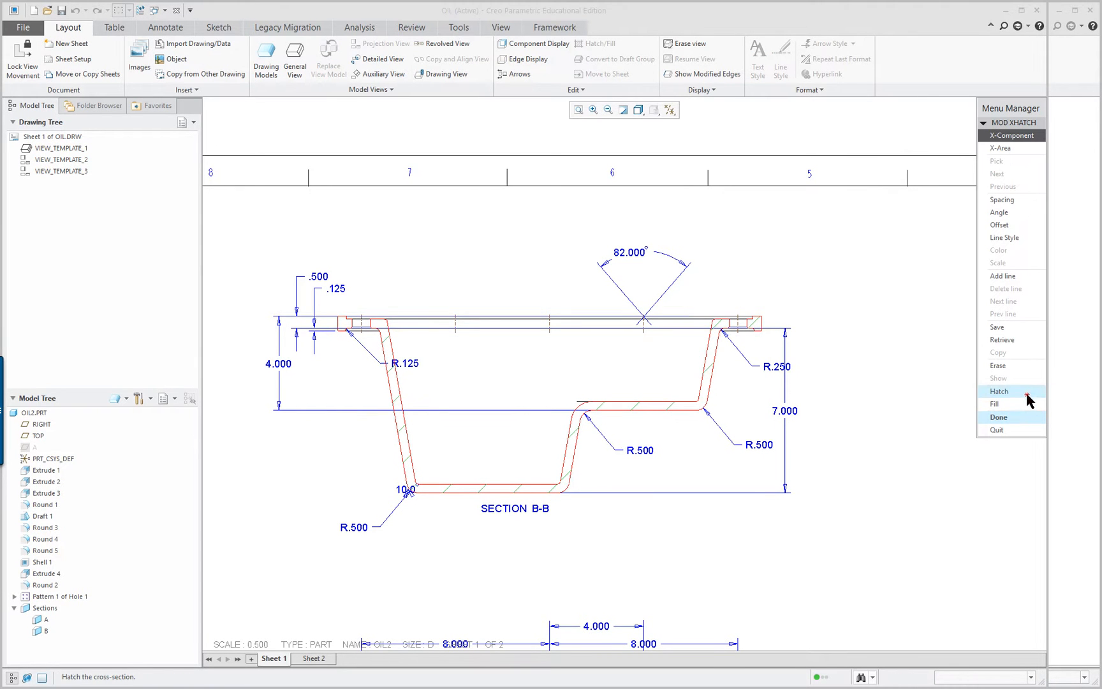
left_click(1000, 199)
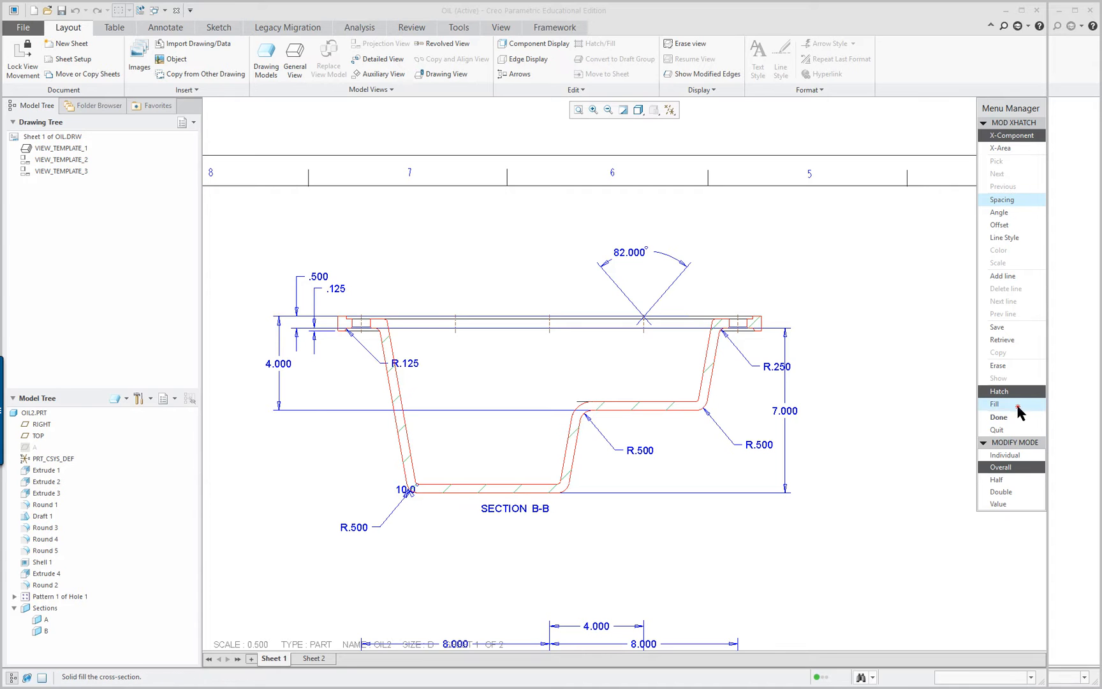
left_click(994, 403)
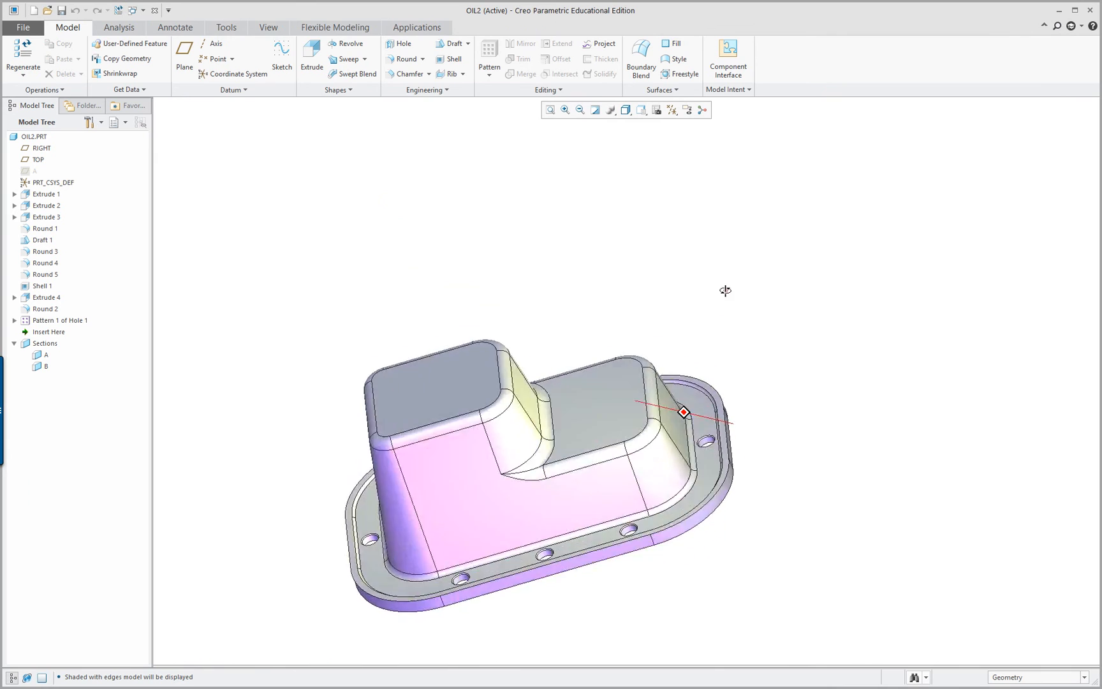
left_click_drag(723, 290, 663, 279)
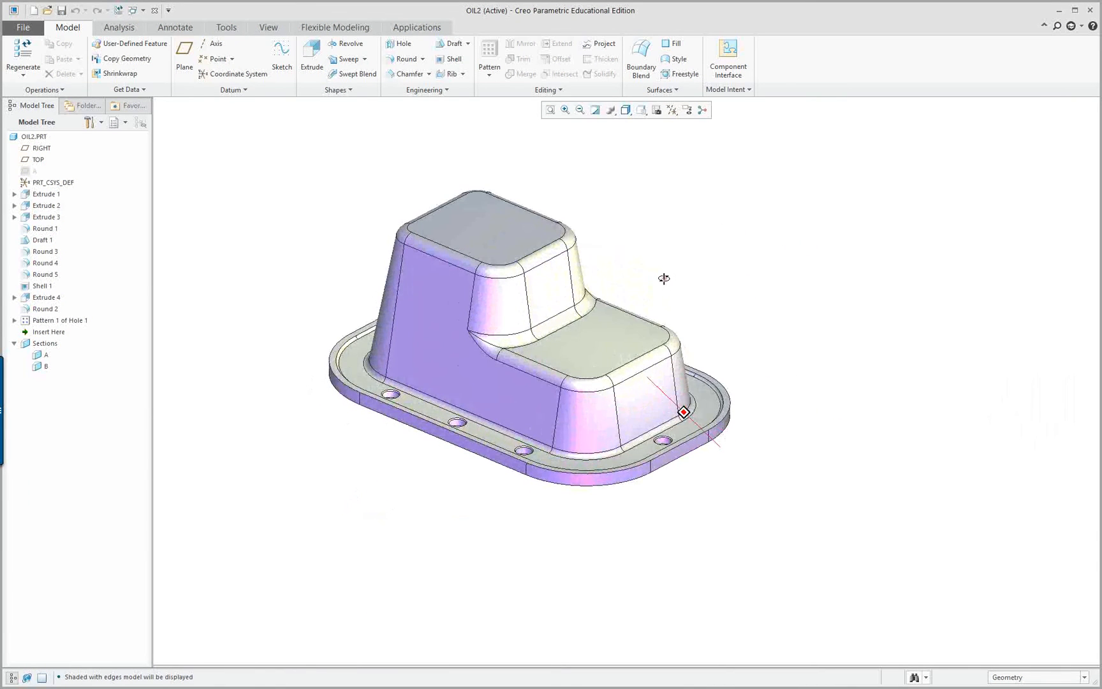